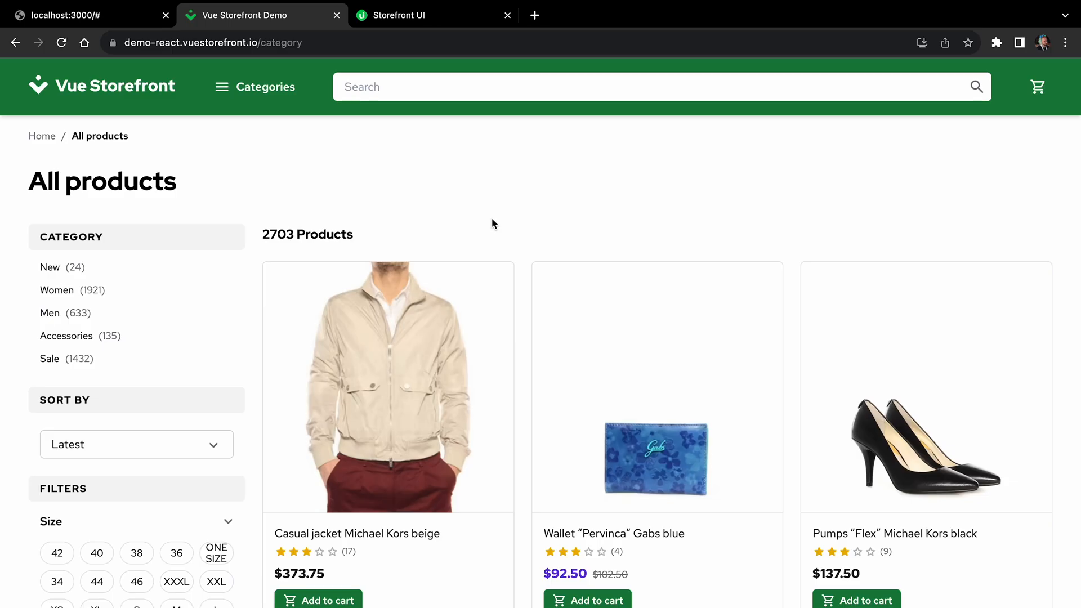
{"action": "mouse_move", "coordinate": [482, 221]}
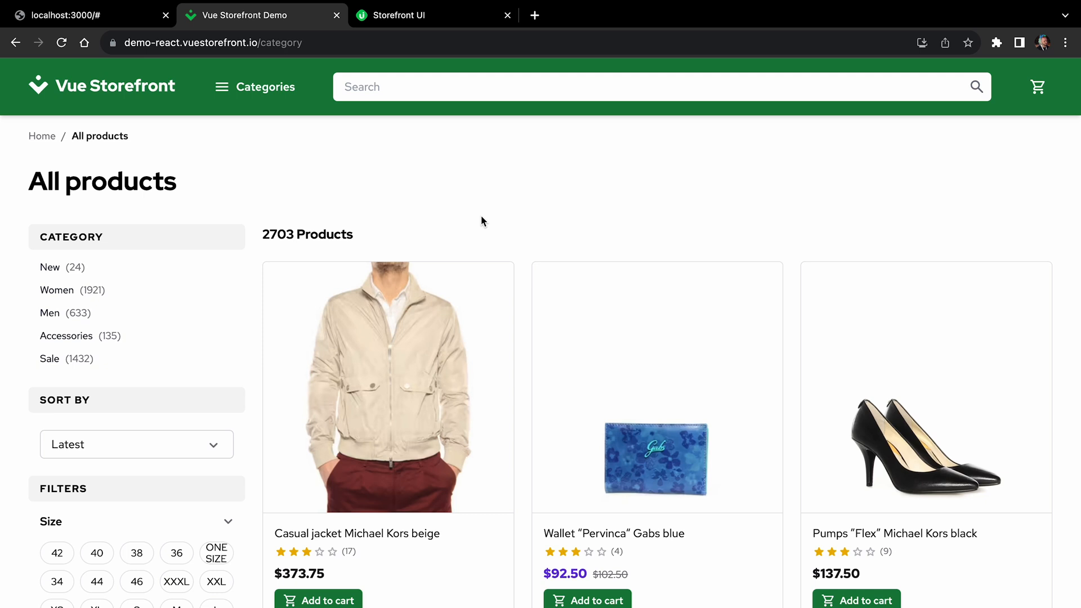
{"action": "mouse_move", "coordinate": [275, 199]}
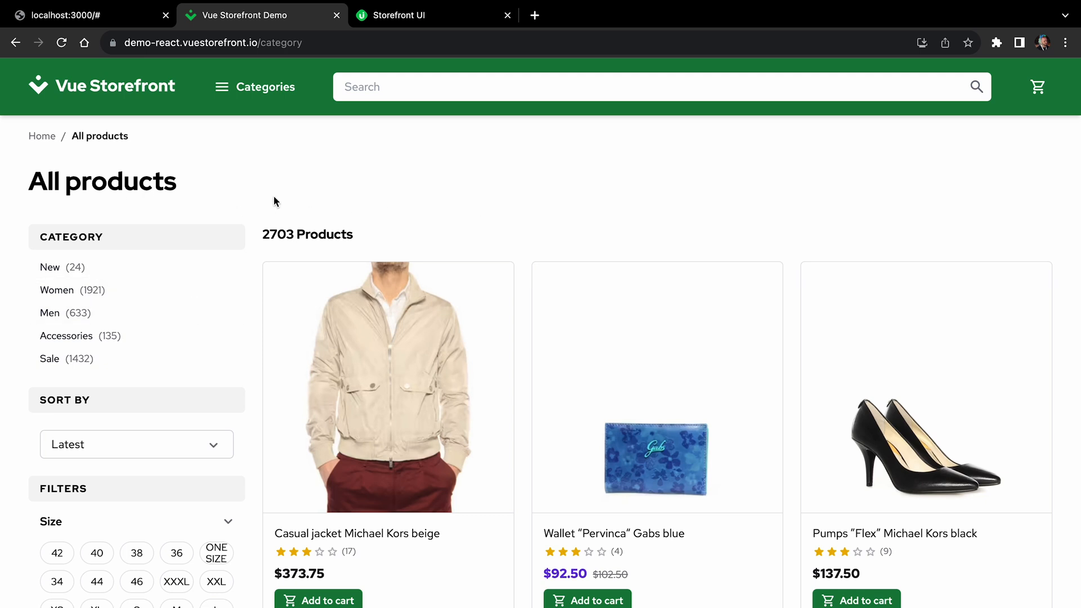
Switch to the Vue Storefront Demo tab and review the All products reference page.
{"action": "scroll", "scroll_direction": "down", "scroll_amount": 3}
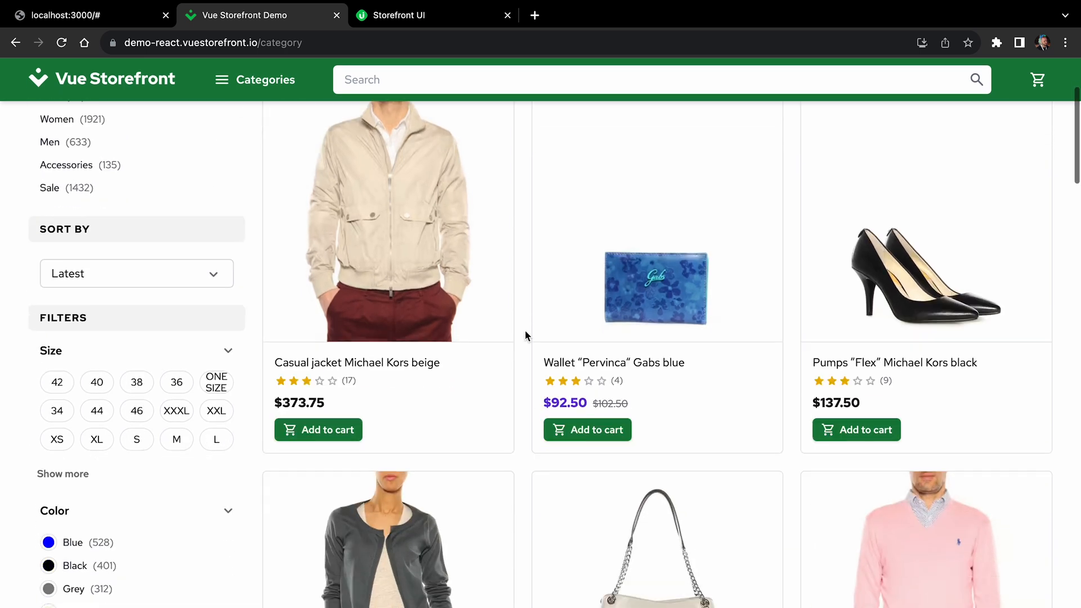
{"action": "scroll", "scroll_direction": "down", "scroll_amount": 3}
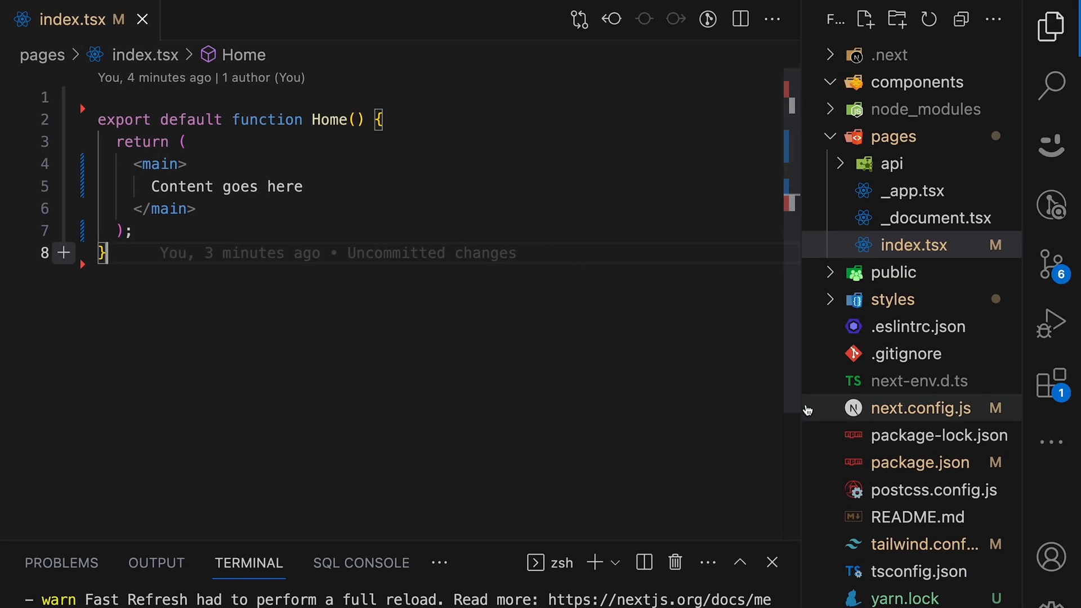
{"action": "left_click", "coordinate": [912, 545]}
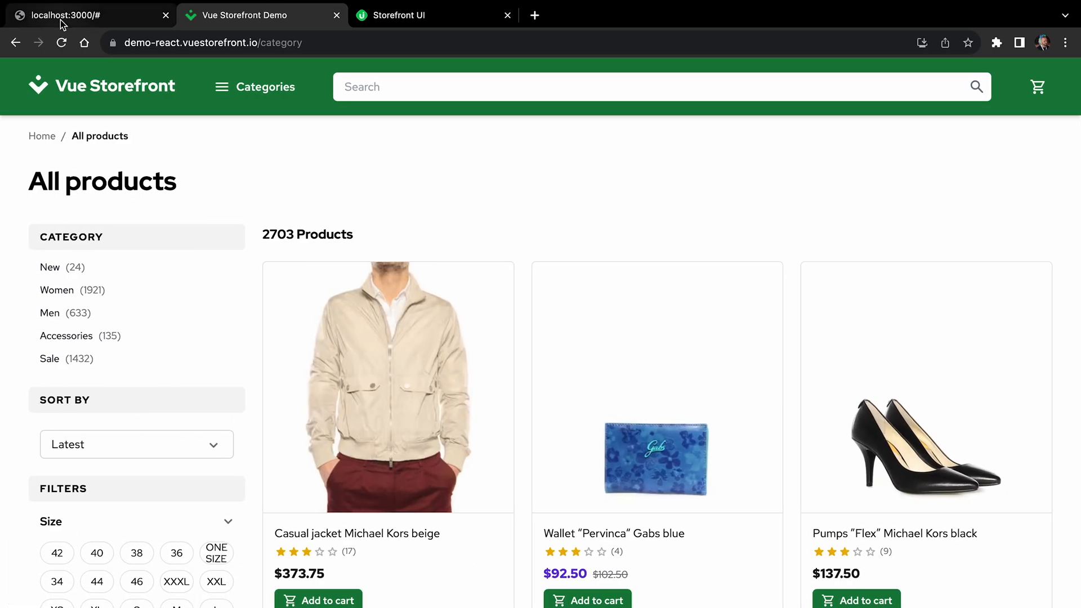
{"action": "mouse_move", "coordinate": [295, 171]}
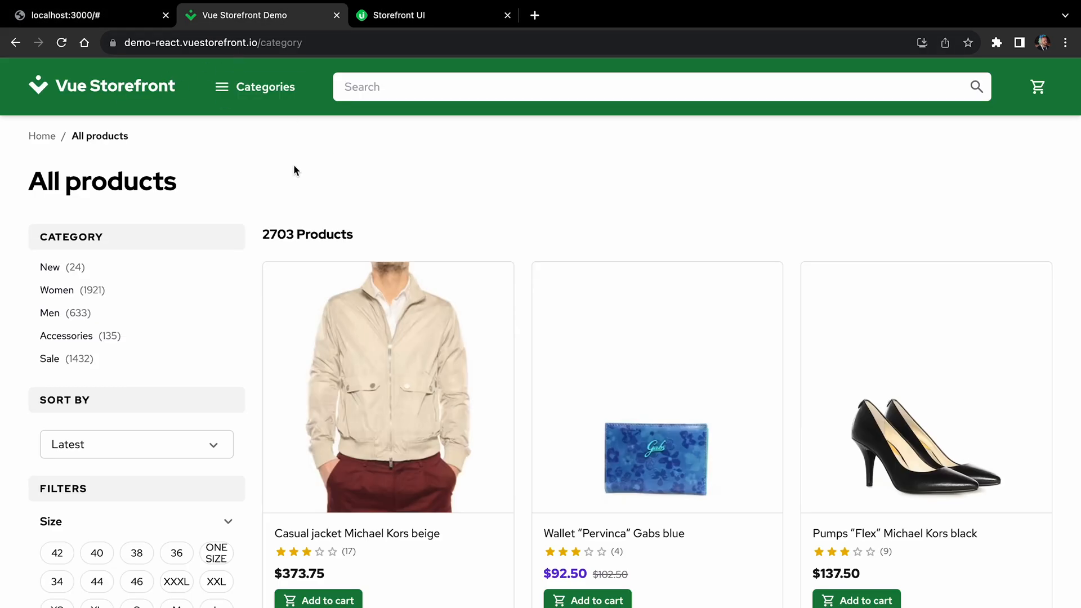
{"action": "scroll", "scroll_direction": "down", "scroll_amount": 3}
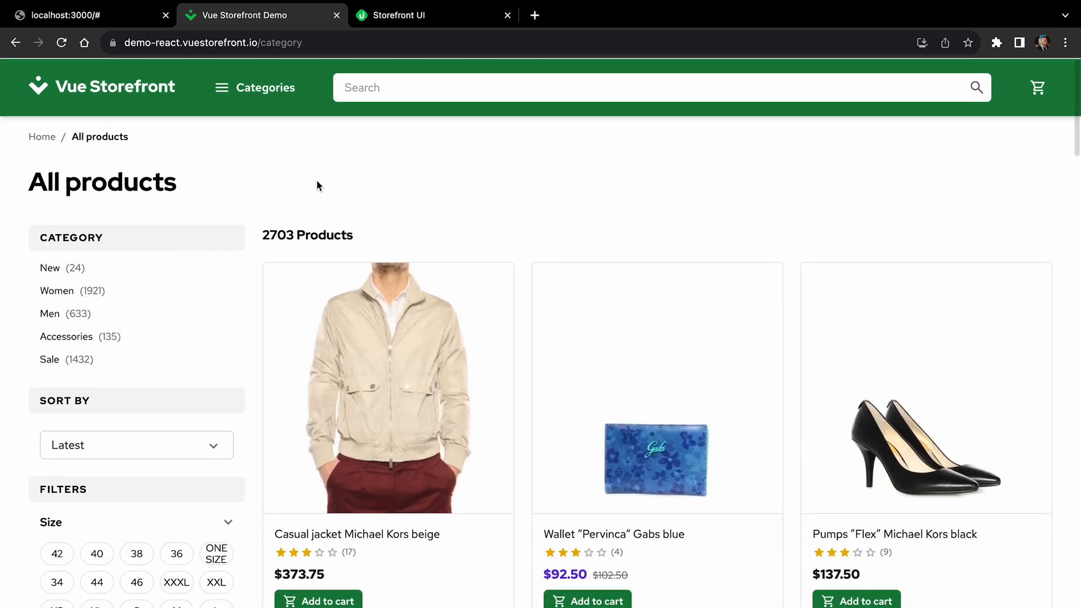
Browse Storefront UI React docs to the NavbarTop filled-background block and show its code.
{"action": "left_click", "coordinate": [402, 16]}
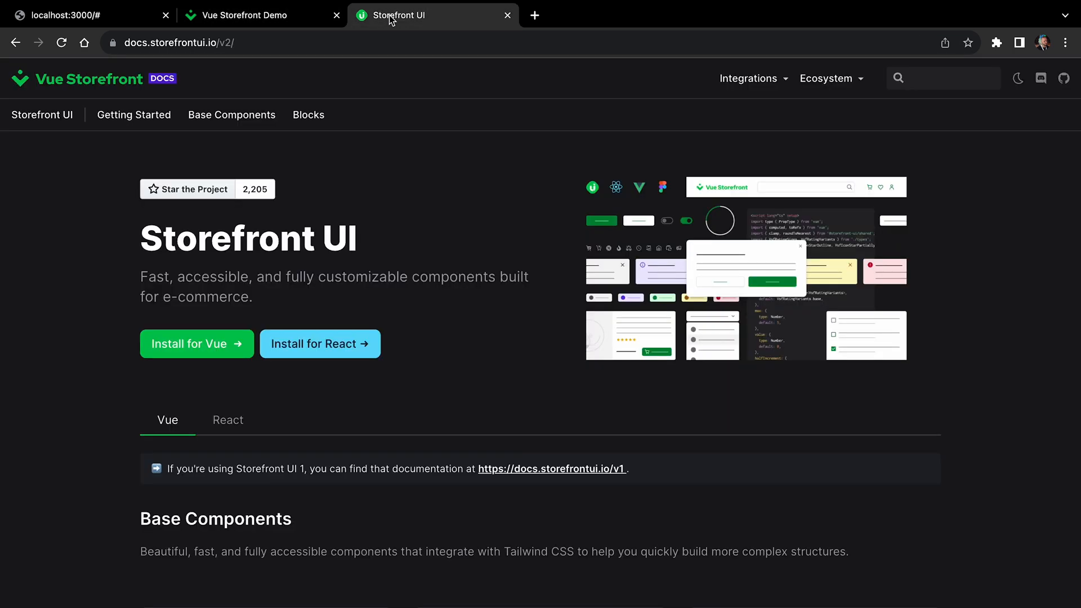
{"action": "mouse_move", "coordinate": [328, 351]}
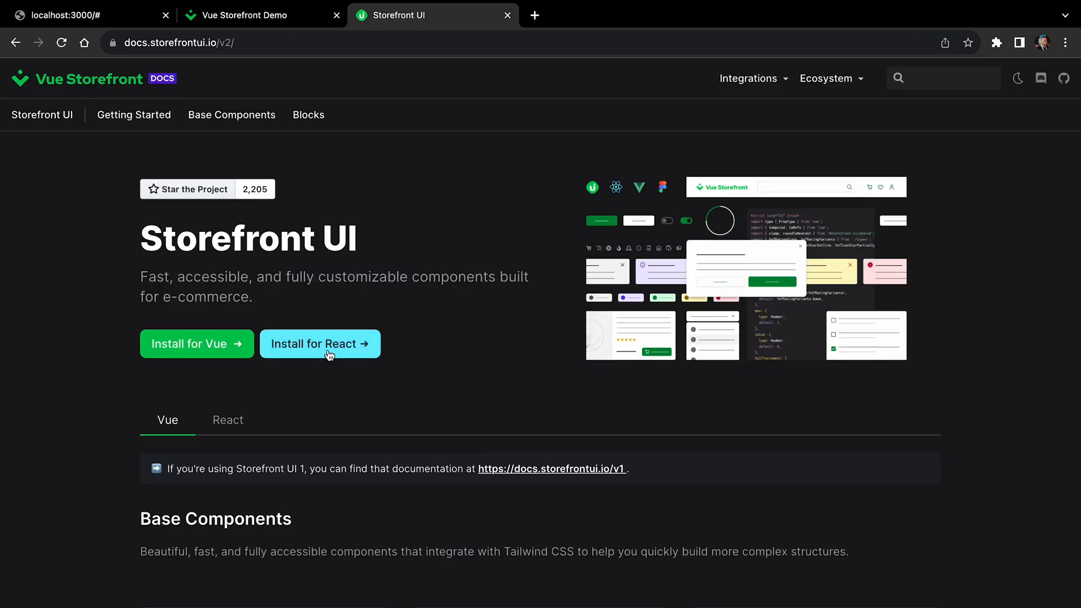
{"action": "left_click", "coordinate": [320, 343]}
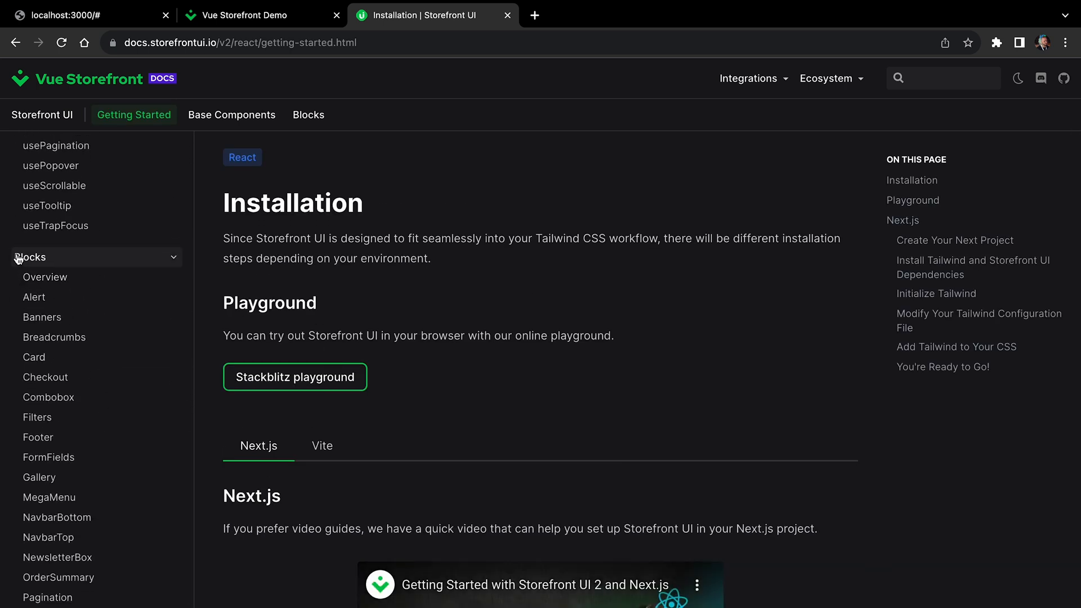
{"action": "scroll", "scroll_direction": "down", "scroll_amount": 3}
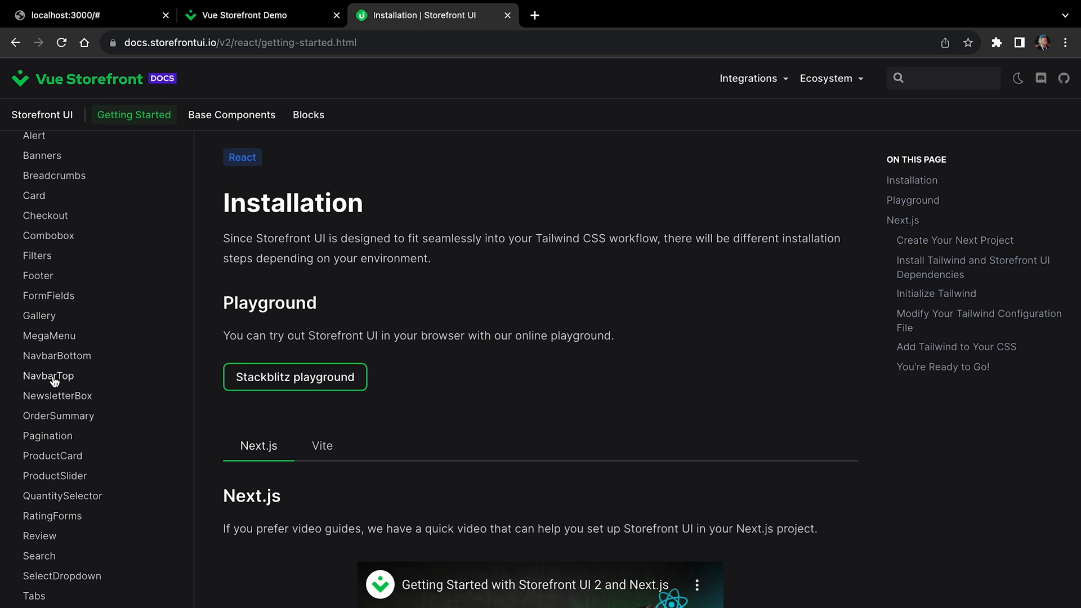
{"action": "left_click", "coordinate": [48, 376]}
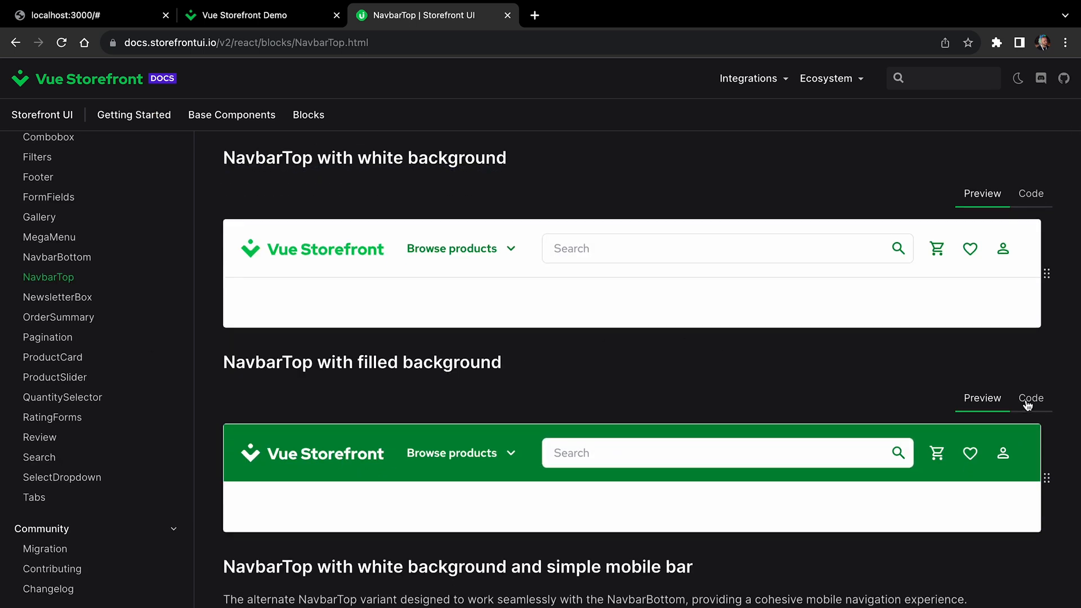
{"action": "left_click", "coordinate": [1030, 398]}
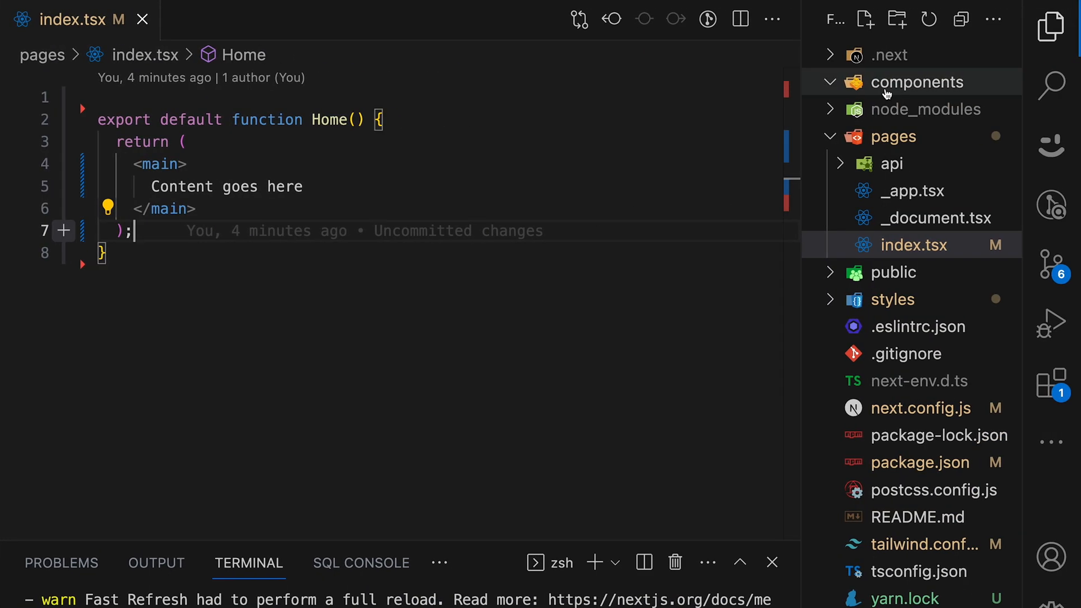
Create components/NavBar.tsx with the NavbarTop block code.
{"action": "type", "text": "NavbarTop.html"}
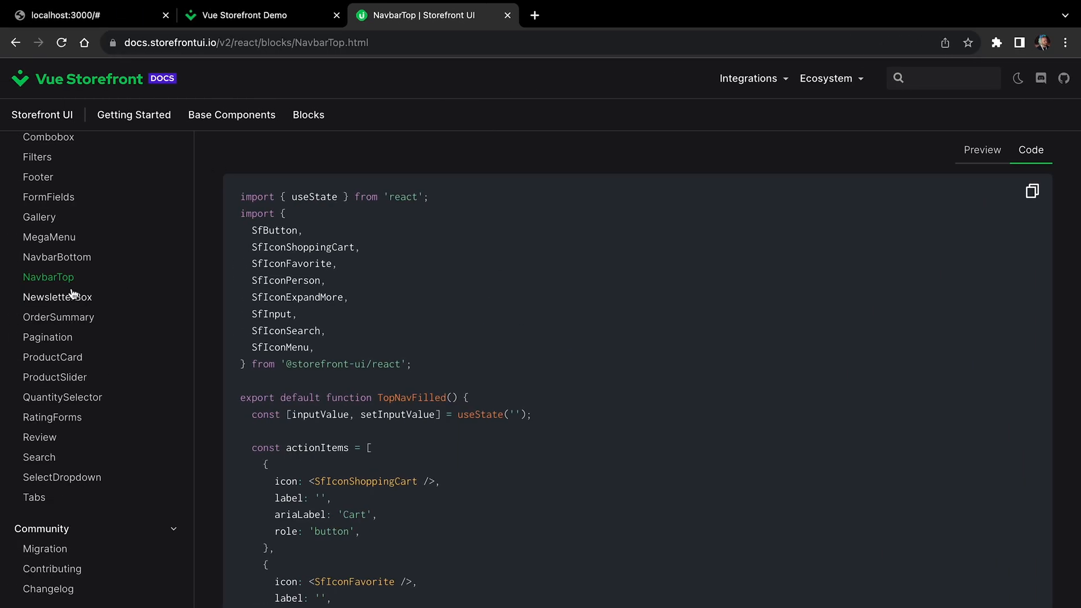
Copy the basic Footer block code into a new components/Footer.tsx.
{"action": "left_click", "coordinate": [38, 177]}
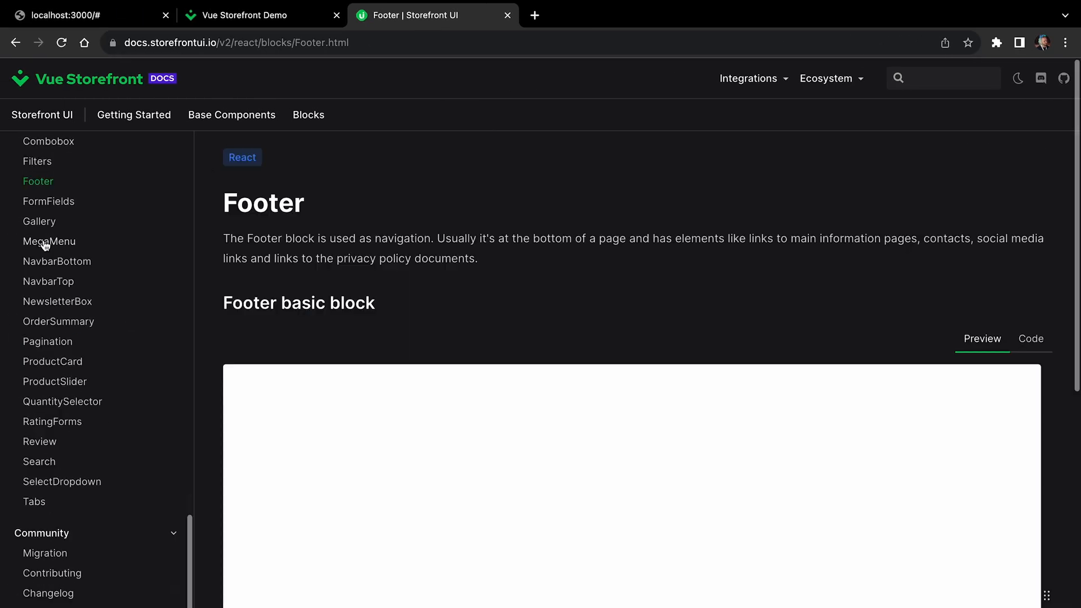
{"action": "scroll", "scroll_direction": "down", "scroll_amount": 3}
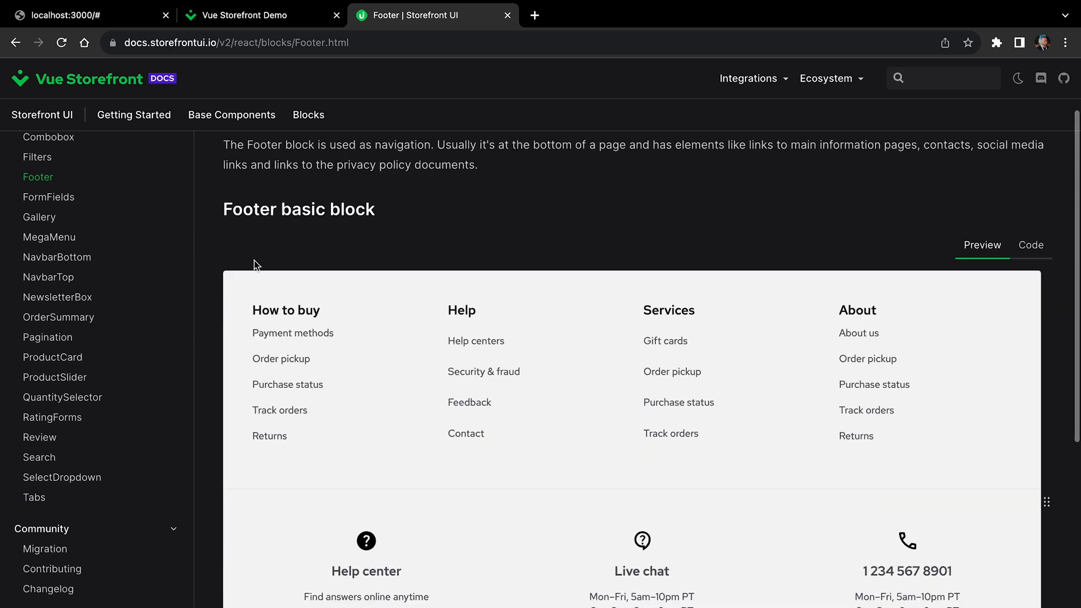
{"action": "left_click", "coordinate": [1032, 245]}
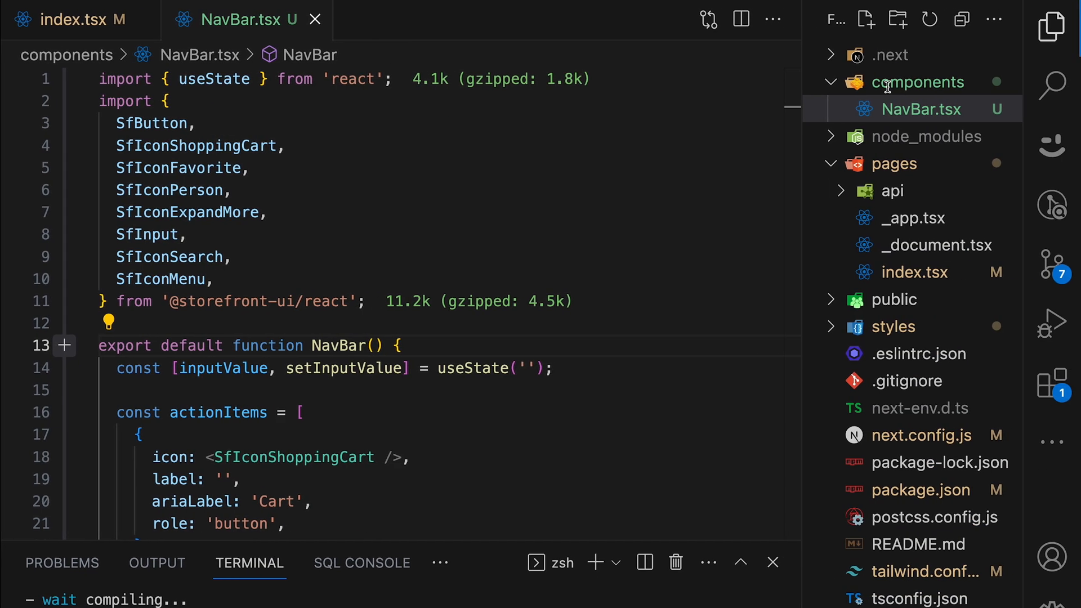
{"action": "type", "text": "Footer.tsx"}
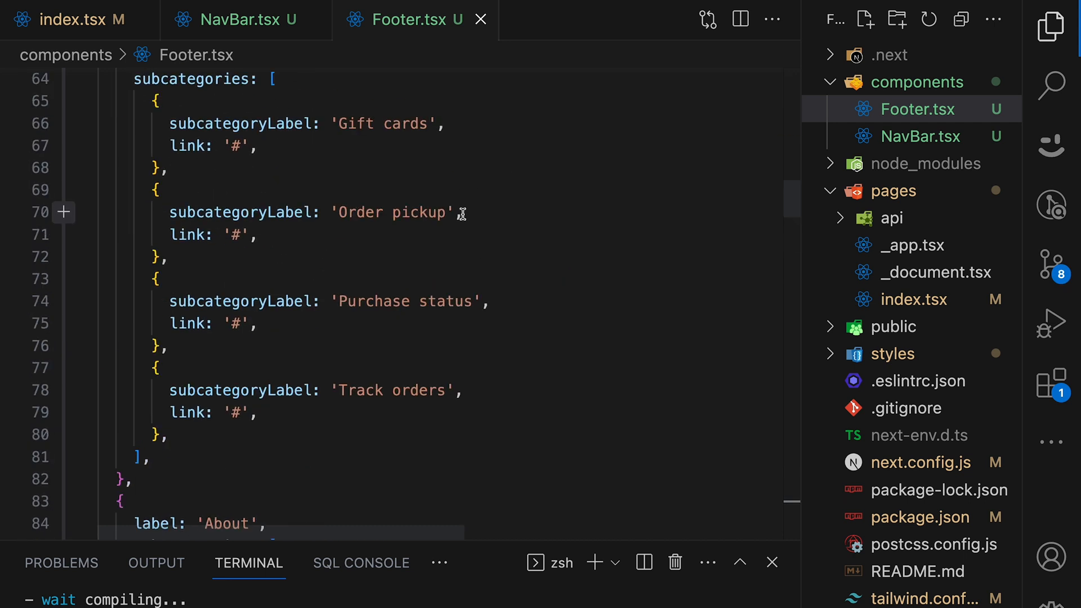
{"action": "scroll", "scroll_direction": "down", "scroll_amount": 3}
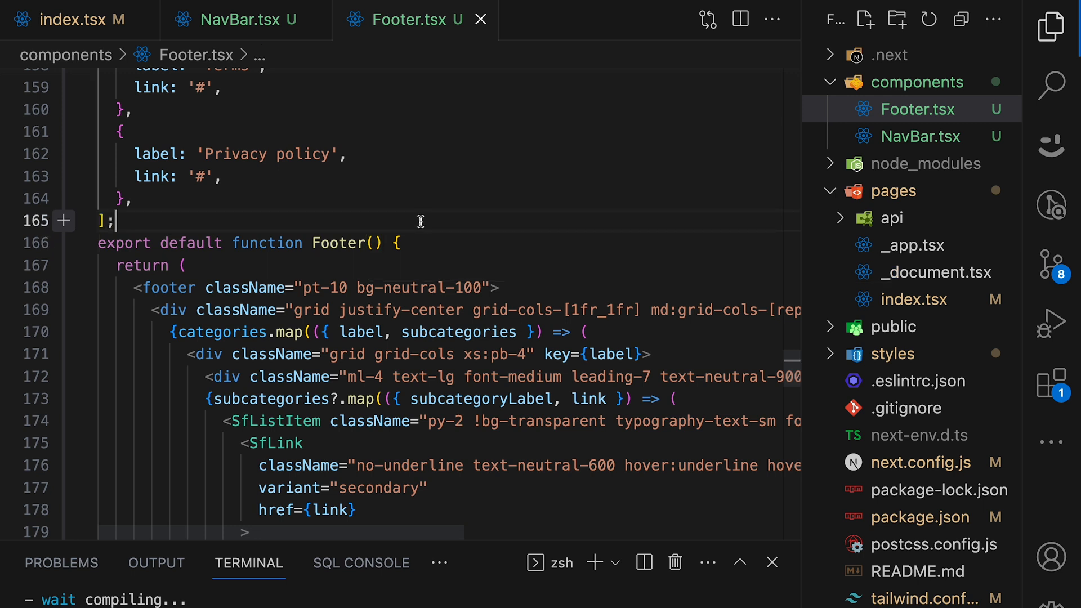
Create components/layout.tsx exporting a Layout component taking children.
{"action": "right_click", "coordinate": [916, 82]}
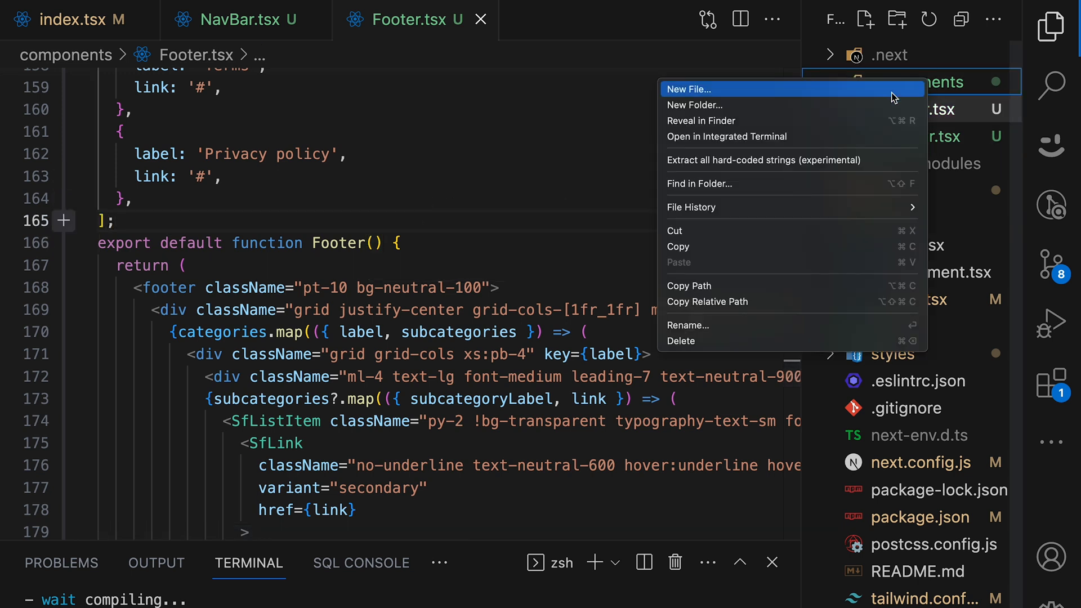
{"action": "left_click", "coordinate": [689, 89]}
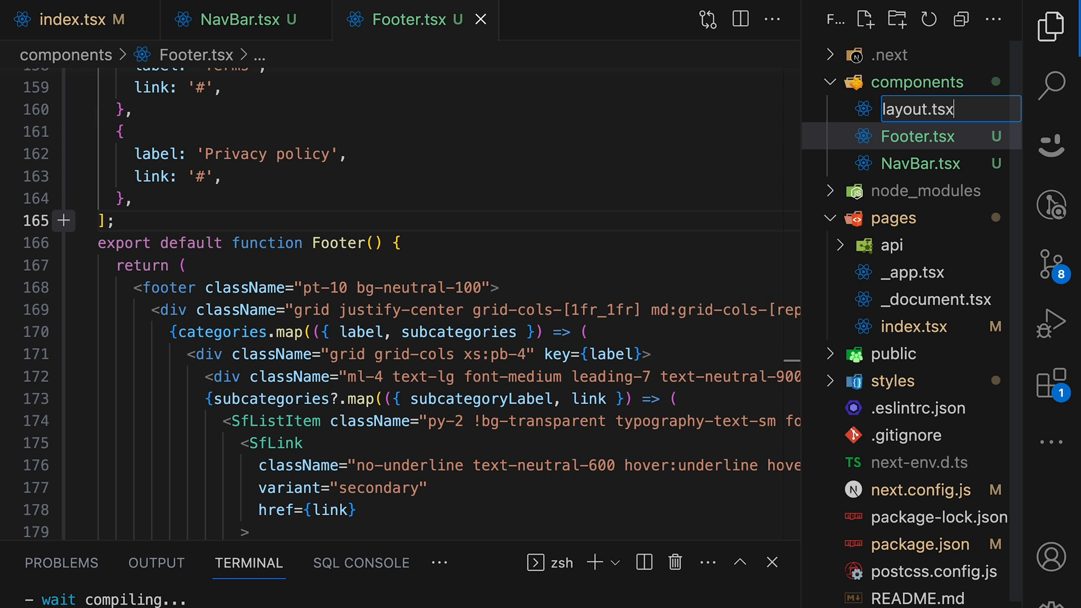
{"action": "type", "text": "export o"}
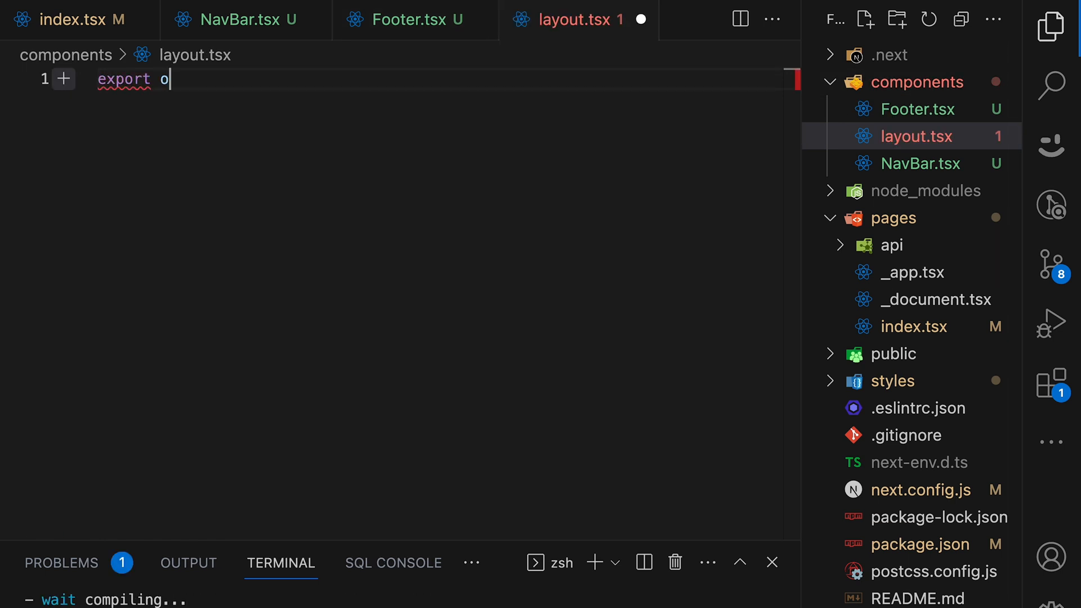
{"action": "type", "text": "const Lay"}
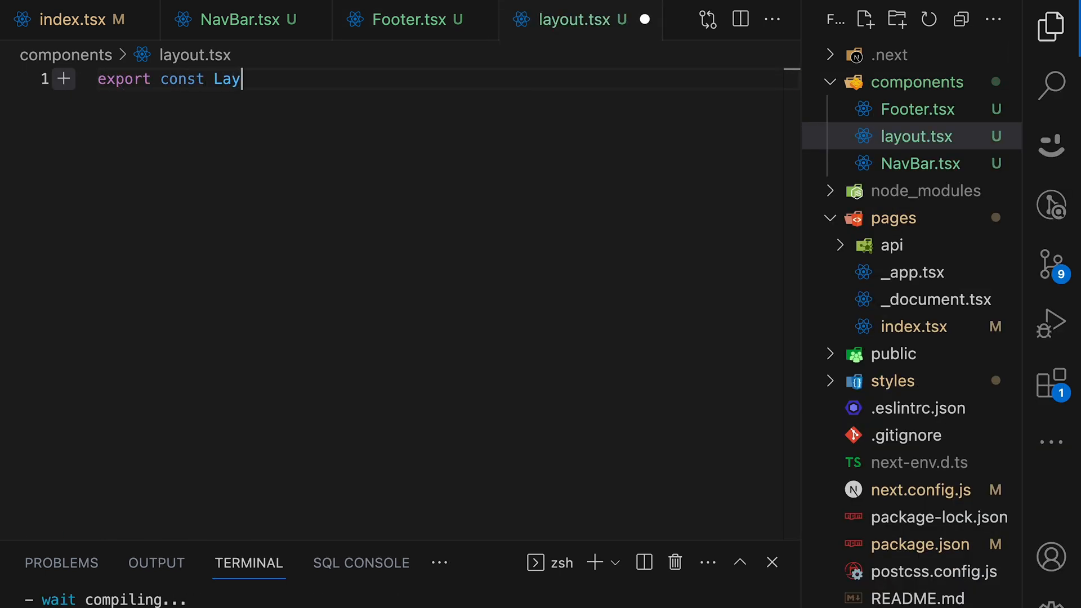
{"action": "type", "text": "out = ("}
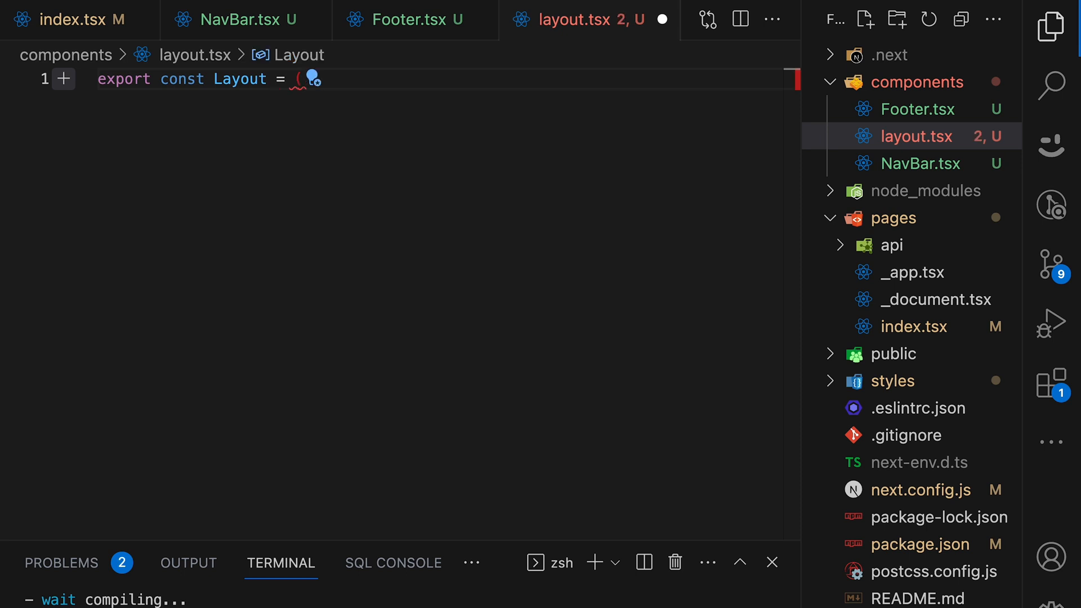
{"action": "type", "text": "{ children }) => {"}
{"action": "type", "text": "<>"}
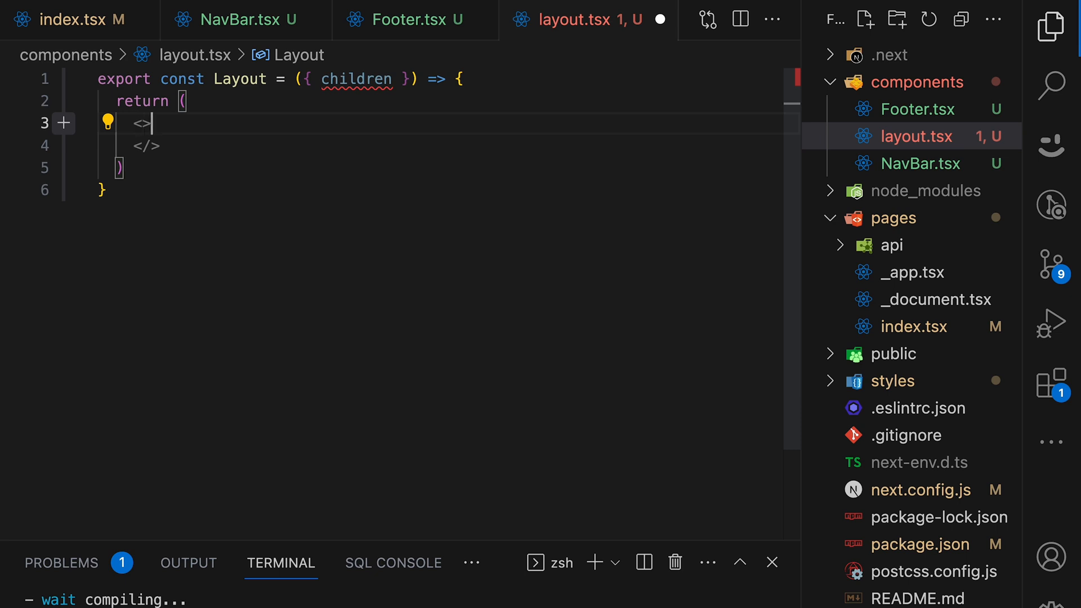
Render <NavBar />, {children} and <Footer /> inside Layout with auto-imports.
{"action": "key", "text": "Enter"}
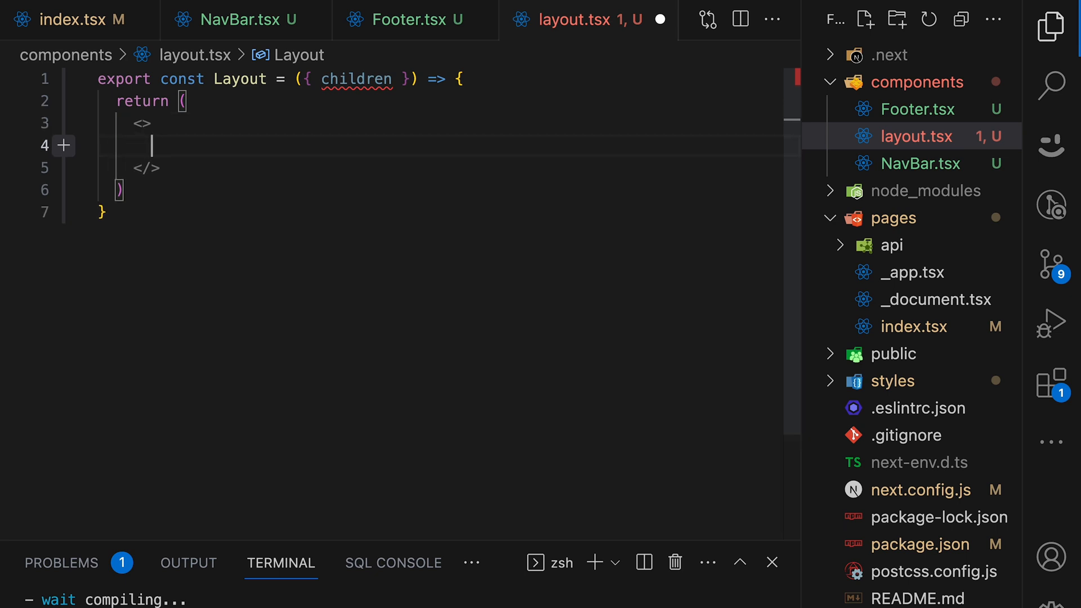
{"action": "type", "text": "<N"}
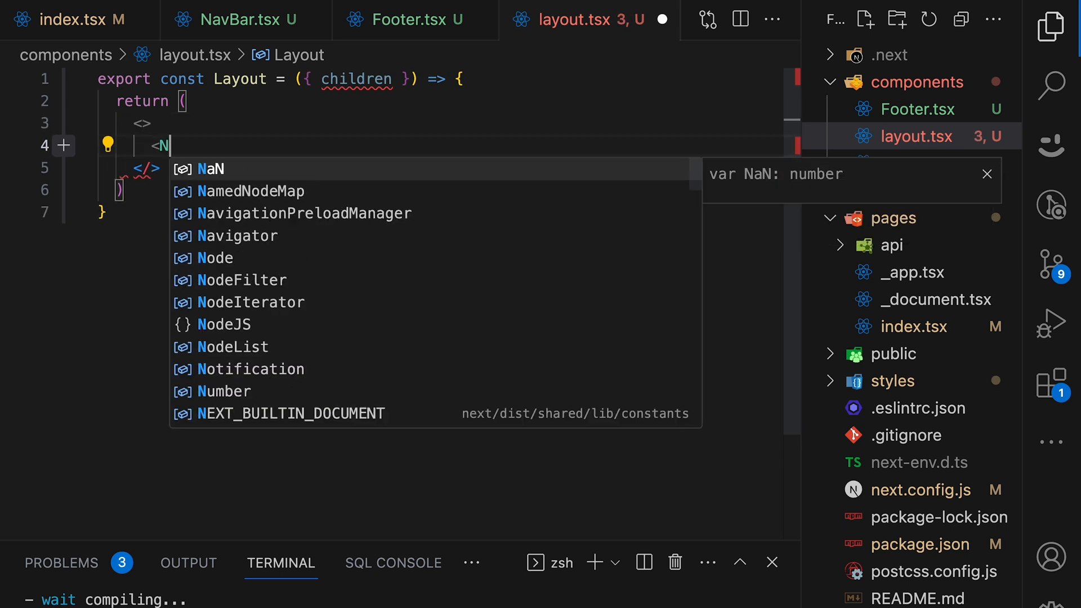
{"action": "type", "text": "avBar />"}
{"action": "type", "text": "<"}
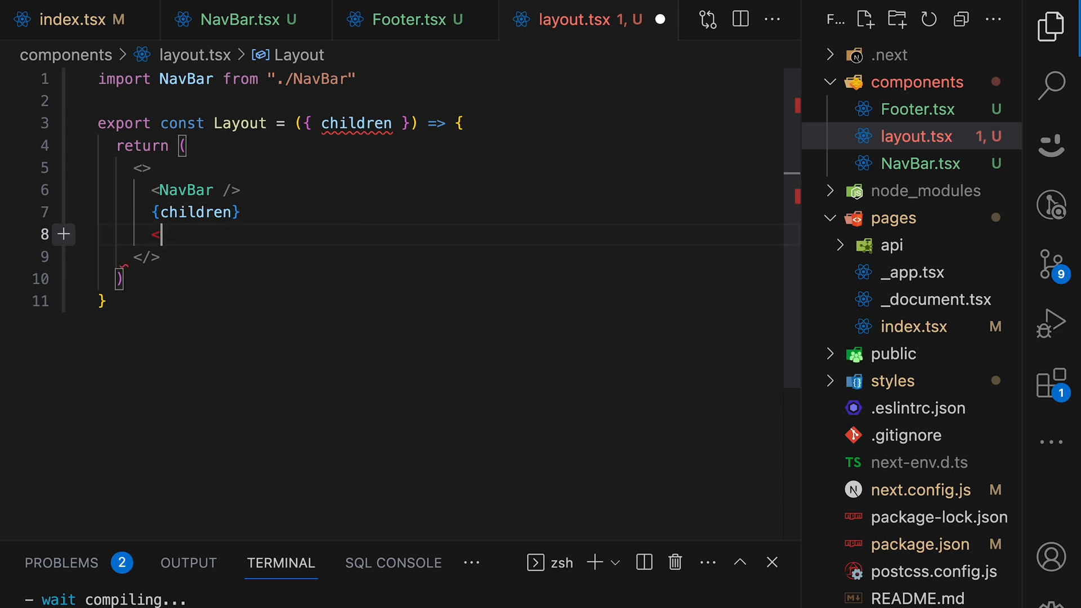
{"action": "type", "text": "Footer />"}
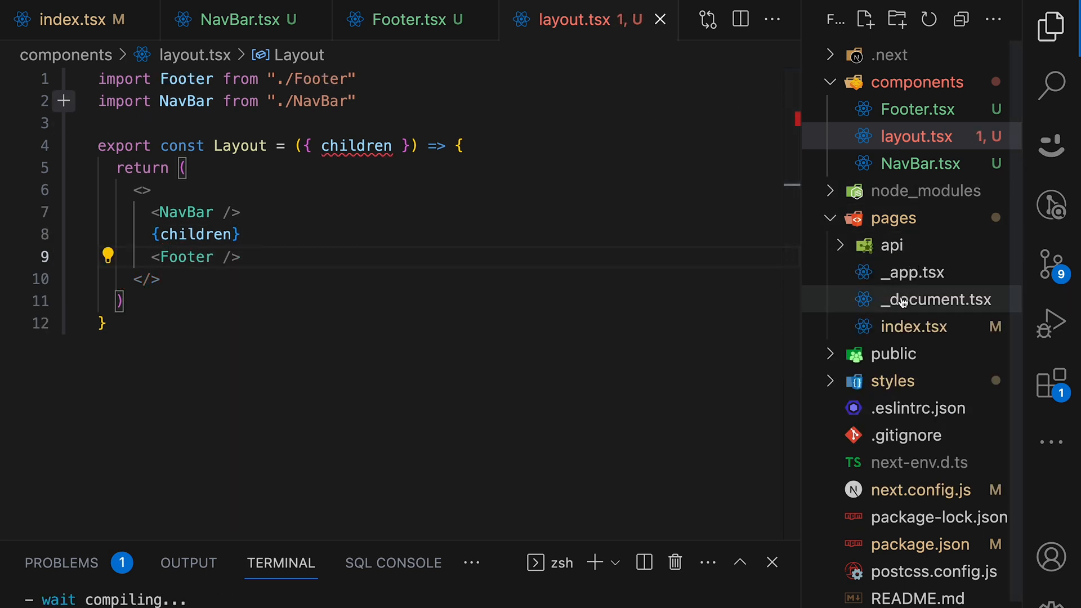
In _app.tsx wrap <Component {...pageProps} /> in the imported Layout.
{"action": "left_click", "coordinate": [912, 273]}
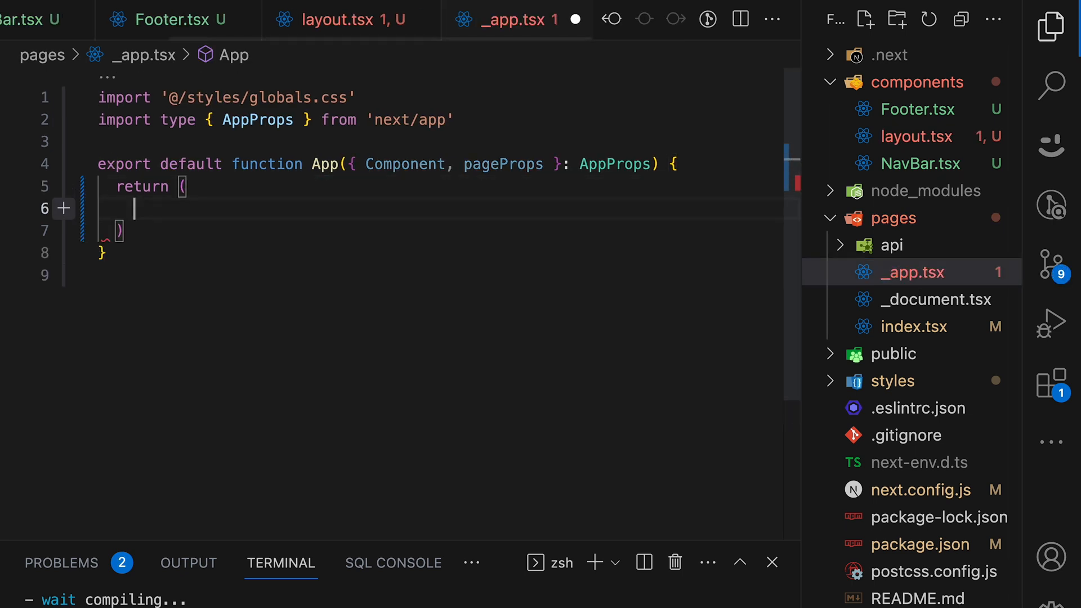
{"action": "type", "text": "<Layout>"}
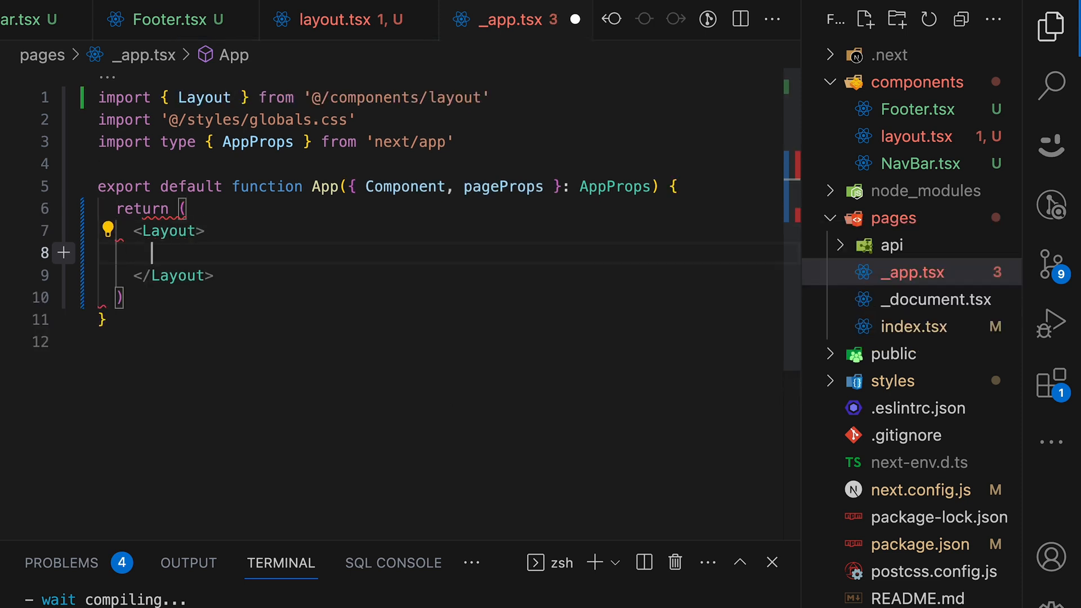
{"action": "type", "text": "<Component {...pageProps} />"}
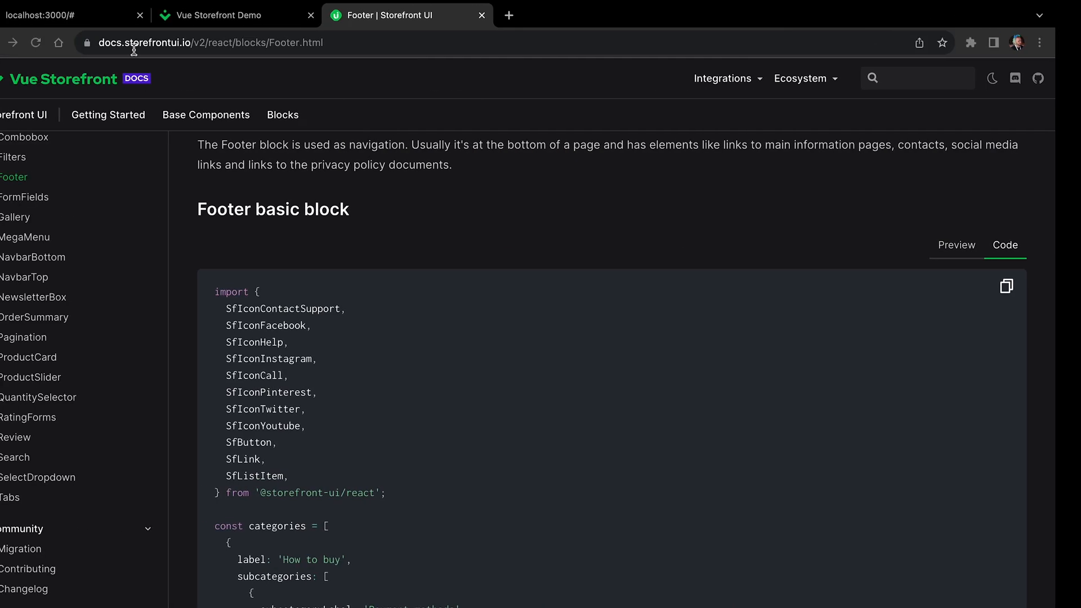
Check the demo, then close the layout.tsx and NavBar.tsx editor tabs.
{"action": "left_click", "coordinate": [68, 15]}
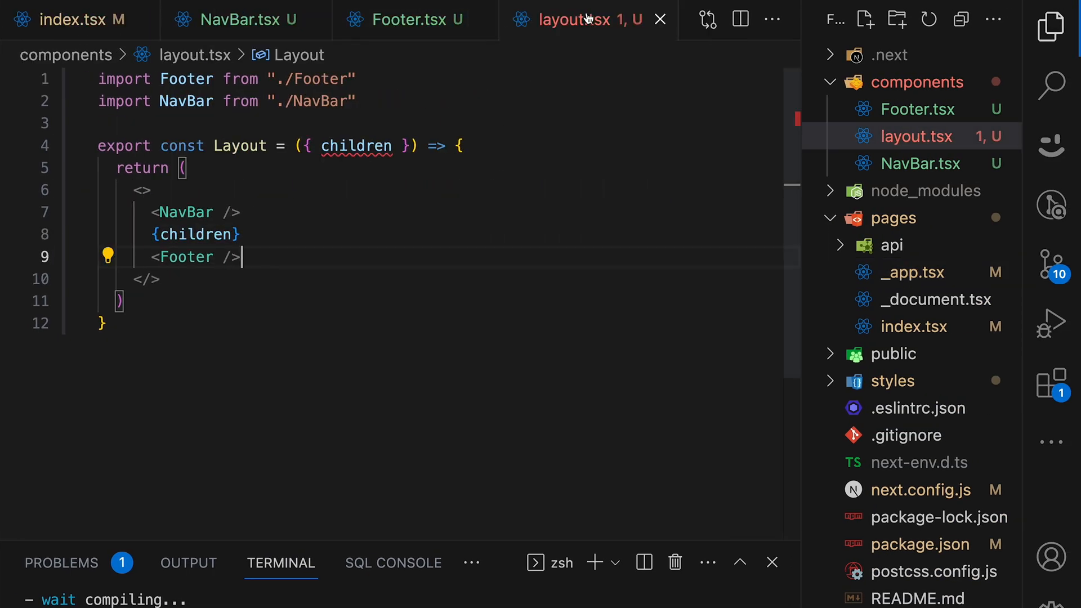
{"action": "left_click", "coordinate": [659, 18]}
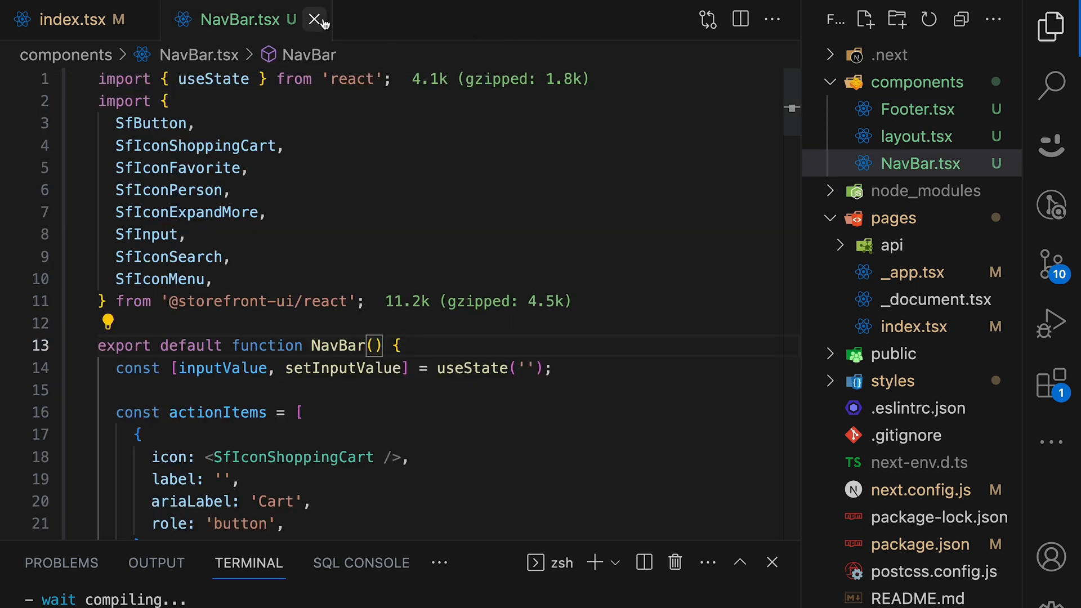
{"action": "left_click", "coordinate": [313, 18]}
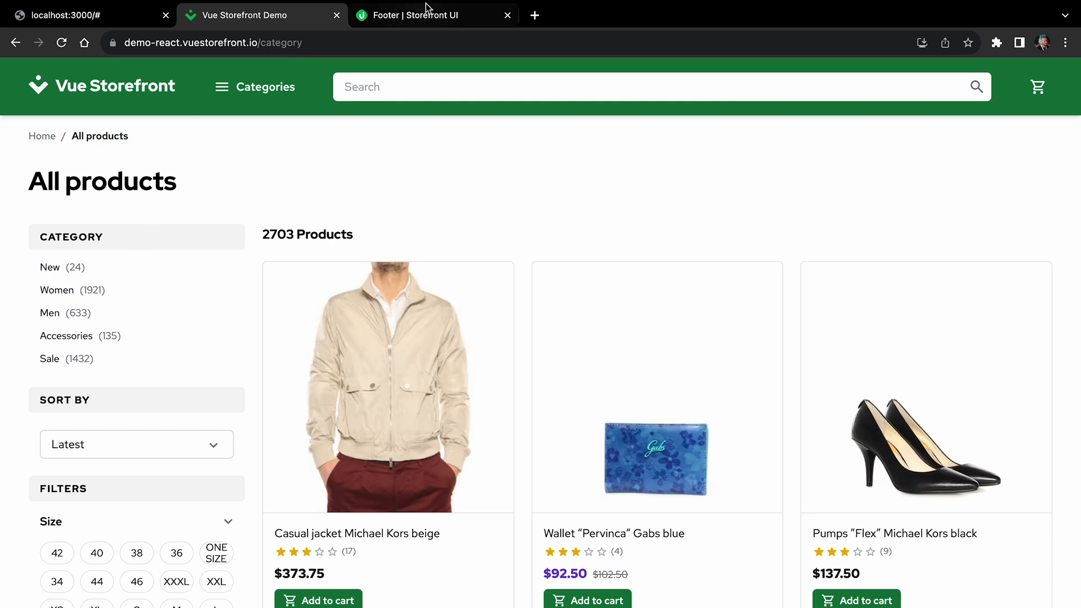
Copy the docs breadcrumbs code and create components/Breadcrumbs.tsx.
{"action": "left_click", "coordinate": [432, 16]}
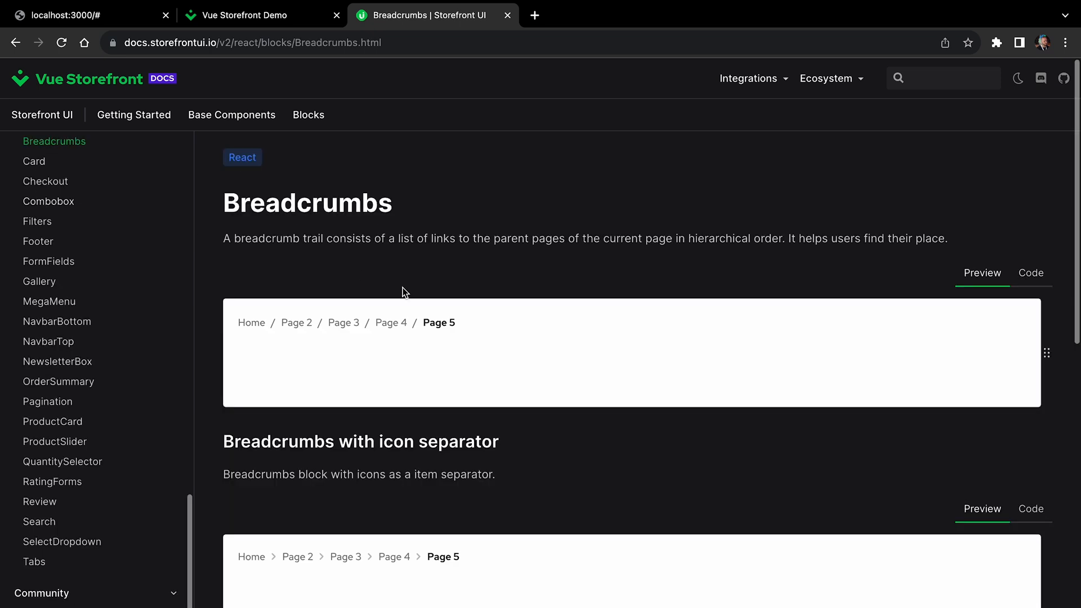
{"action": "mouse_move", "coordinate": [1038, 275]}
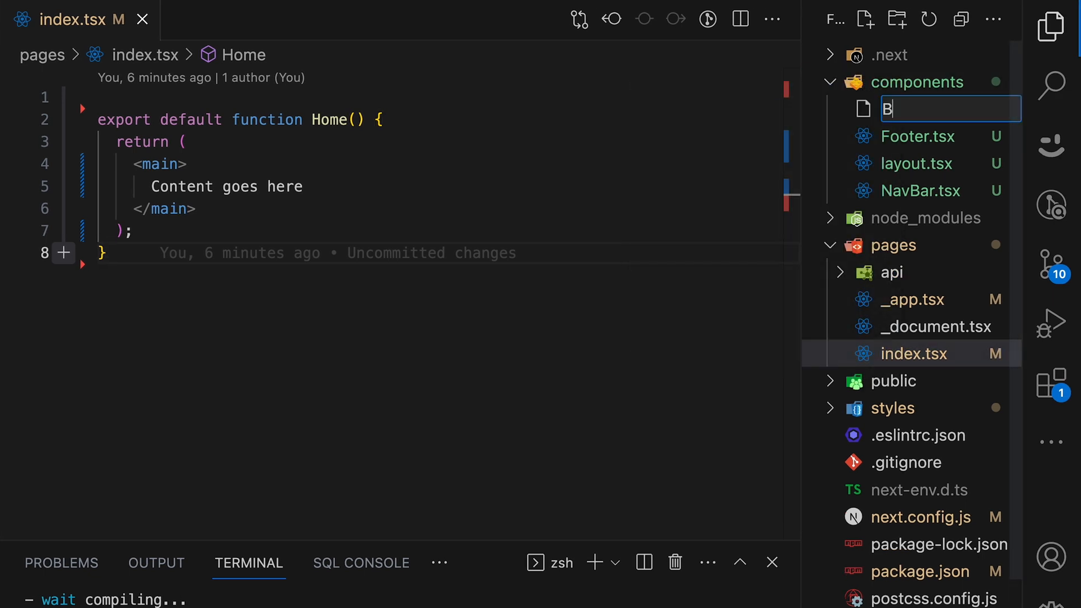
{"action": "type", "text": "readcrumbs"}
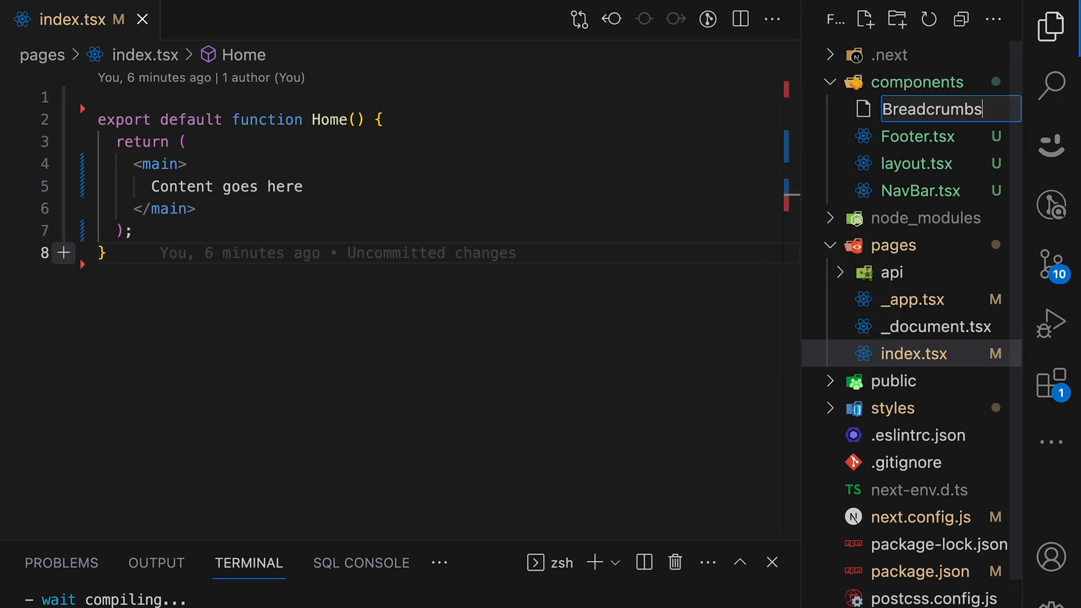
{"action": "key", "text": "Enter"}
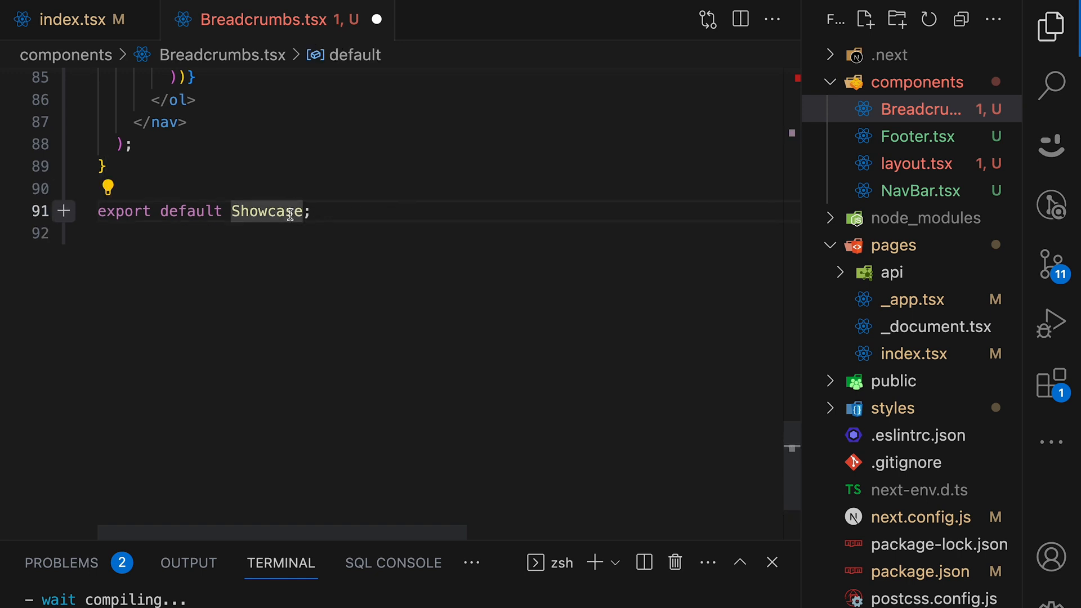
Rename the Showcase function and export to Breadcrumbs, then return to index.tsx.
{"action": "type", "text": "Bread"}
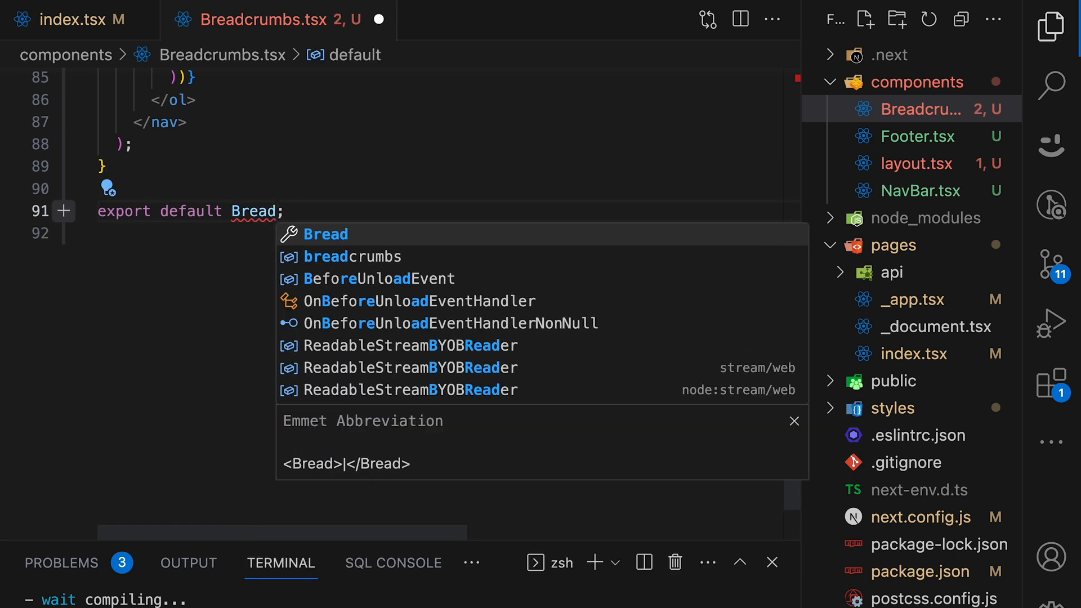
{"action": "type", "text": "crumbs"}
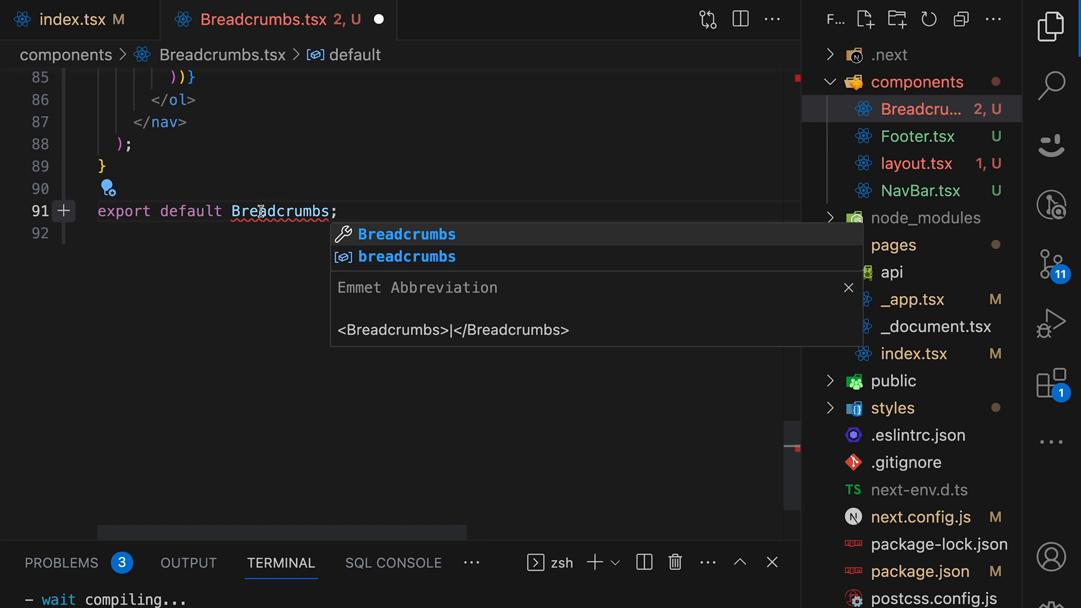
{"action": "scroll", "scroll_direction": "up", "scroll_amount": 3}
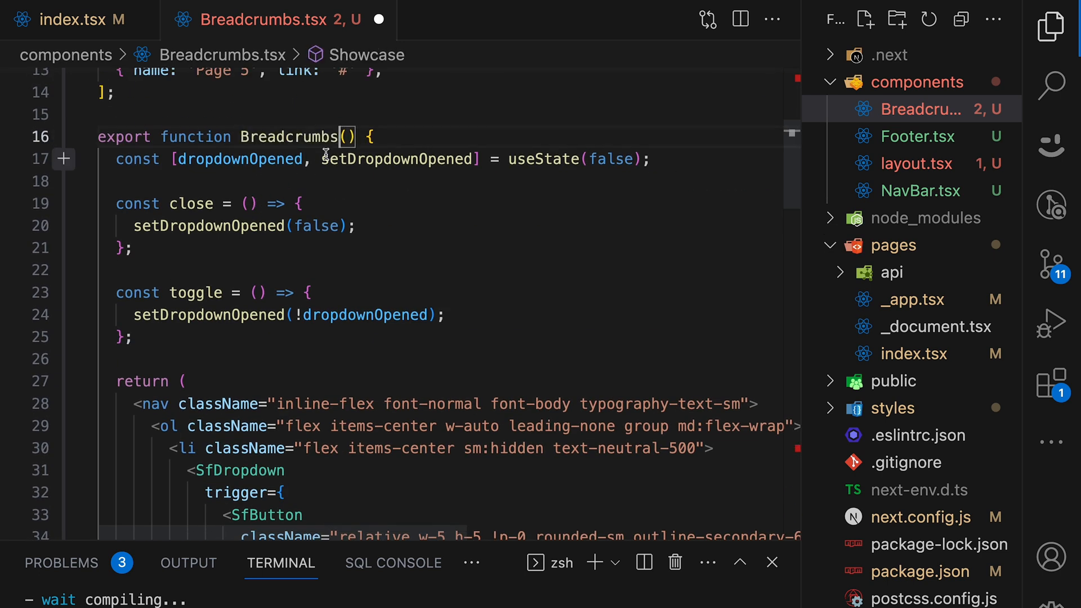
{"action": "left_click", "coordinate": [73, 21]}
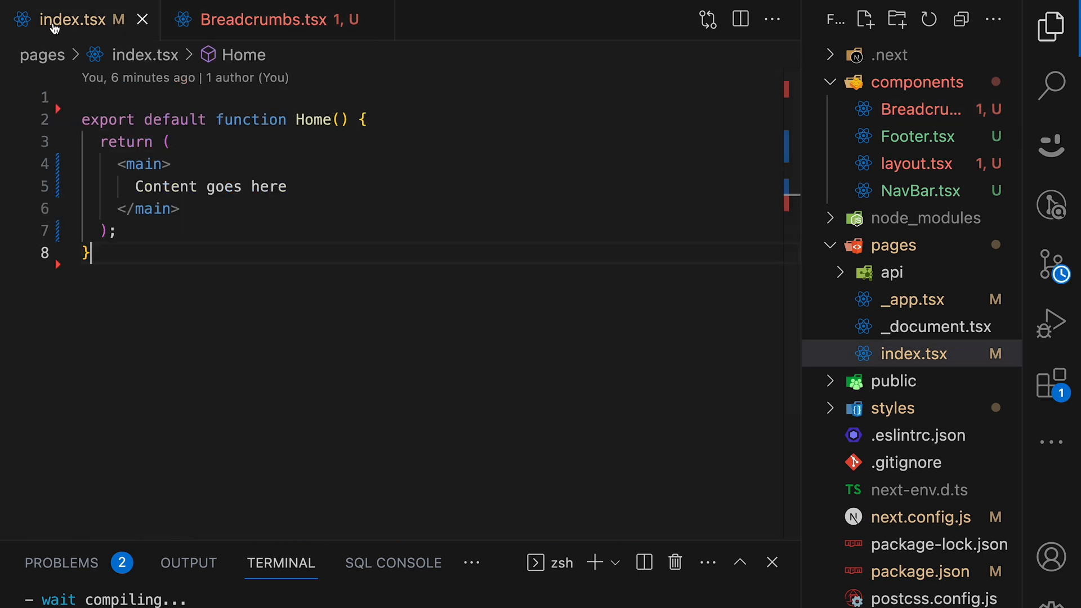
Replace 'Content goes here' with the auto-imported <Breadcrumbs /> component.
{"action": "double_click", "coordinate": [209, 187]}
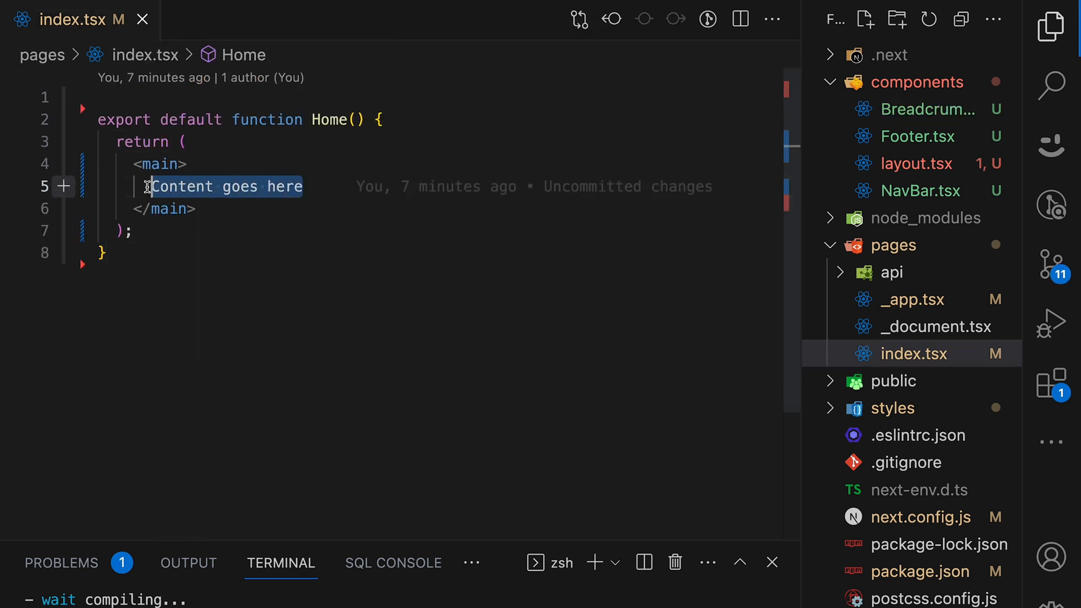
{"action": "type", "text": "<Brea"}
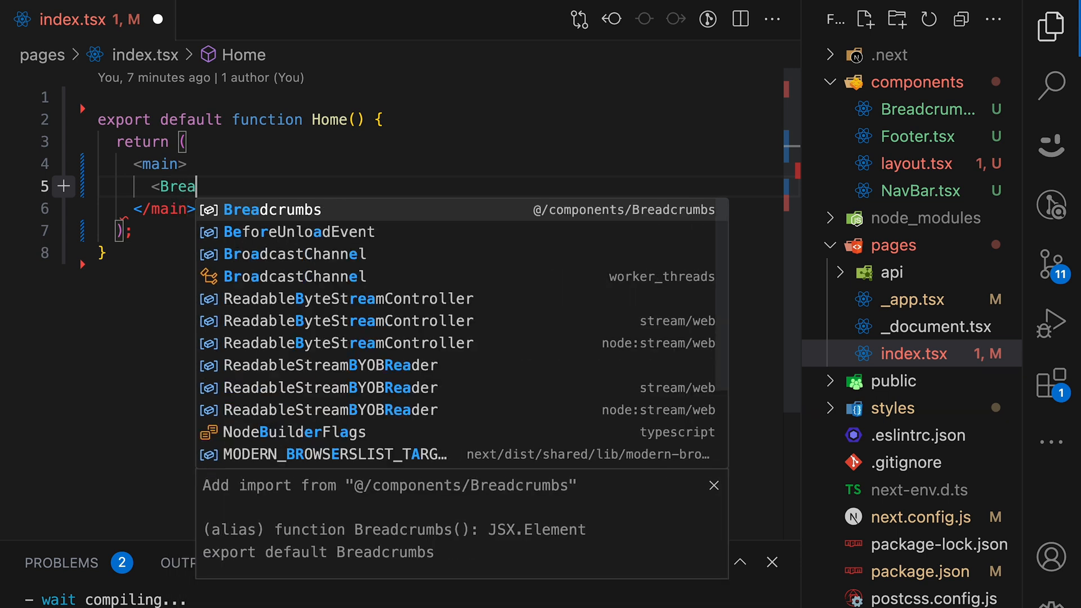
{"action": "left_click", "coordinate": [271, 210]}
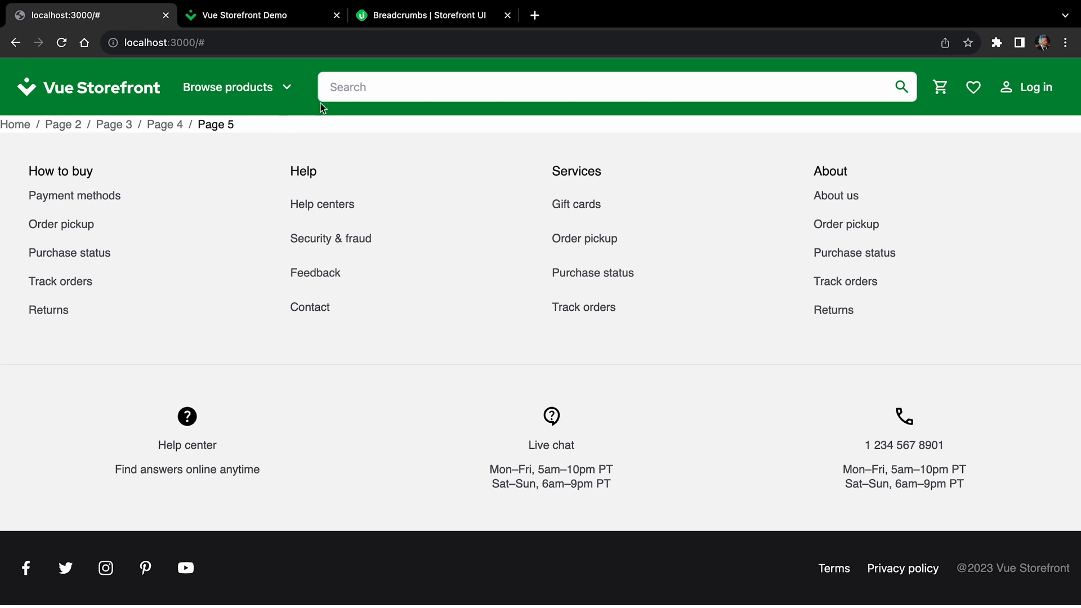
Add an h1 heading below Breadcrumbs and start typing its text.
{"action": "left_click", "coordinate": [261, 16]}
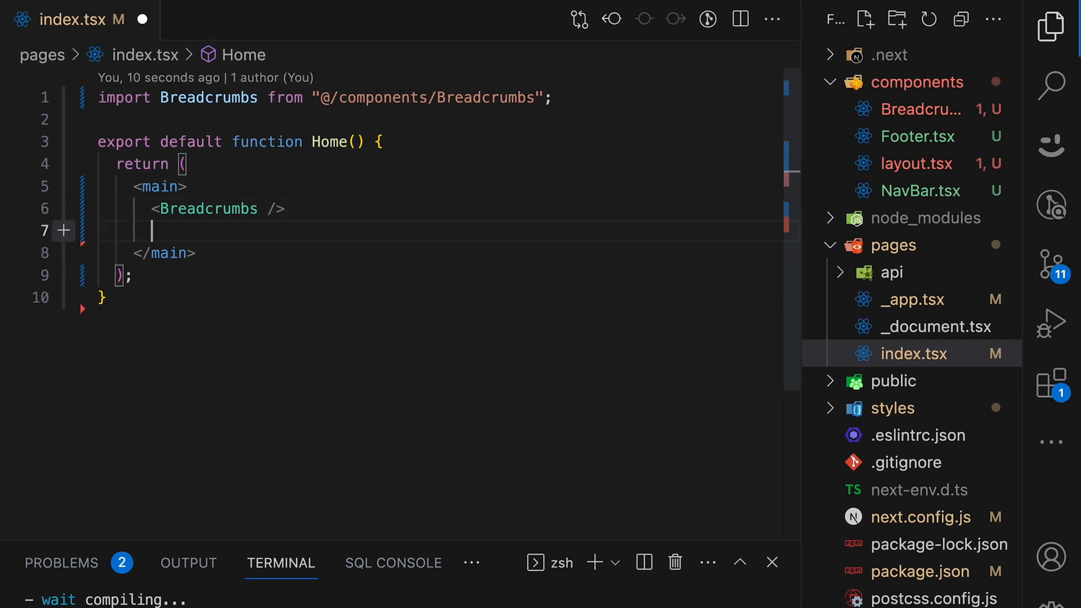
{"action": "type", "text": "<h1></h1>"}
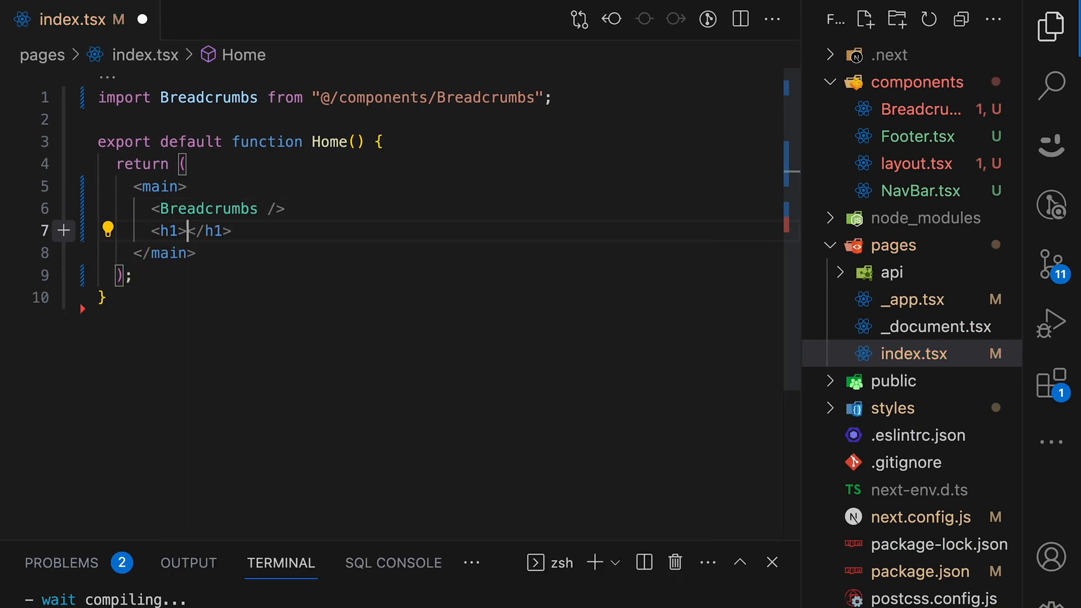
{"action": "type", "text": "Browser"}
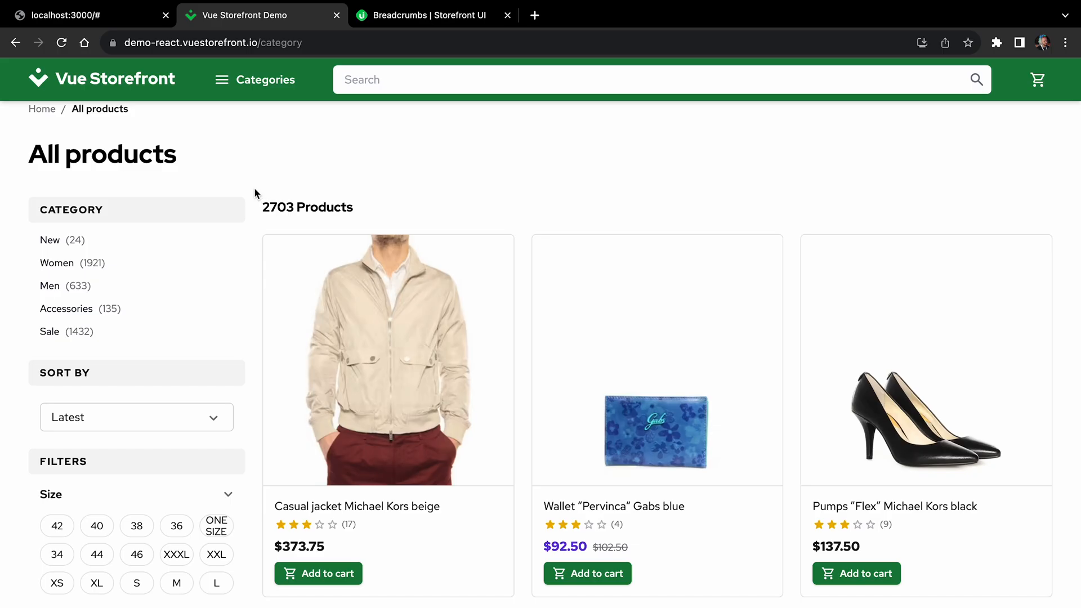
Scroll the Storefront UI Filters page down to the Filters Sidepanel example and show its code.
{"action": "left_click", "coordinate": [427, 16]}
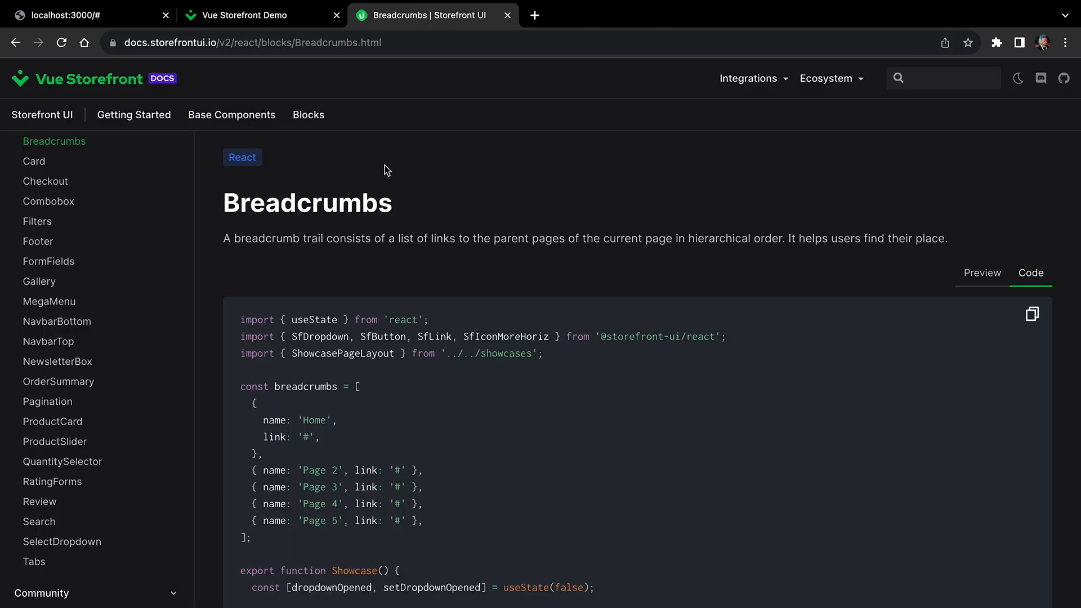
{"action": "mouse_move", "coordinate": [69, 473]}
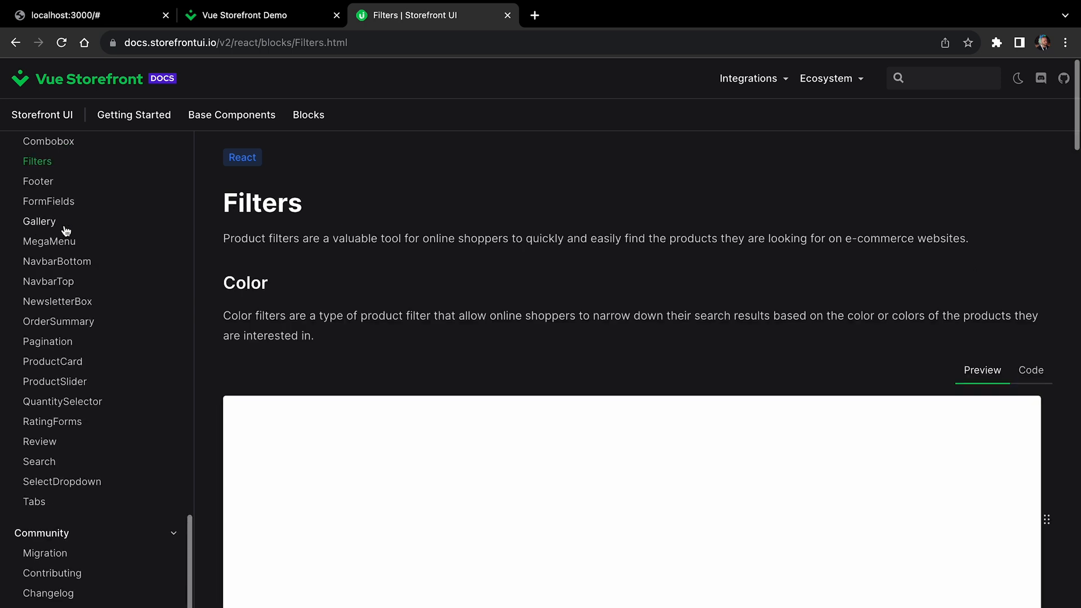
{"action": "scroll", "scroll_direction": "down", "scroll_amount": 3}
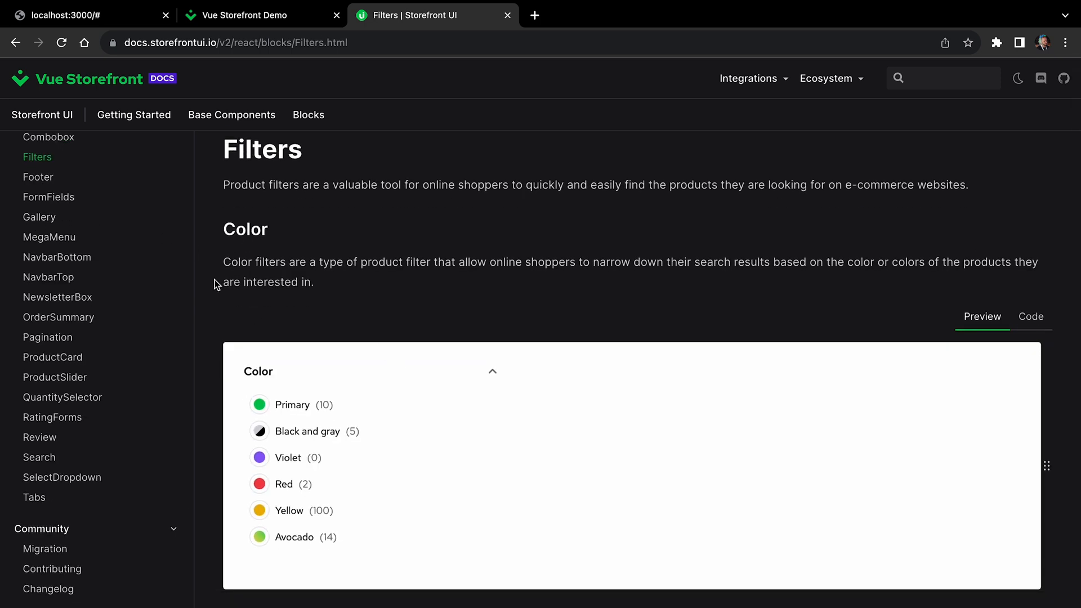
{"action": "scroll", "scroll_direction": "down", "scroll_amount": 3}
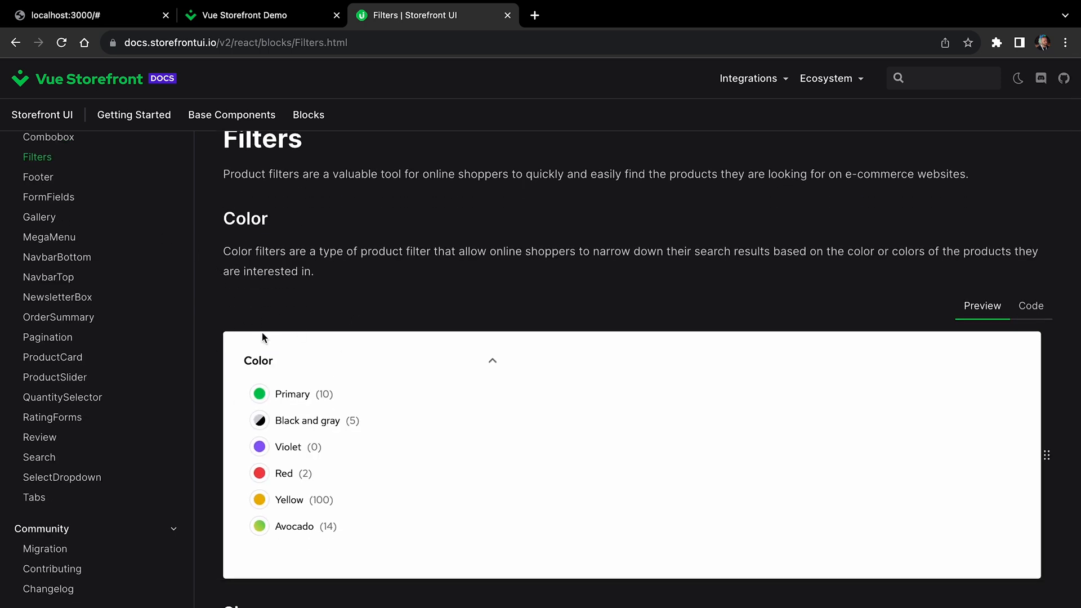
{"action": "scroll", "scroll_direction": "down", "scroll_amount": 3}
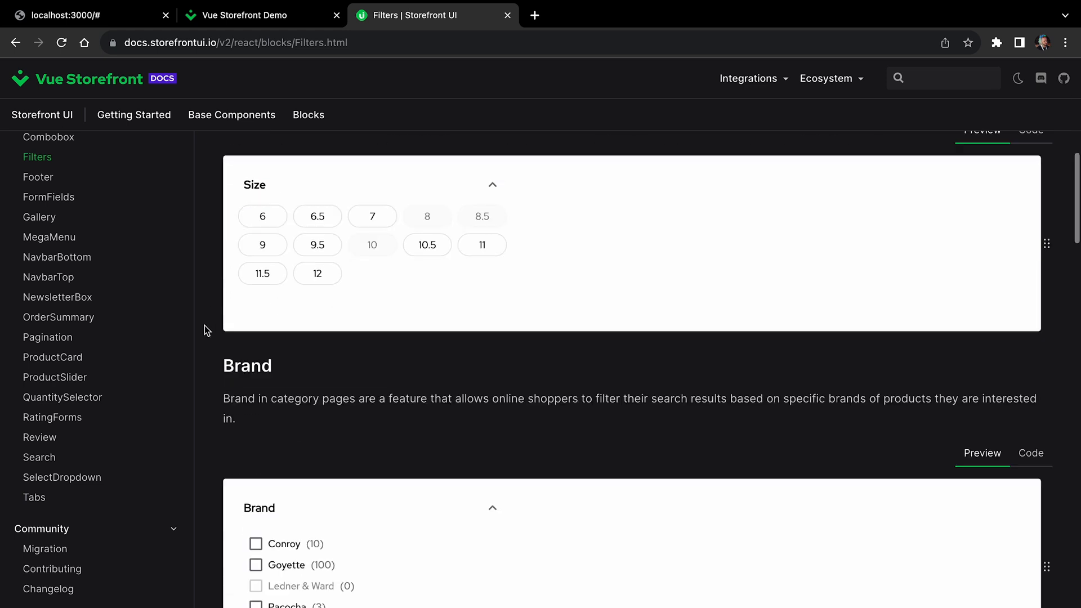
{"action": "scroll", "scroll_direction": "down", "scroll_amount": 3}
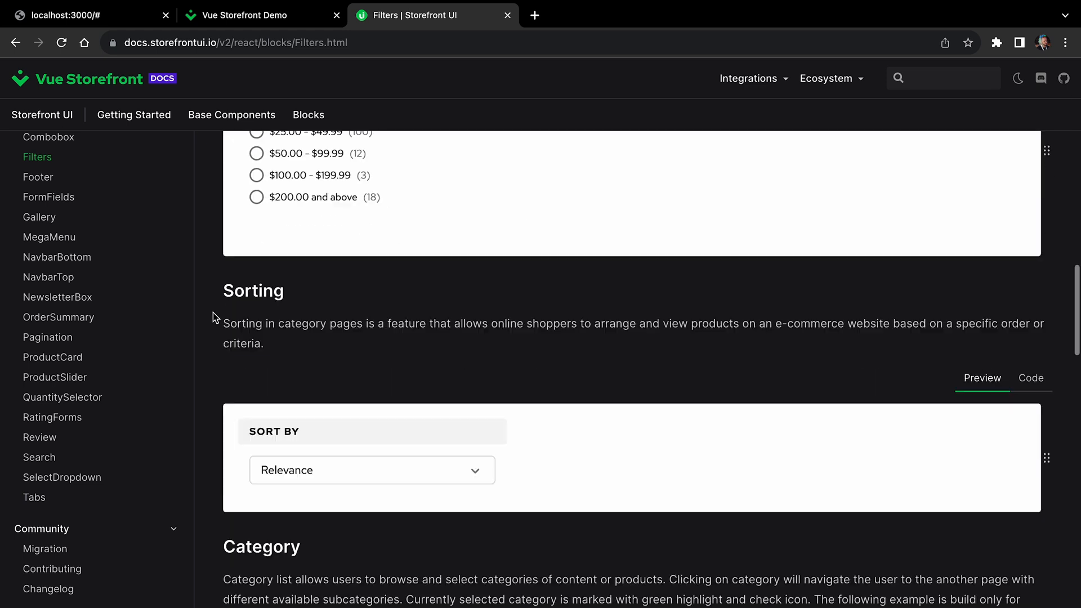
{"action": "scroll", "scroll_direction": "down", "scroll_amount": 3}
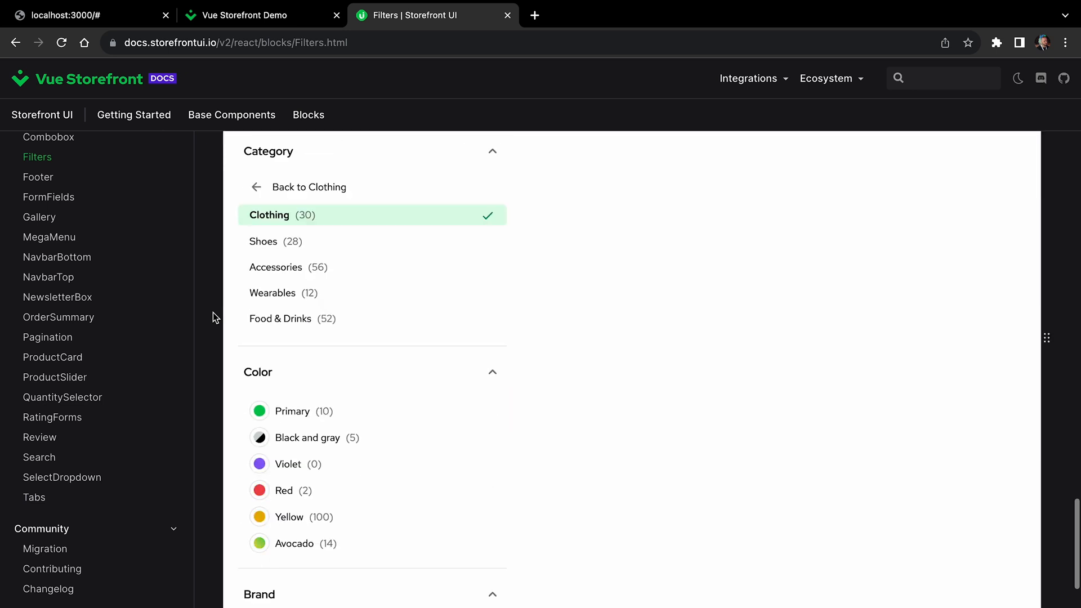
{"action": "scroll", "scroll_direction": "down", "scroll_amount": 3}
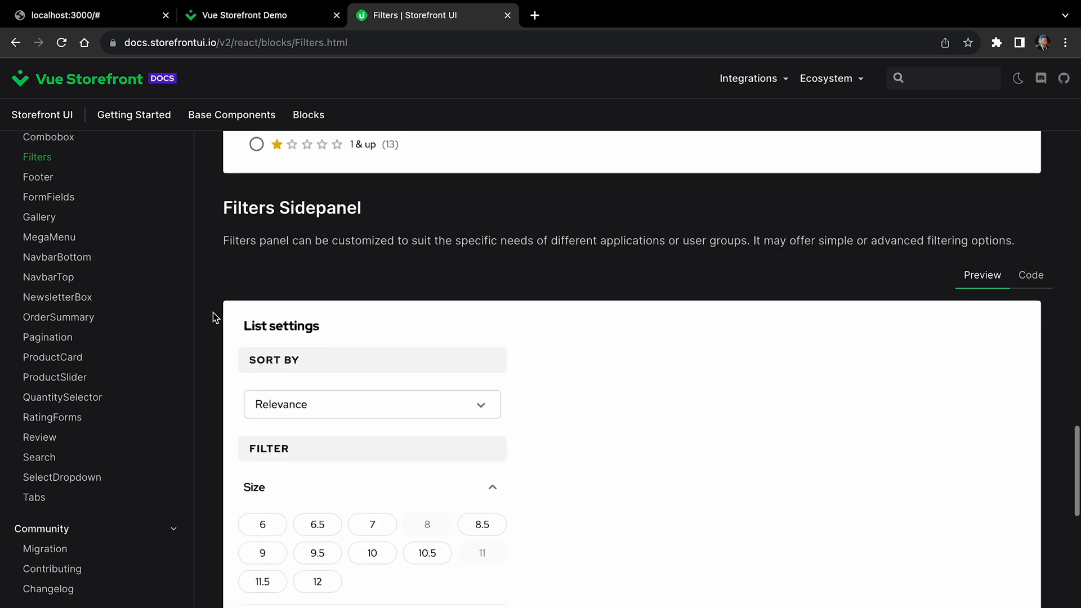
{"action": "left_click", "coordinate": [1031, 275]}
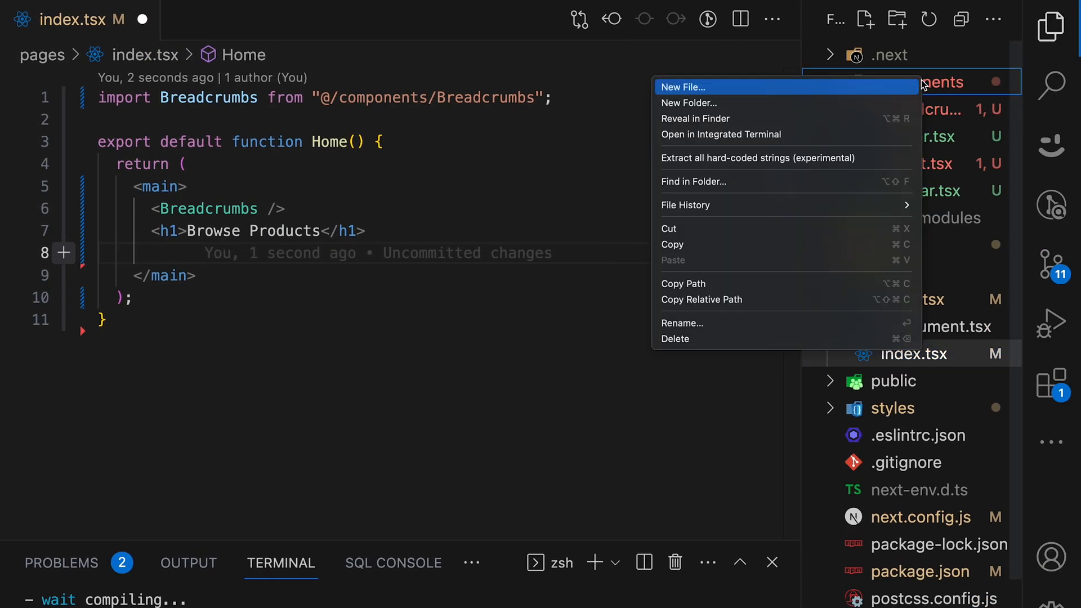
Create FilterSidebar.tsx with the sidepanel code, rename its function, and insert <FiltersSidebar in index.tsx.
{"action": "left_click", "coordinate": [682, 87]}
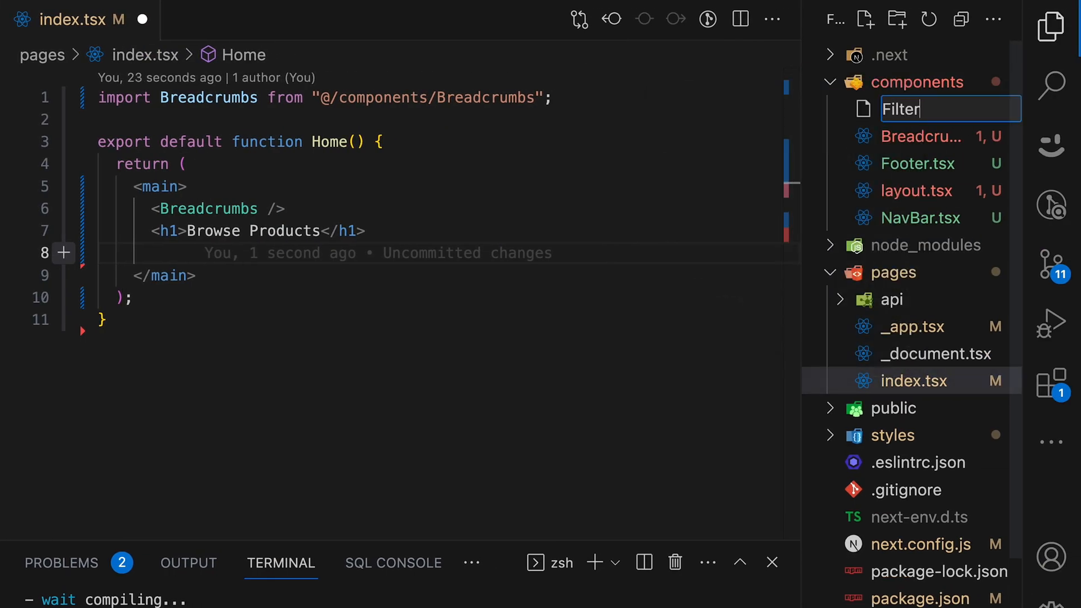
{"action": "type", "text": "Side"}
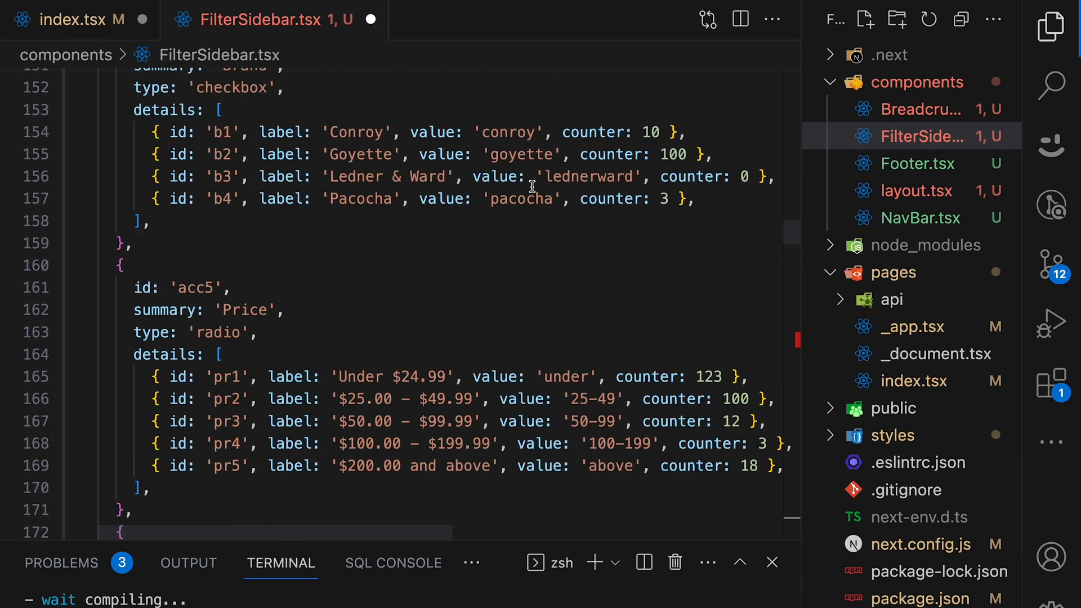
{"action": "scroll", "scroll_direction": "down", "scroll_amount": 3}
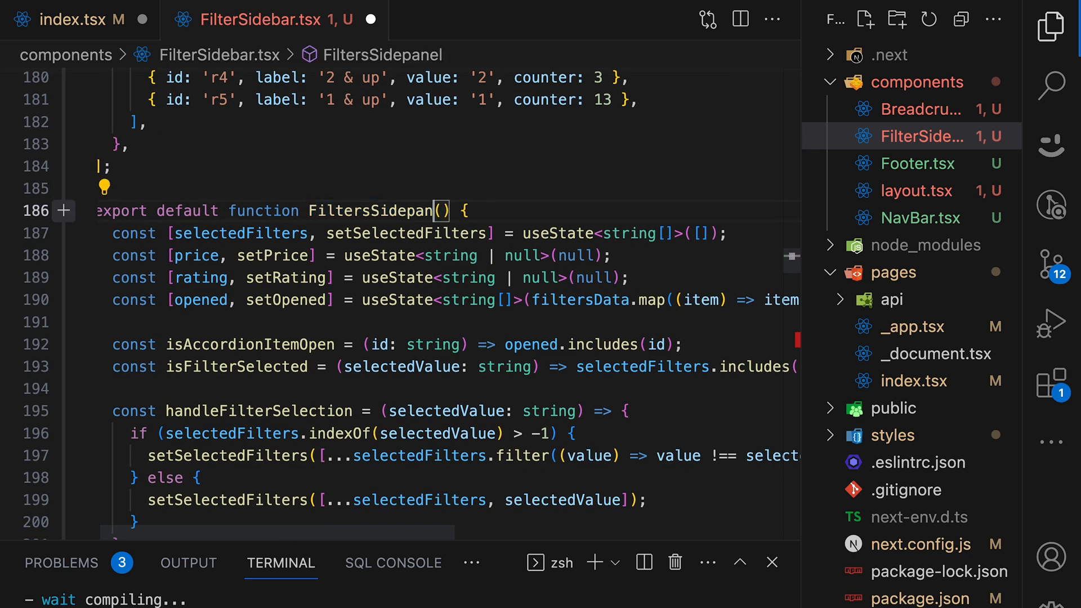
{"action": "double_click", "coordinate": [370, 211]}
{"action": "type", "text": "<Filte"}
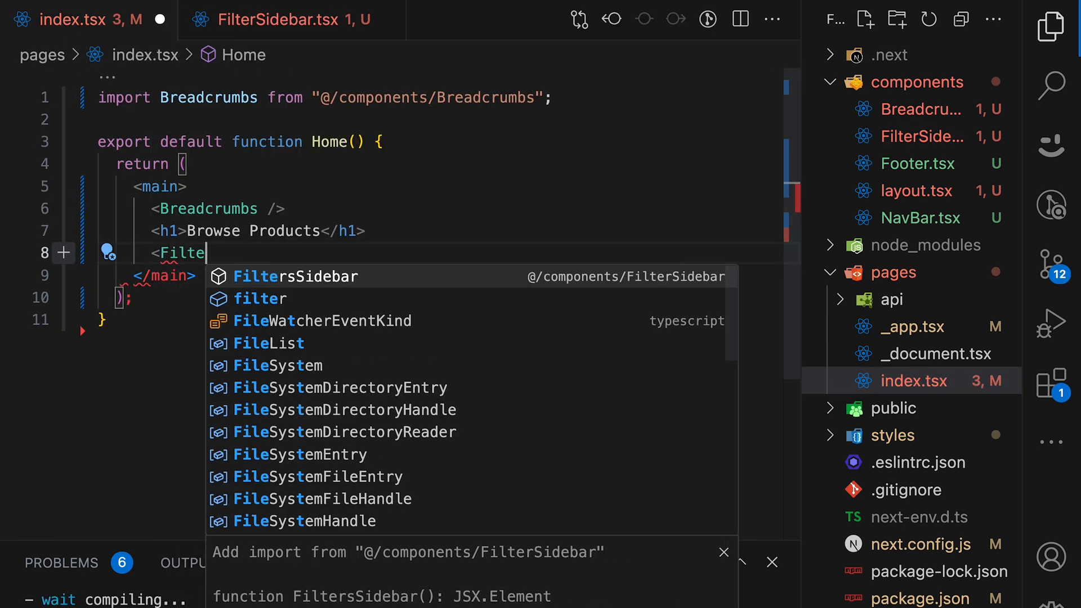
{"action": "left_click", "coordinate": [295, 277]}
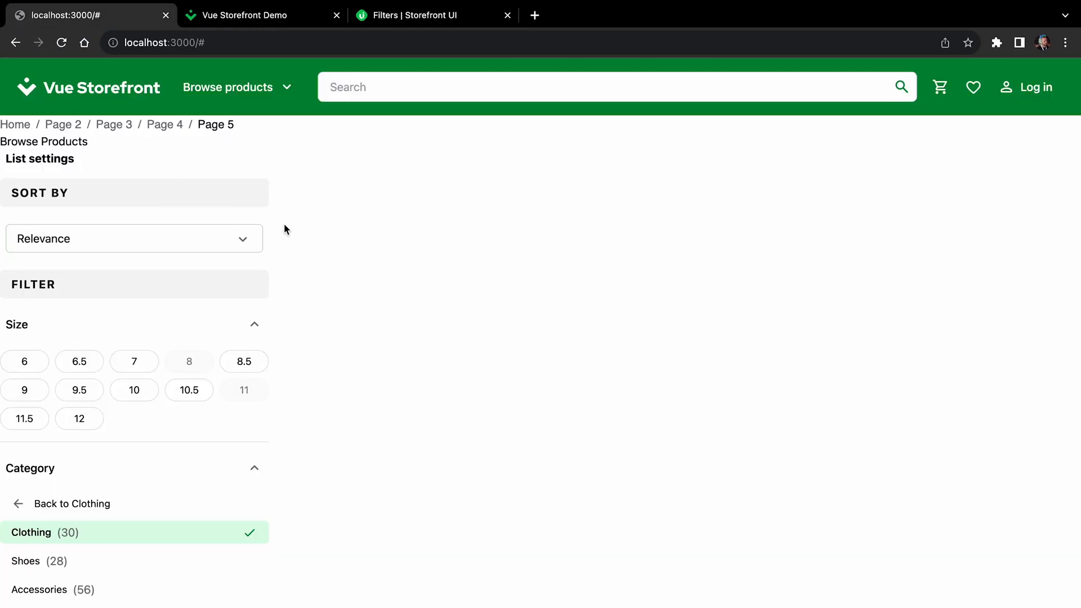
{"action": "mouse_move", "coordinate": [94, 148]}
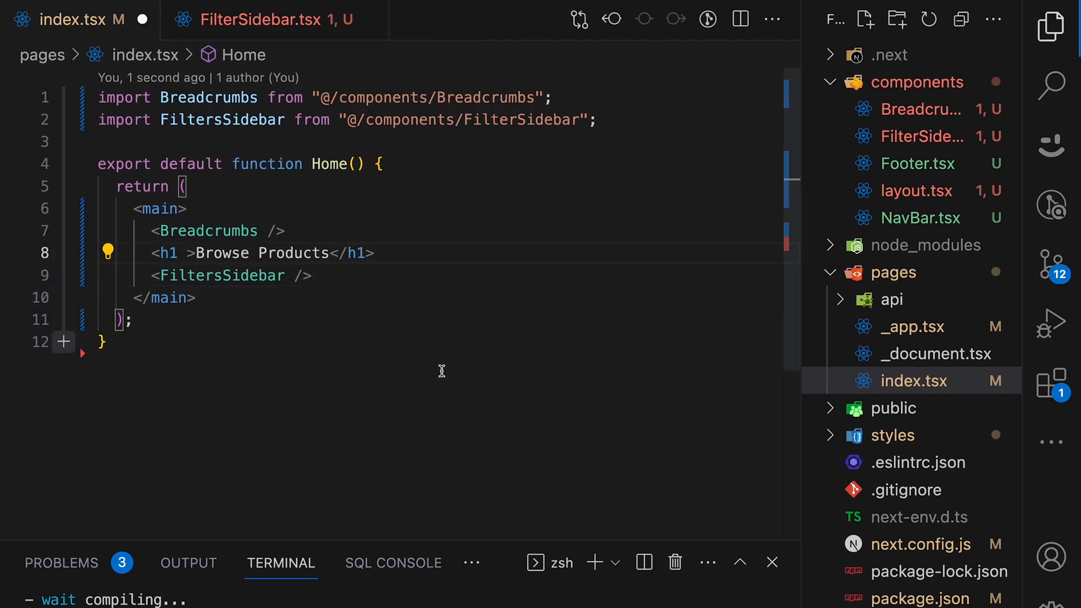
Give the h1 className="text-xl font-bold my-8" and start a div wrapping it with FiltersSidebar.
{"action": "type", "text": "className=\"text-xl"}
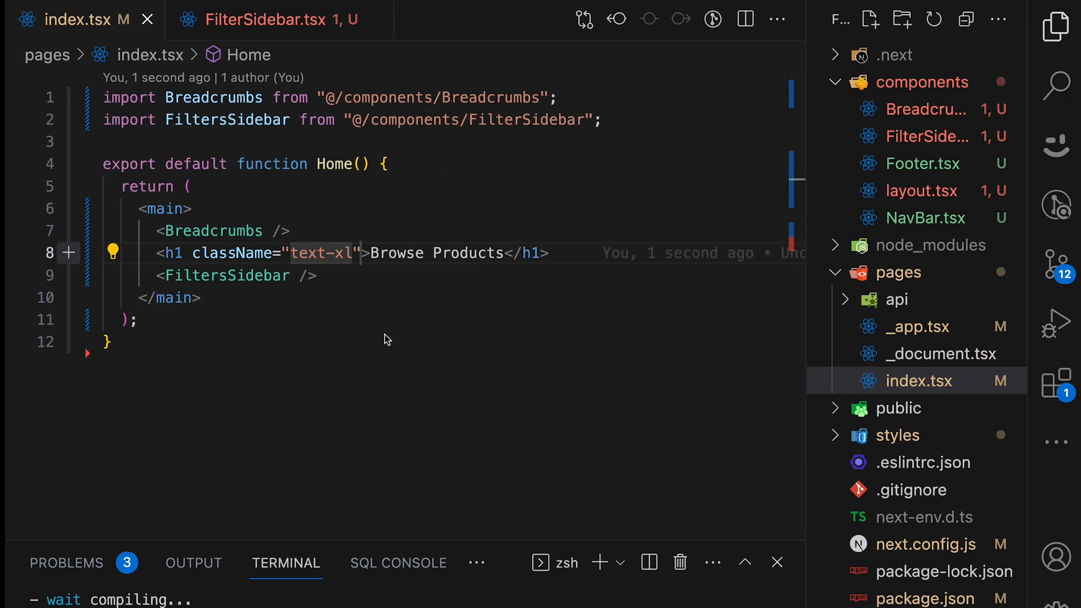
{"action": "type", "text": "font-bold"}
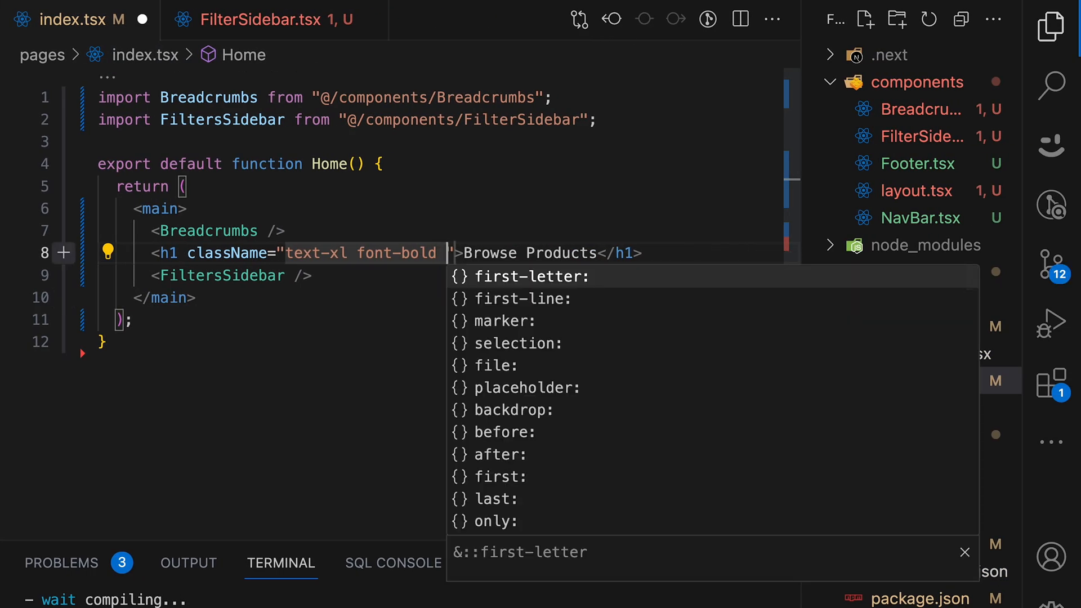
{"action": "type", "text": "my"}
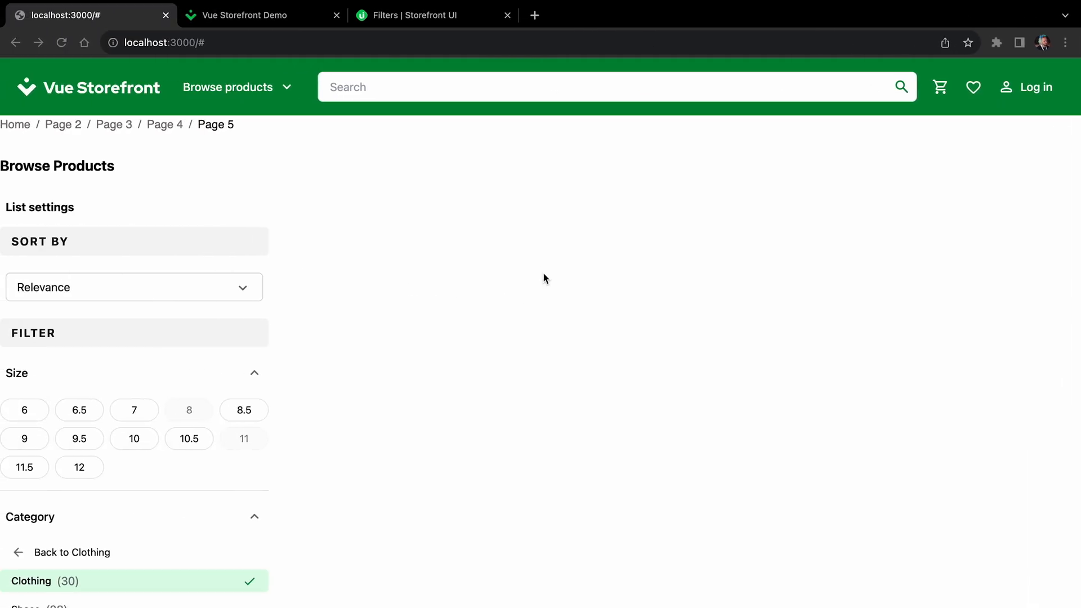
{"action": "mouse_move", "coordinate": [401, 68]}
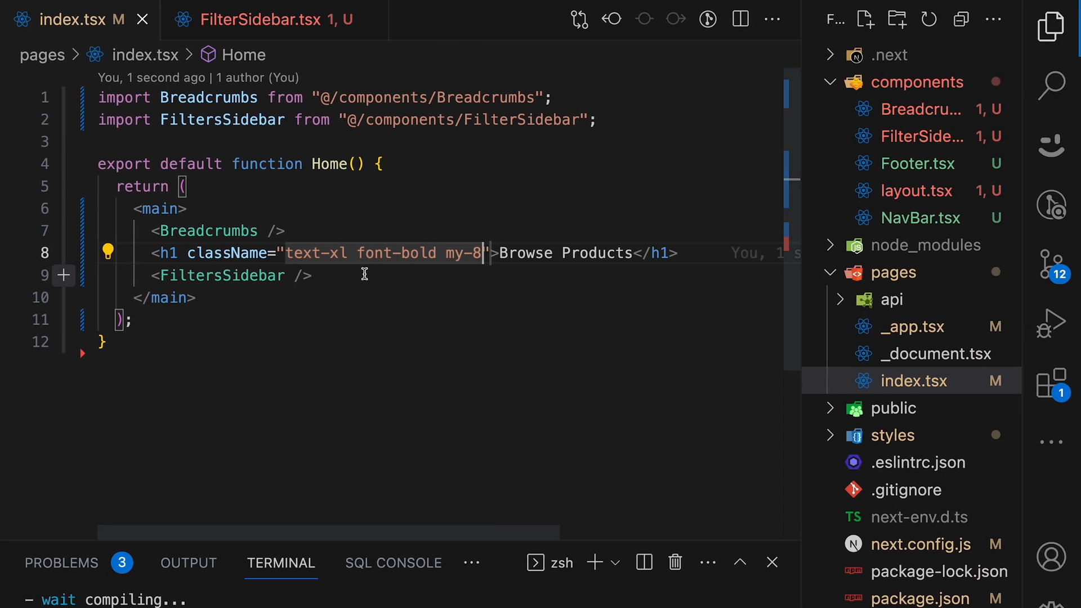
{"action": "type", "text": "<div >"}
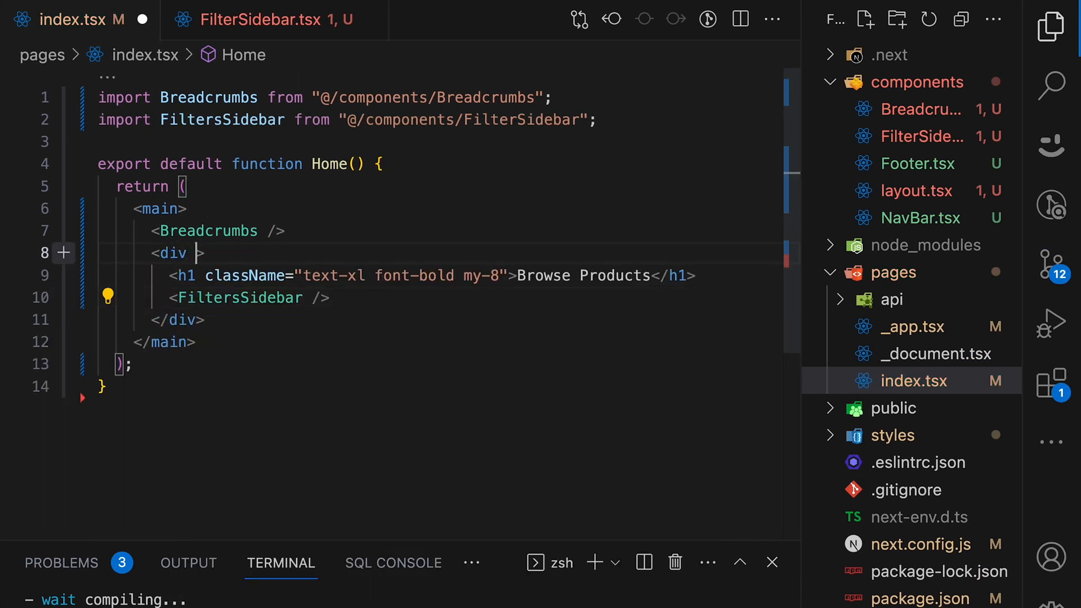
Give the wrapper div className="mx-12" and locate the List settings heading in FilterSidebar.tsx.
{"action": "type", "text": "className=\"\""}
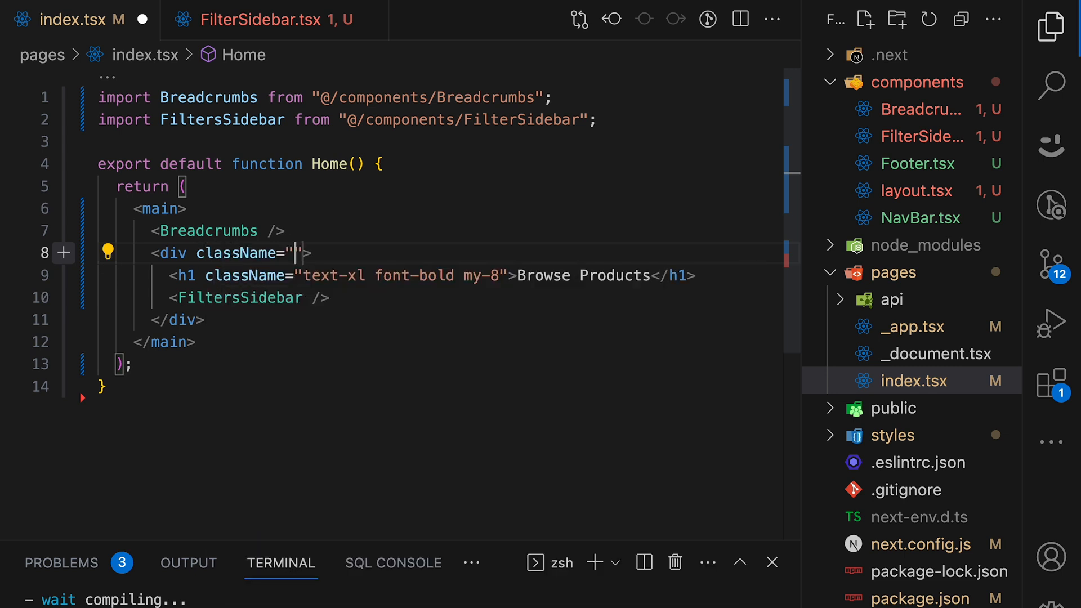
{"action": "type", "text": "mx-"}
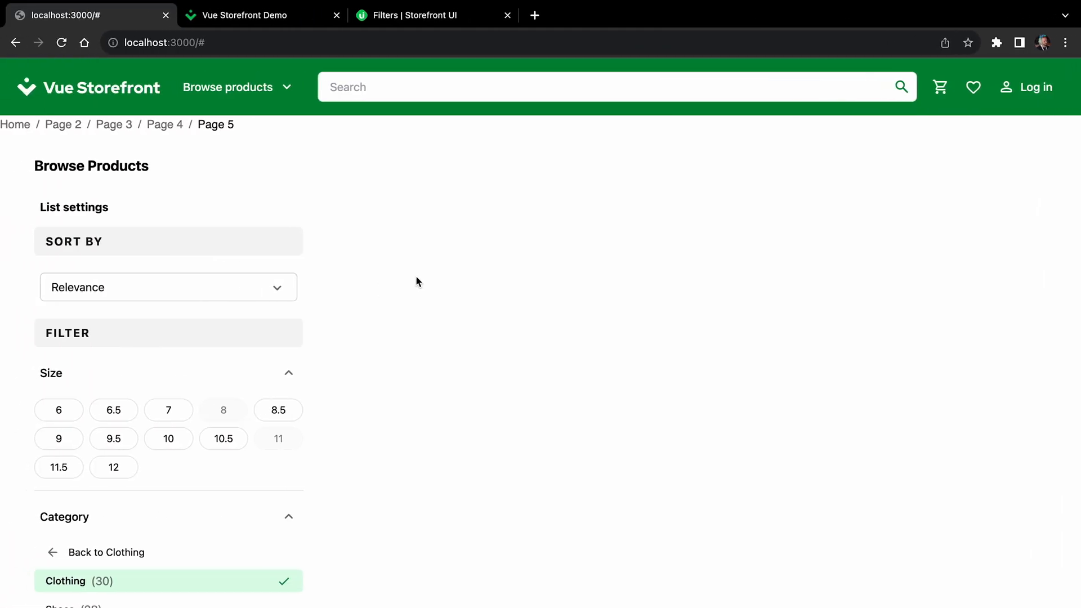
{"action": "mouse_move", "coordinate": [171, 196]}
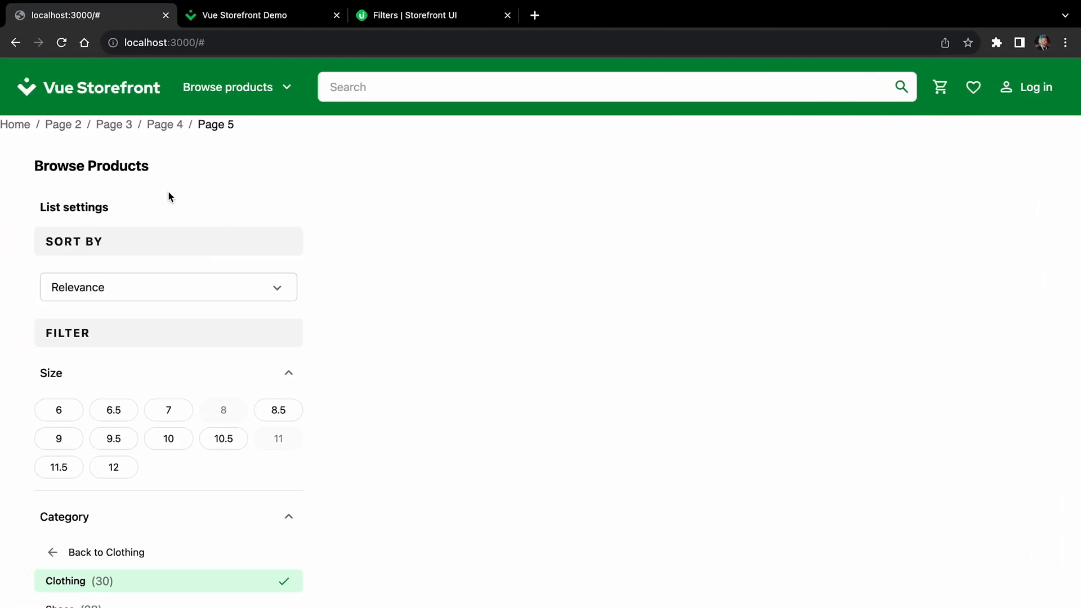
{"action": "mouse_move", "coordinate": [114, 214]}
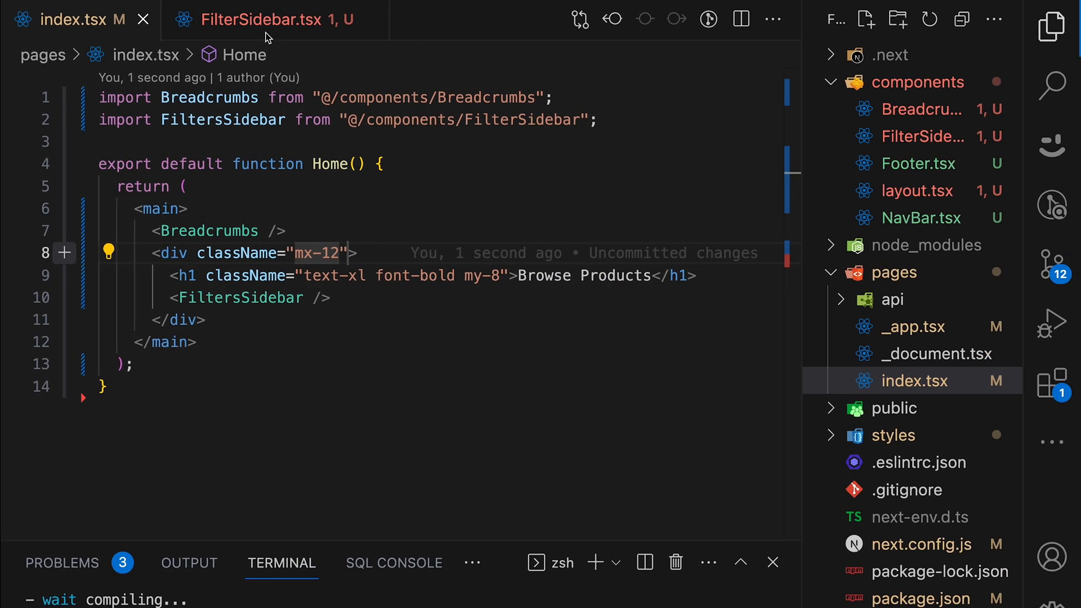
{"action": "left_click", "coordinate": [271, 19]}
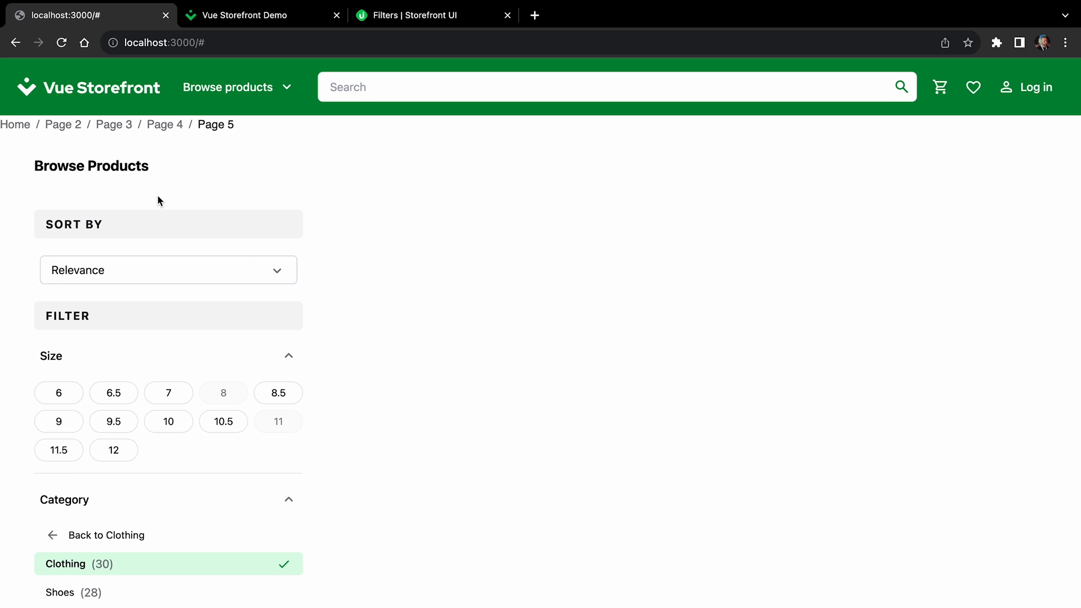
{"action": "scroll", "scroll_direction": "down", "scroll_amount": 3}
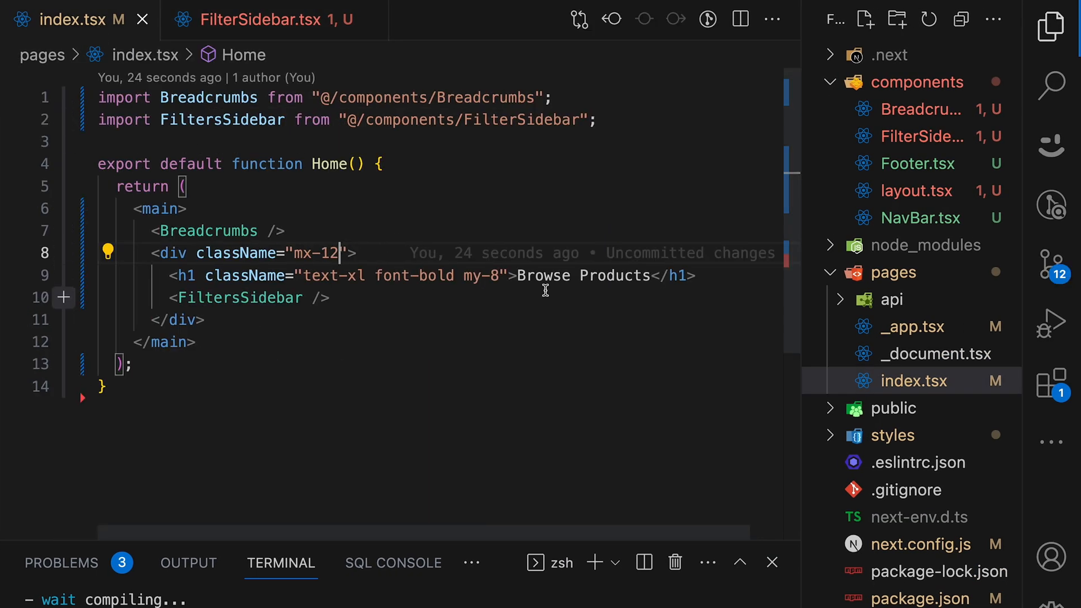
Change the heading spacing to my-2 and add an empty <p> below FiltersSidebar in index.tsx.
{"action": "double_click", "coordinate": [481, 274]}
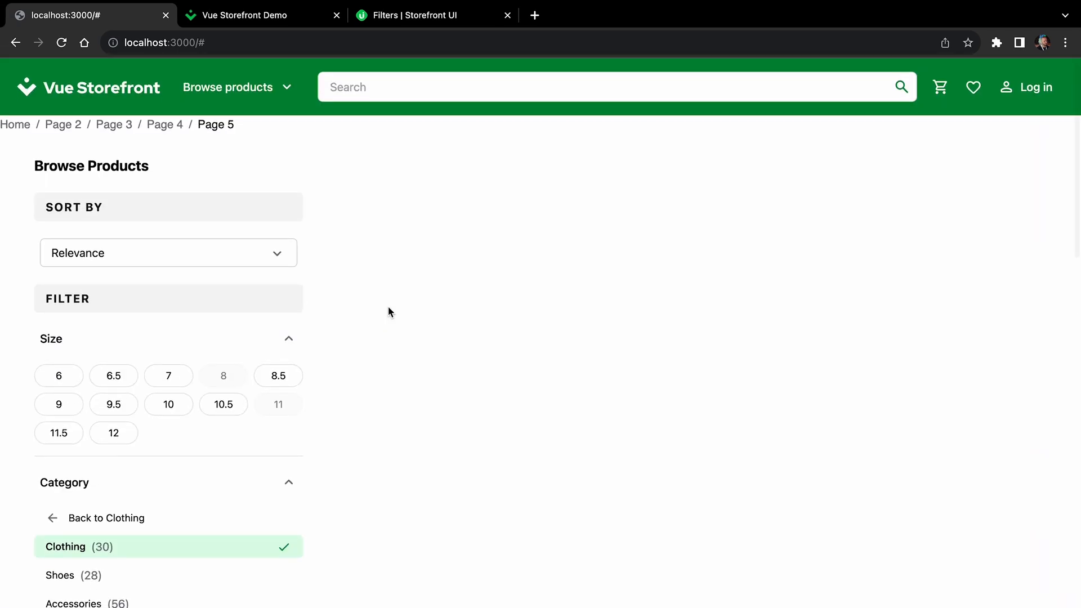
{"action": "left_click", "coordinate": [243, 16]}
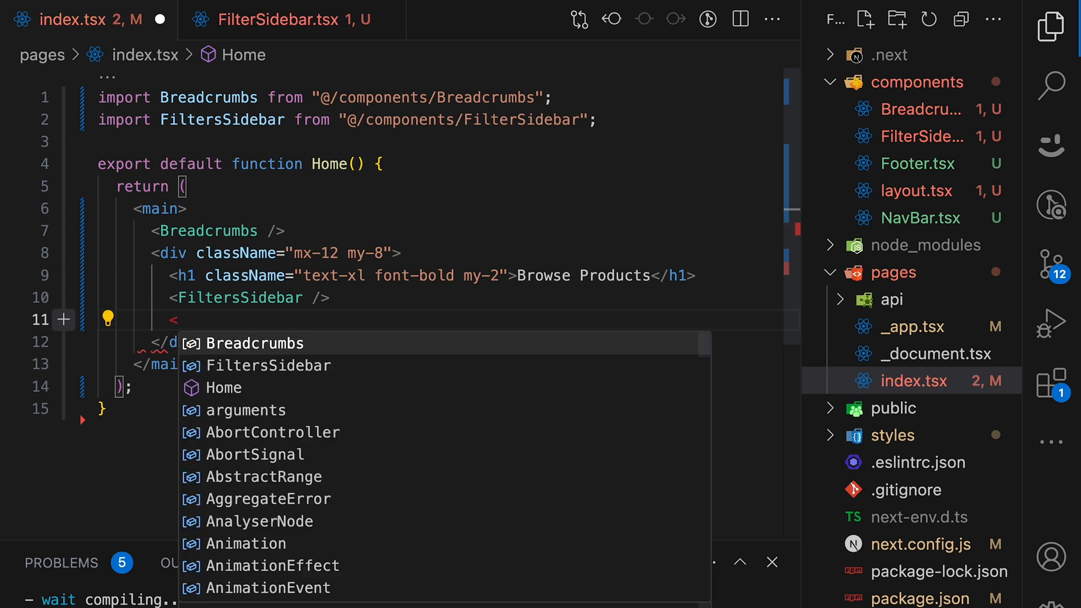
{"action": "type", "text": "p></p>"}
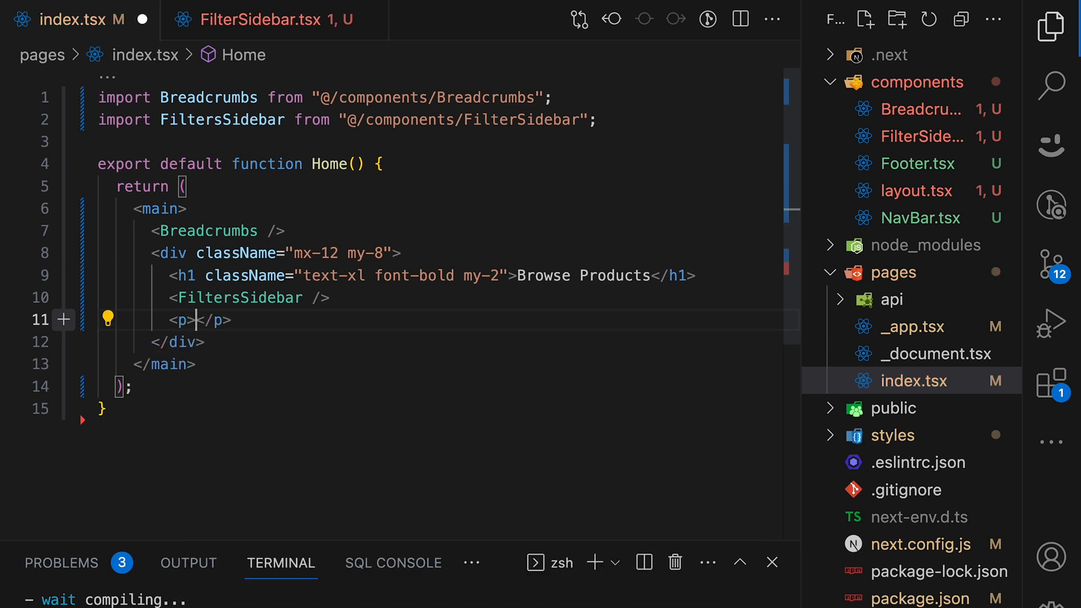
{"action": "type", "text": "T"}
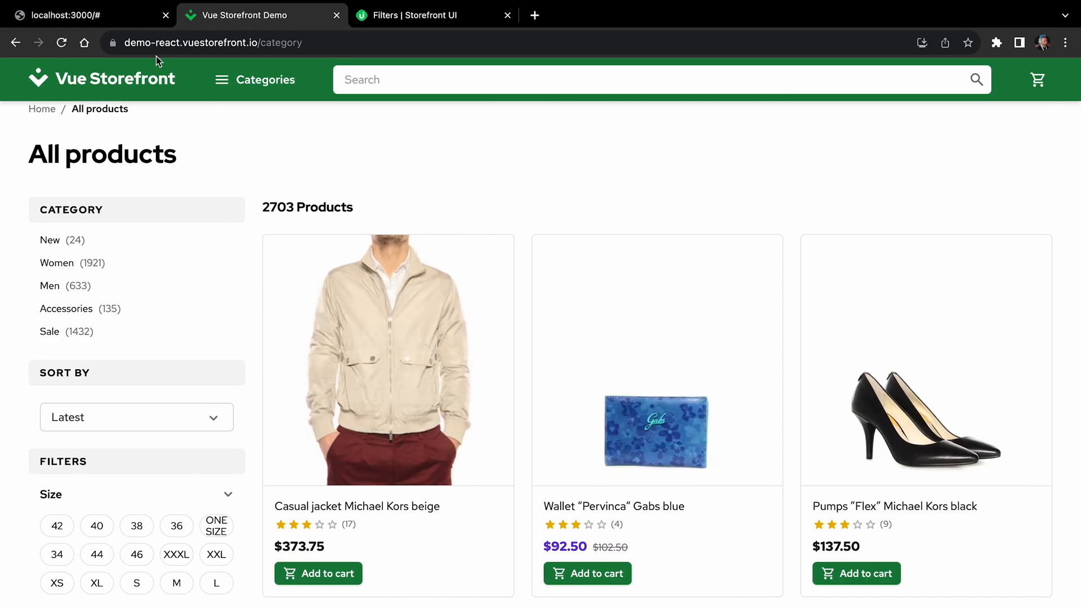
Wrap FiltersSidebar and the All products paragraph in <div className="flex gap-6">.
{"action": "left_click", "coordinate": [73, 16]}
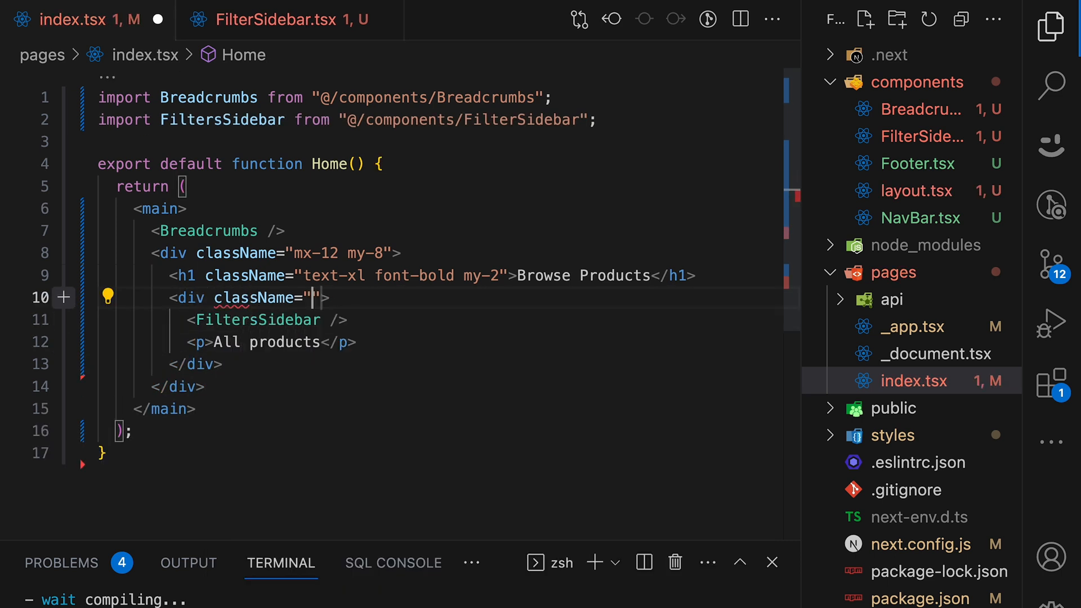
{"action": "type", "text": "flex gap"}
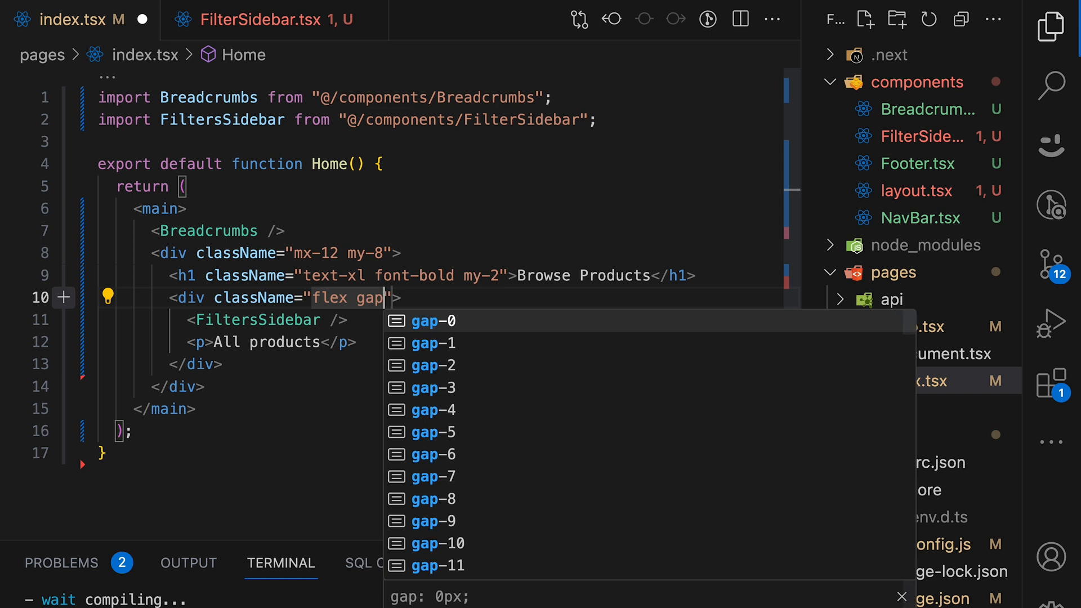
{"action": "type", "text": "-"}
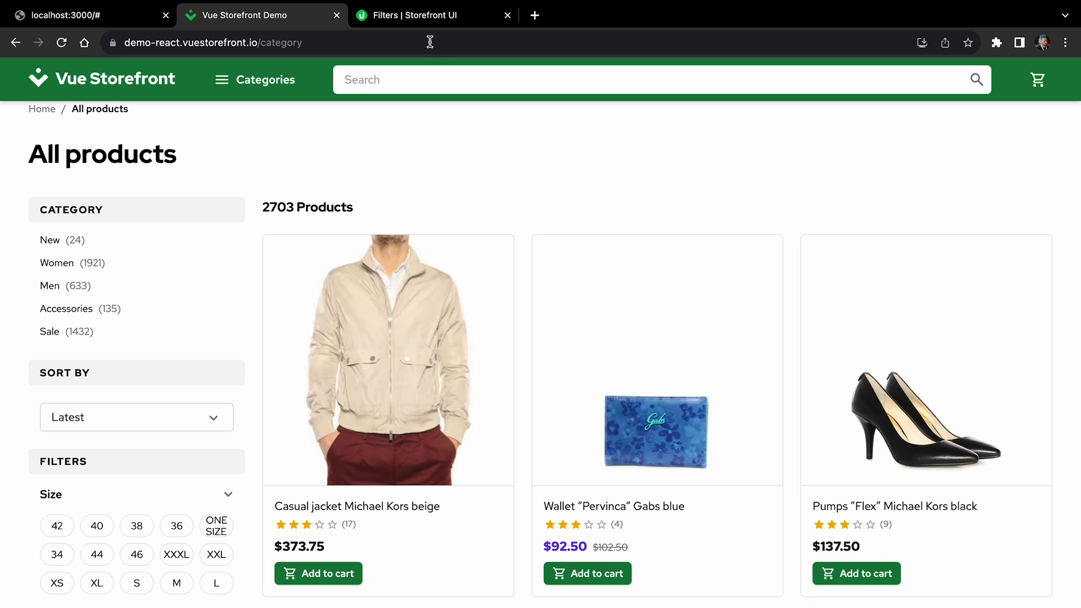
Copy the Vertical ProductCard example code from the Storefront UI docs.
{"action": "left_click", "coordinate": [424, 15]}
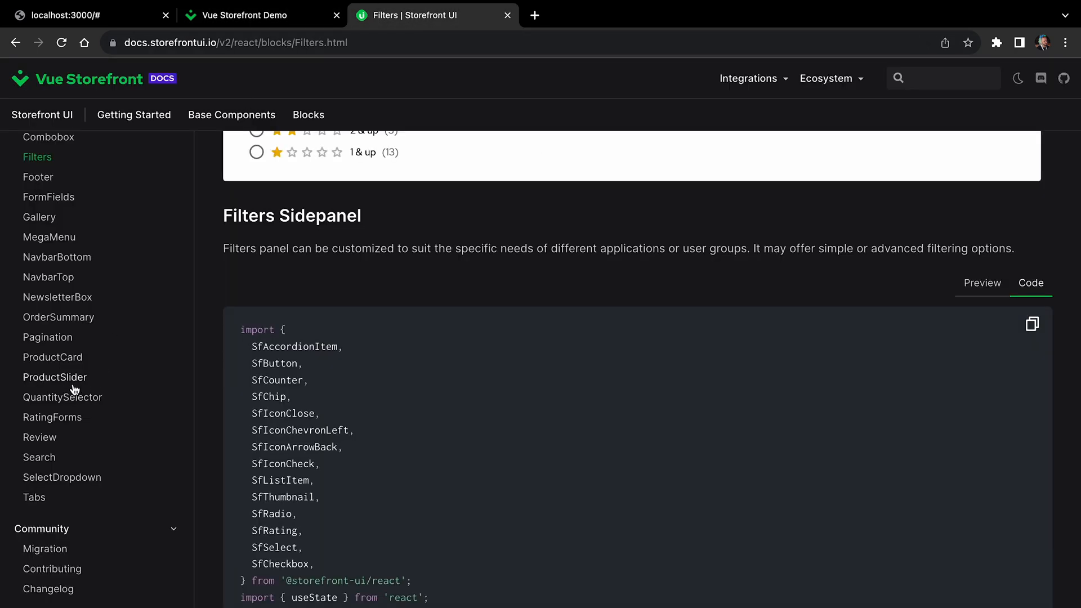
{"action": "left_click", "coordinate": [52, 357]}
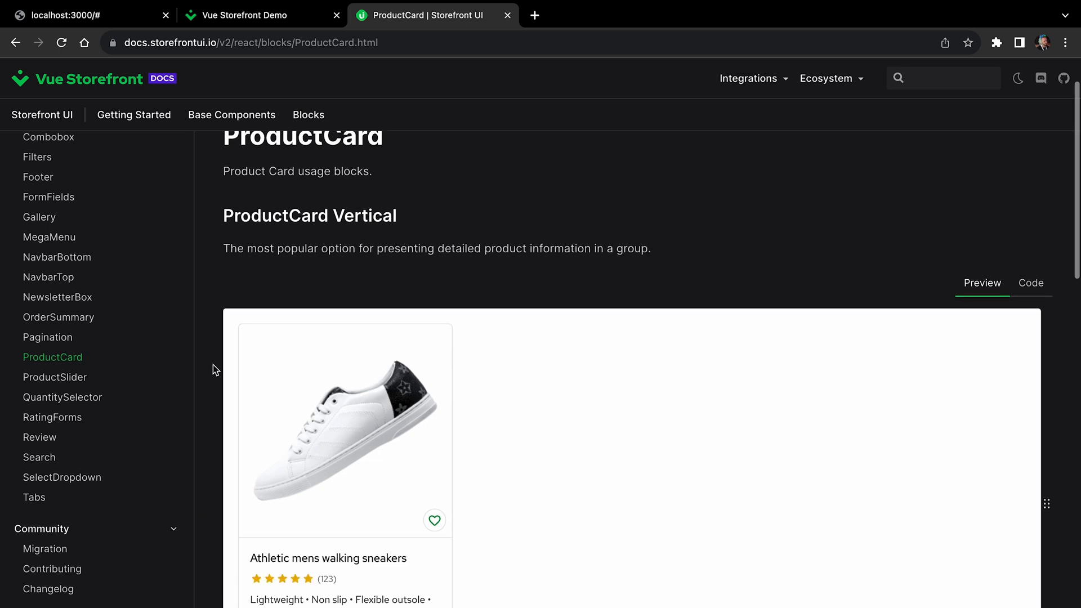
{"action": "left_click", "coordinate": [1032, 202]}
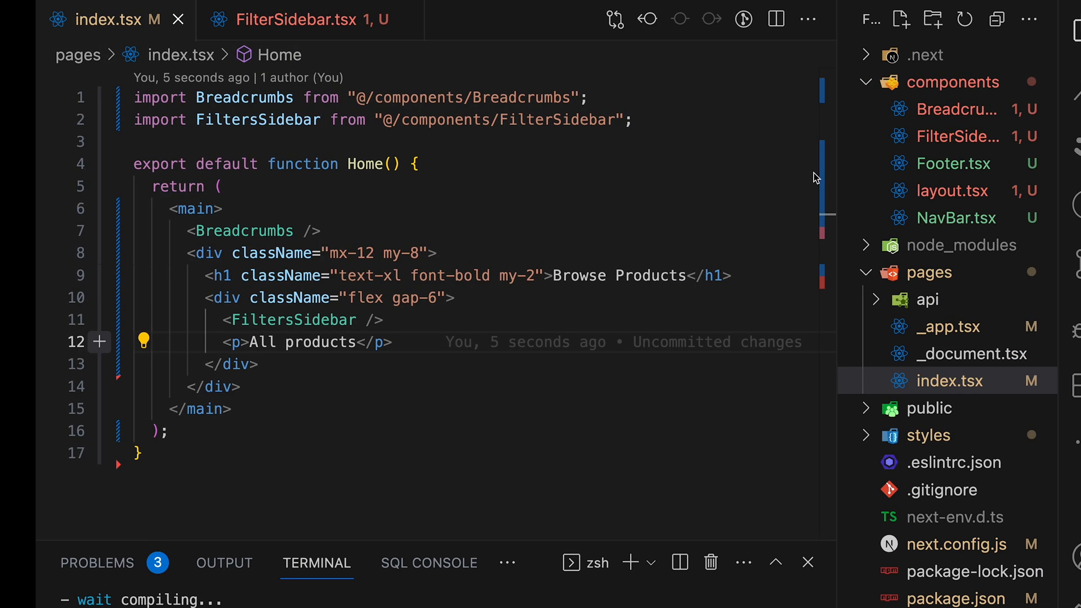
Create components/ProductCard.tsx with the pasted code and rename its function to ProductCard.
{"action": "left_click", "coordinate": [898, 19]}
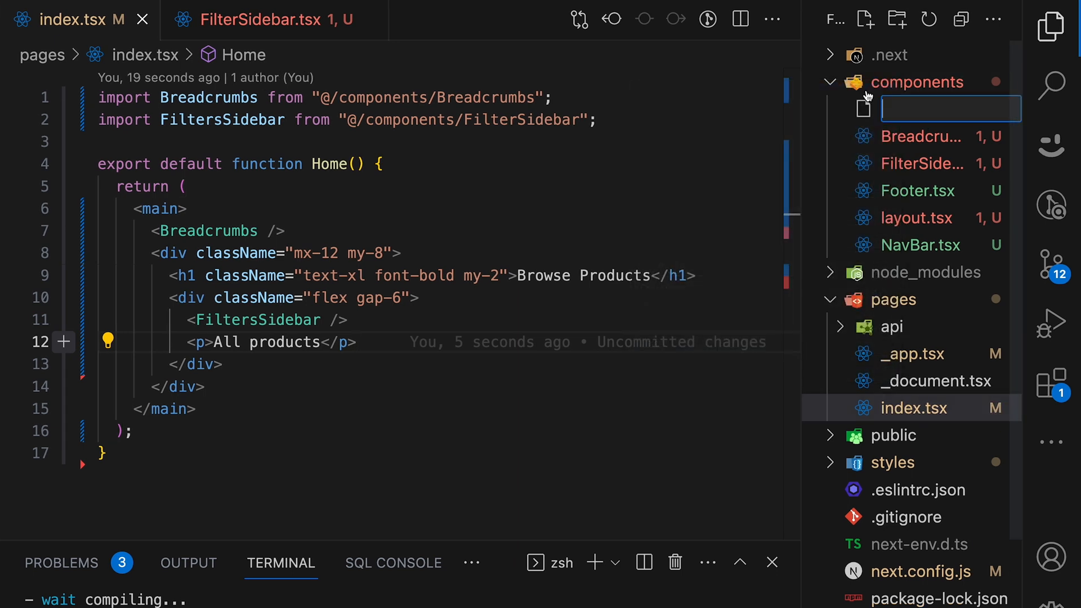
{"action": "type", "text": "ProductCard."}
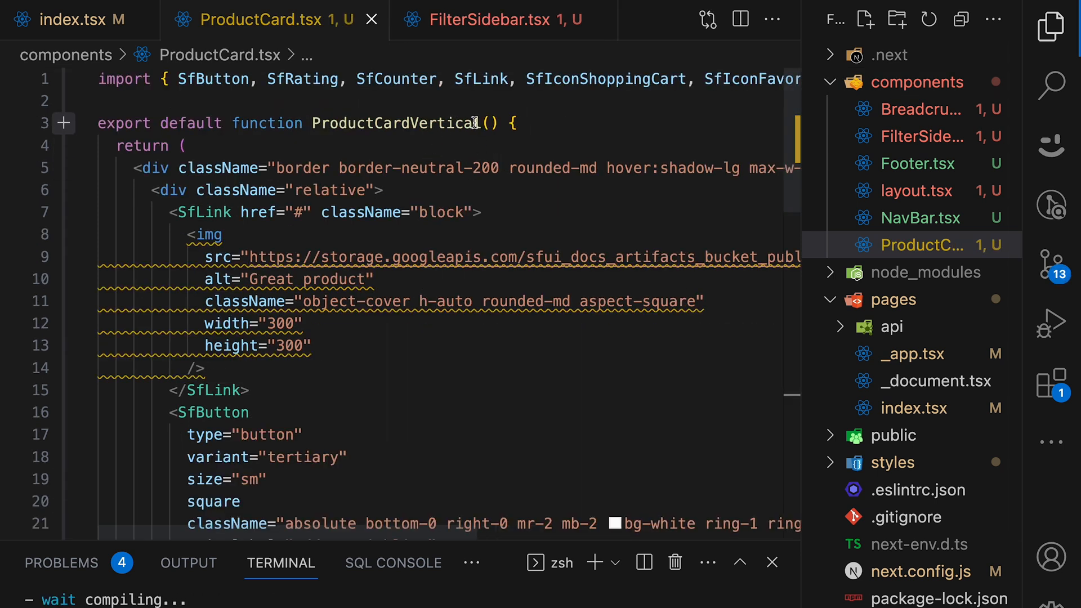
{"action": "double_click", "coordinate": [395, 123]}
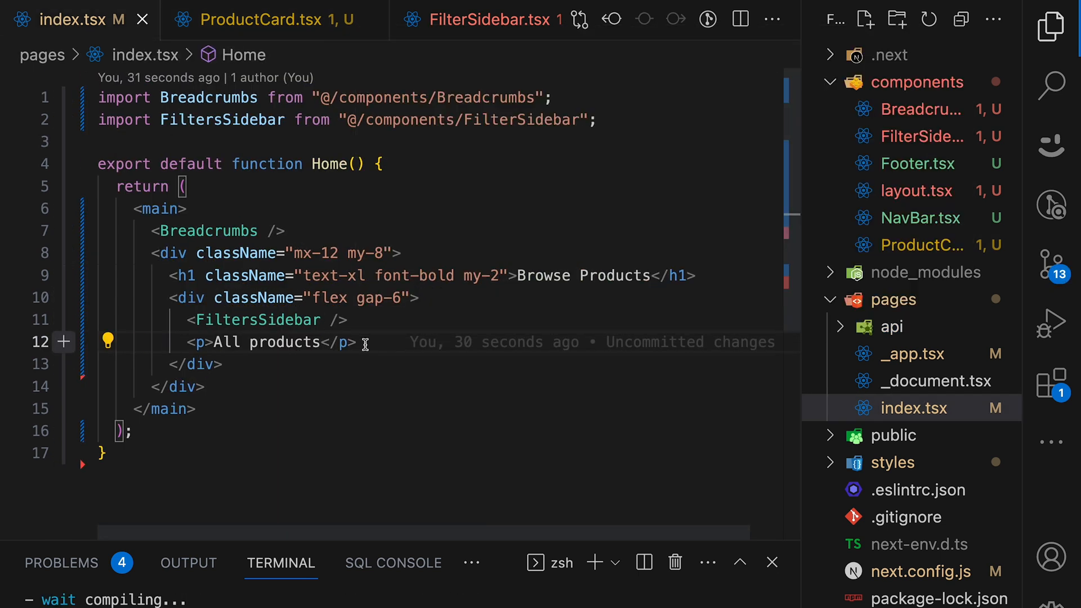
Render <ProductCard /> after the All products paragraph in index.tsx.
{"action": "type", "text": "<Pro"}
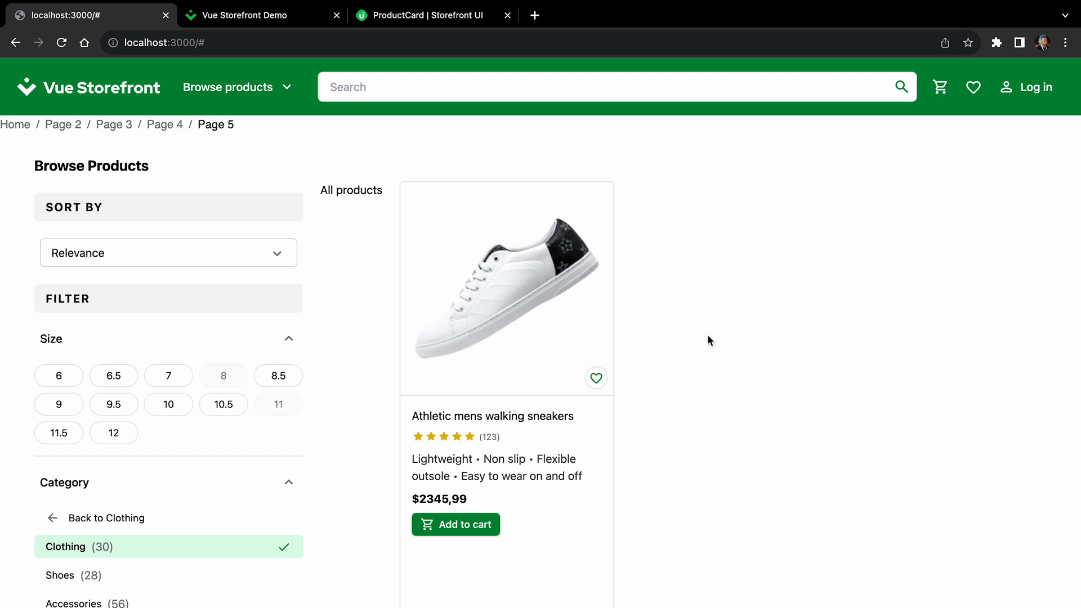
{"action": "mouse_move", "coordinate": [419, 196]}
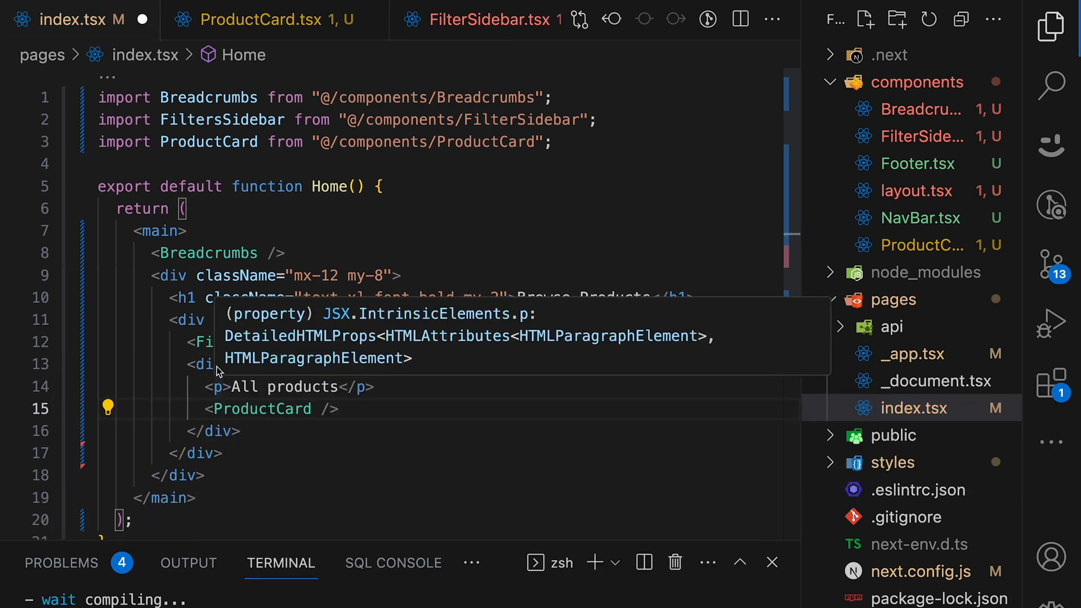
Give the inner div className="flex flex-col gap-8" to stack All products above the card.
{"action": "type", "text": "className=\"flex f"}
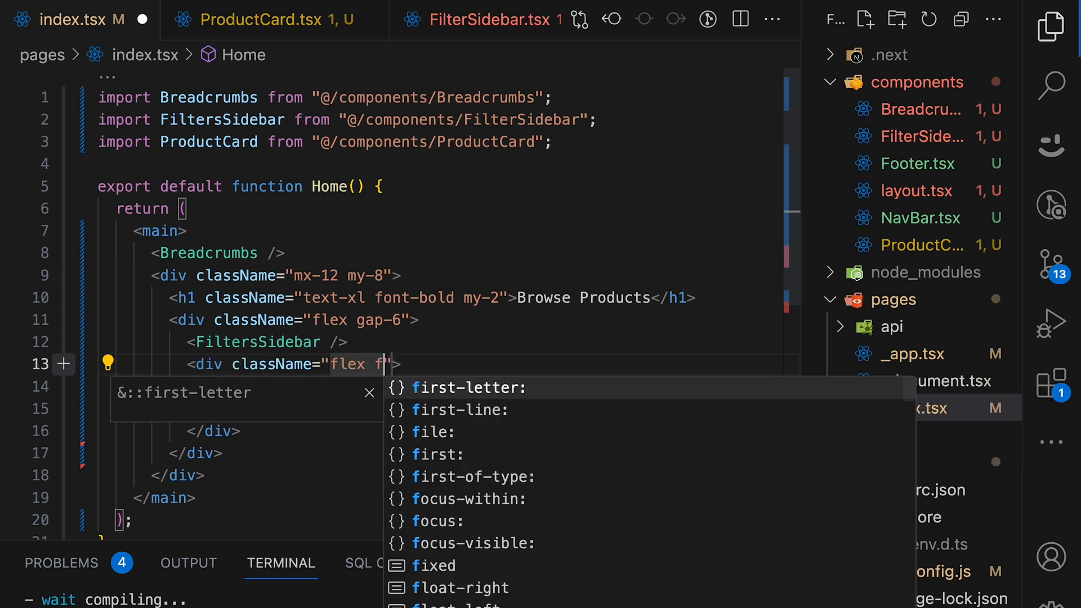
{"action": "type", "text": "flex-col"}
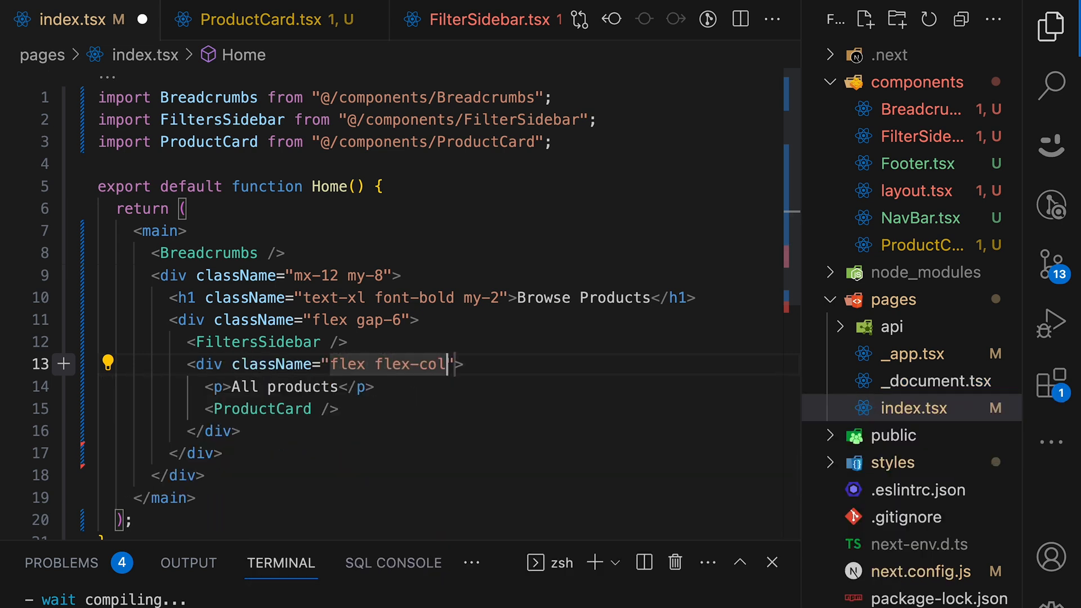
{"action": "type", "text": "gap-8"}
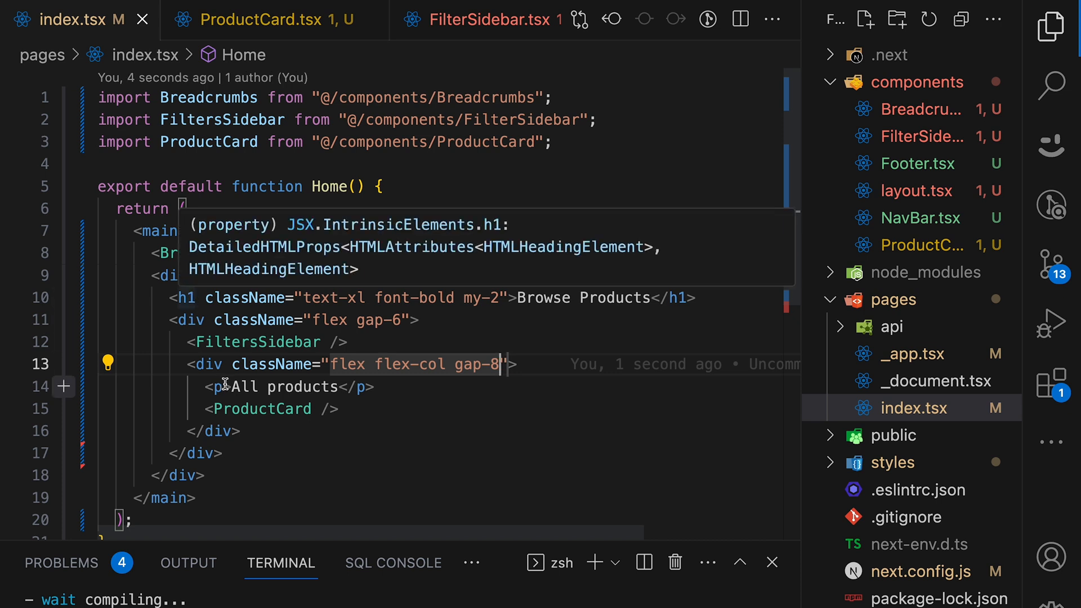
Turn the paragraph into <h2 className="text-lg font-bold">All products</h2>.
{"action": "type", "text": "2"}
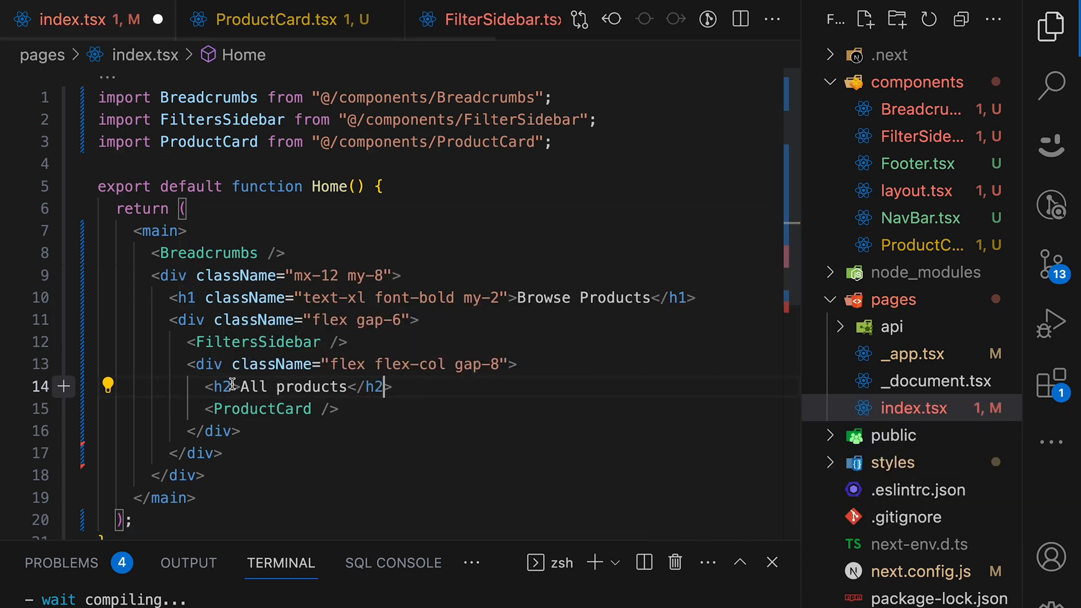
{"action": "type", "text": "className=\"\""}
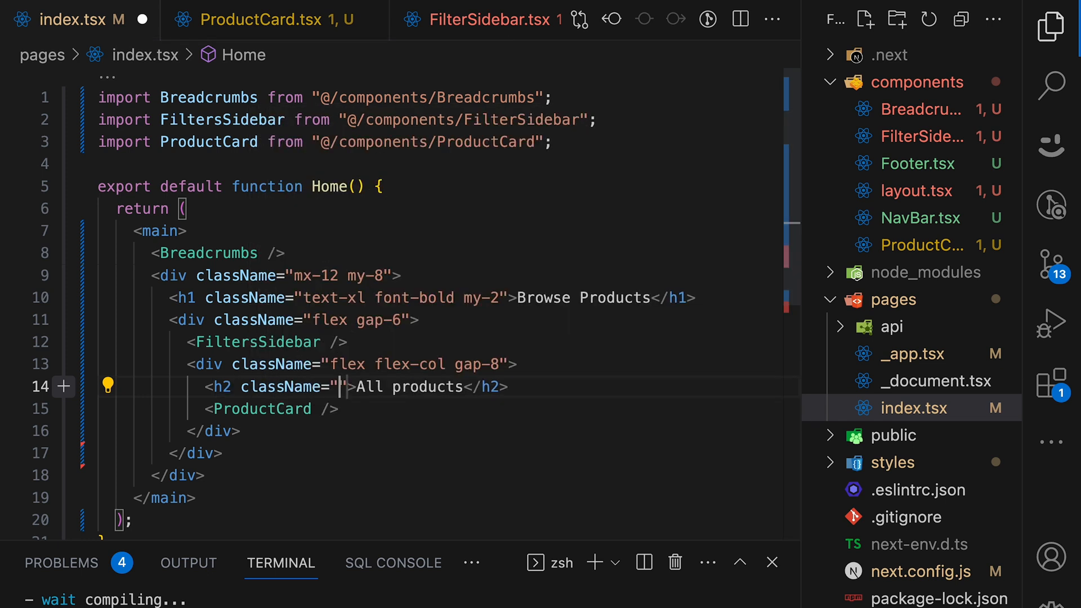
{"action": "type", "text": "text-"}
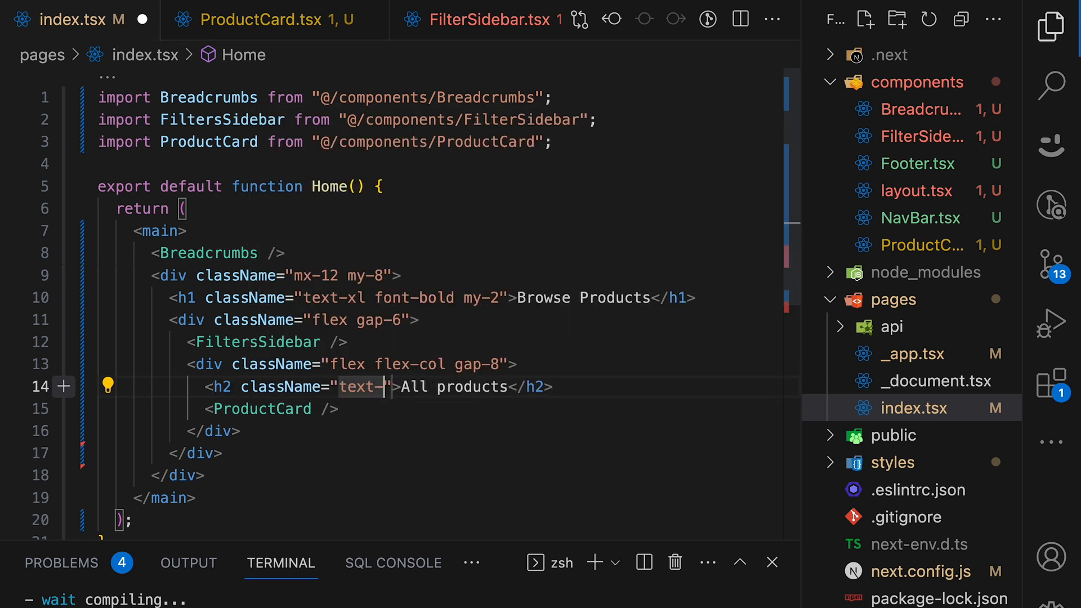
{"action": "type", "text": "lg"}
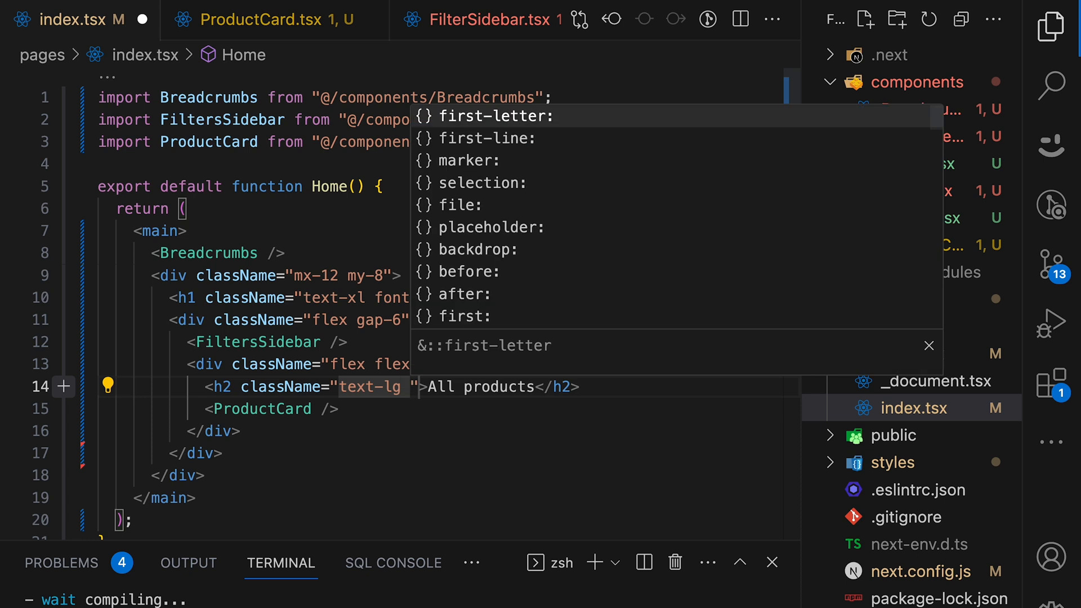
{"action": "type", "text": "font-"}
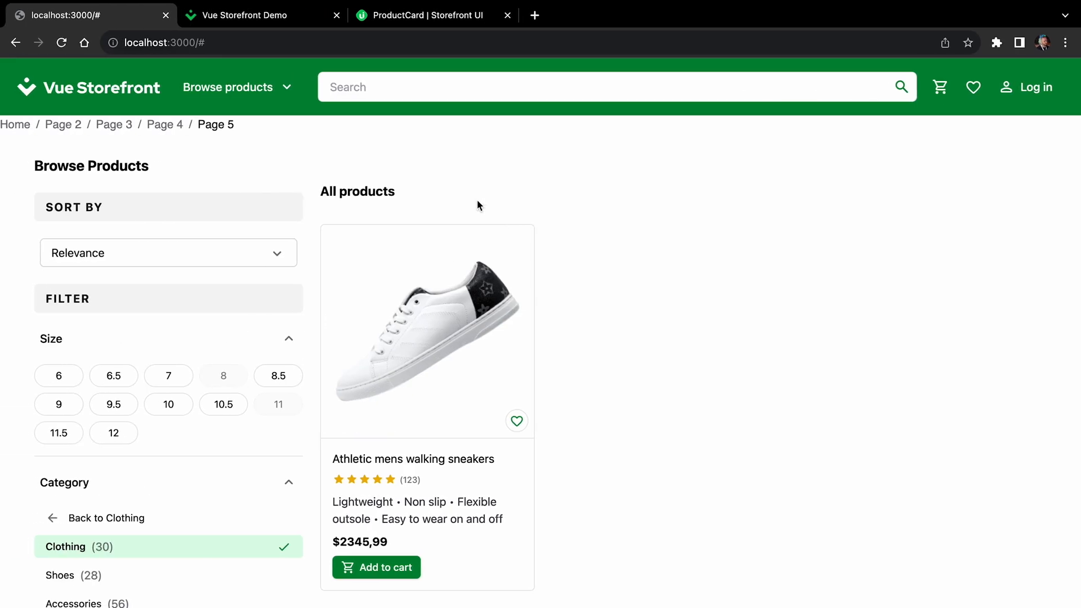
Compare the demo store's All products page with the local category page.
{"action": "left_click", "coordinate": [256, 16]}
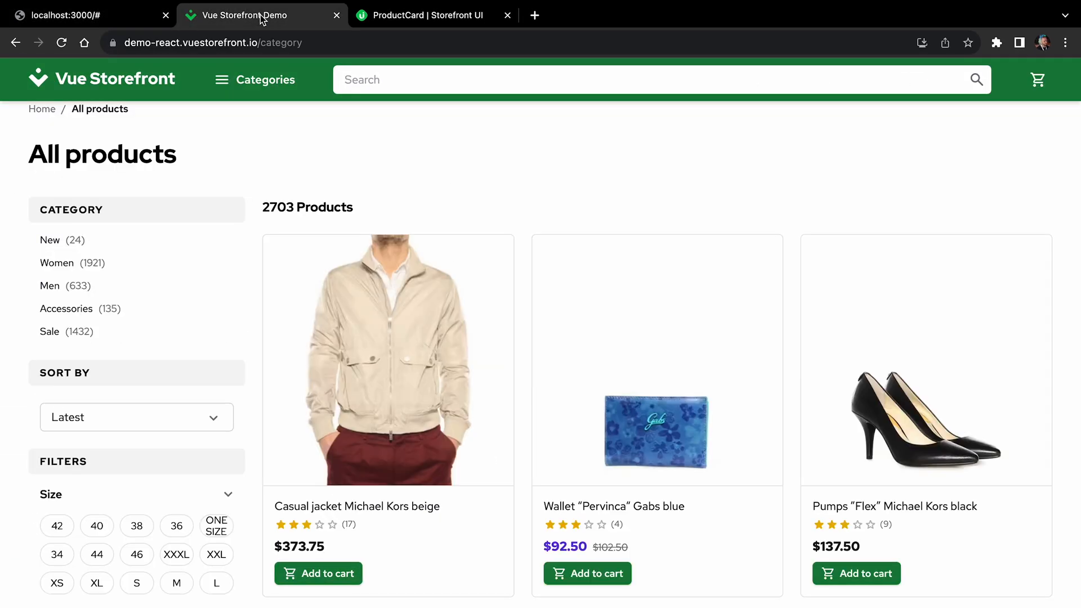
{"action": "left_click", "coordinate": [78, 16]}
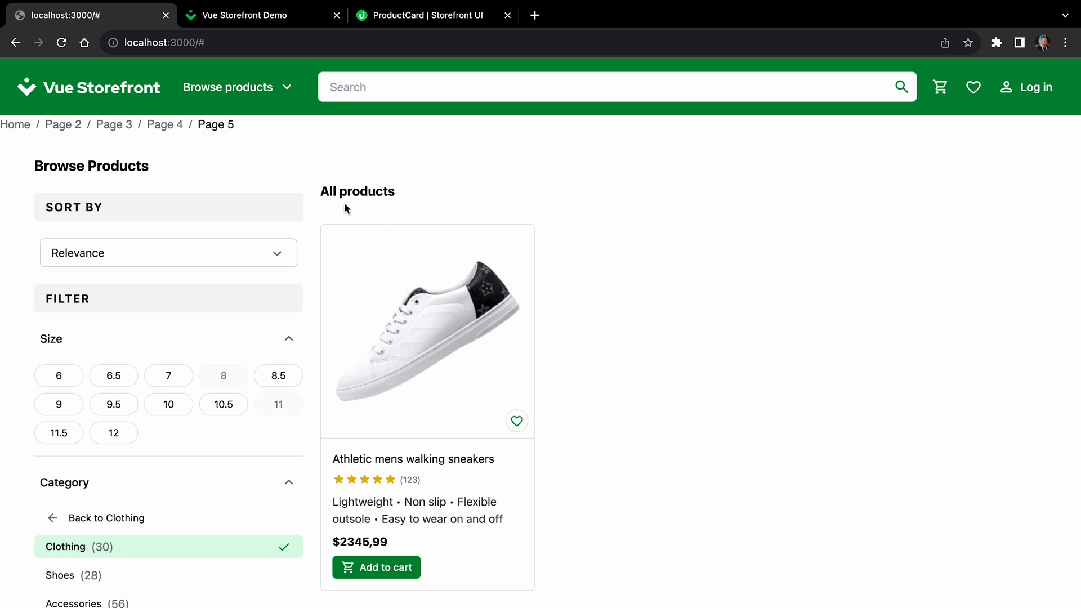
{"action": "mouse_move", "coordinate": [318, 216]}
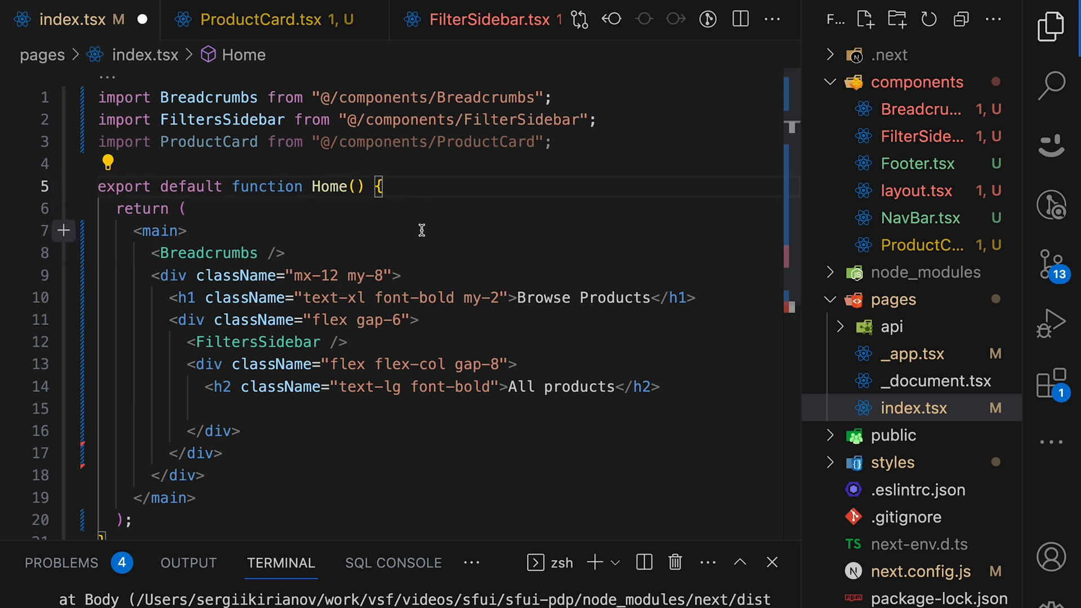
Declare const array = [0,1,2,3,4,5,6,7,8,9] in the Home page.
{"action": "type", "text": "const"}
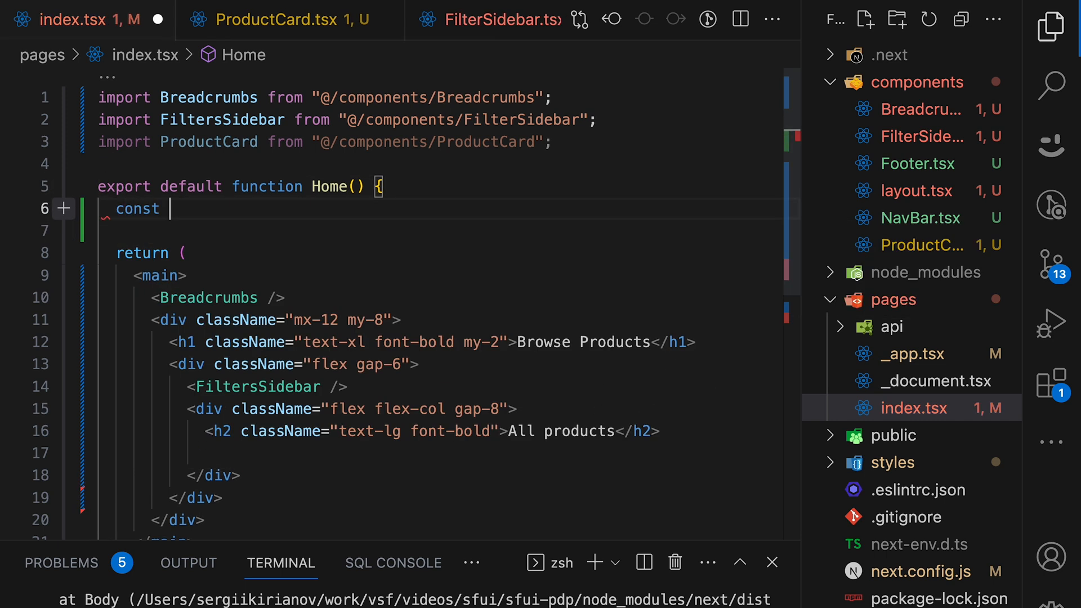
{"action": "type", "text": "array = []"}
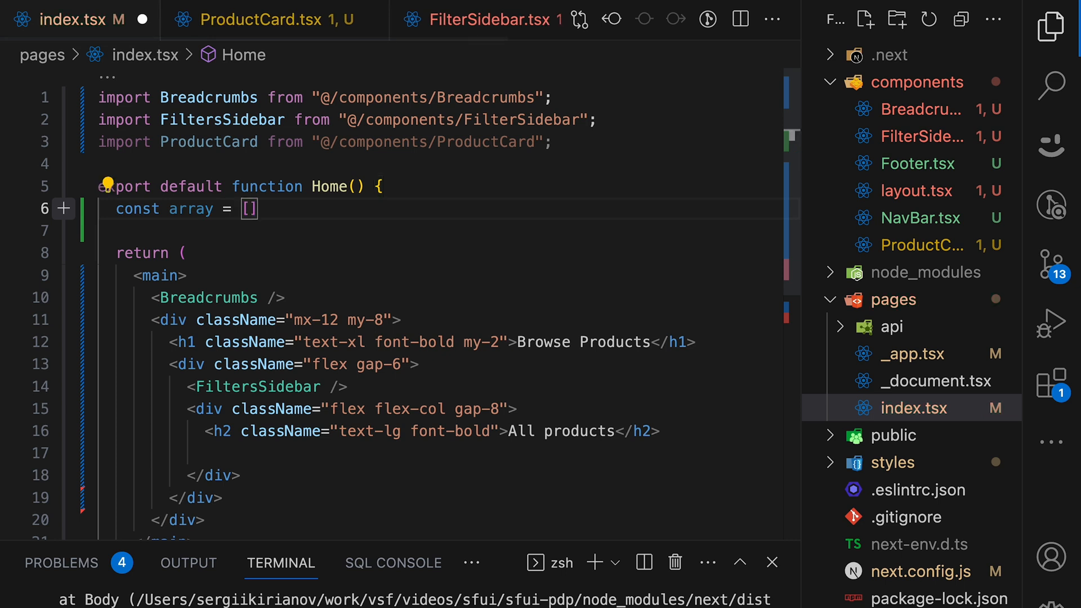
{"action": "type", "text": "0,1,2,3,4,"}
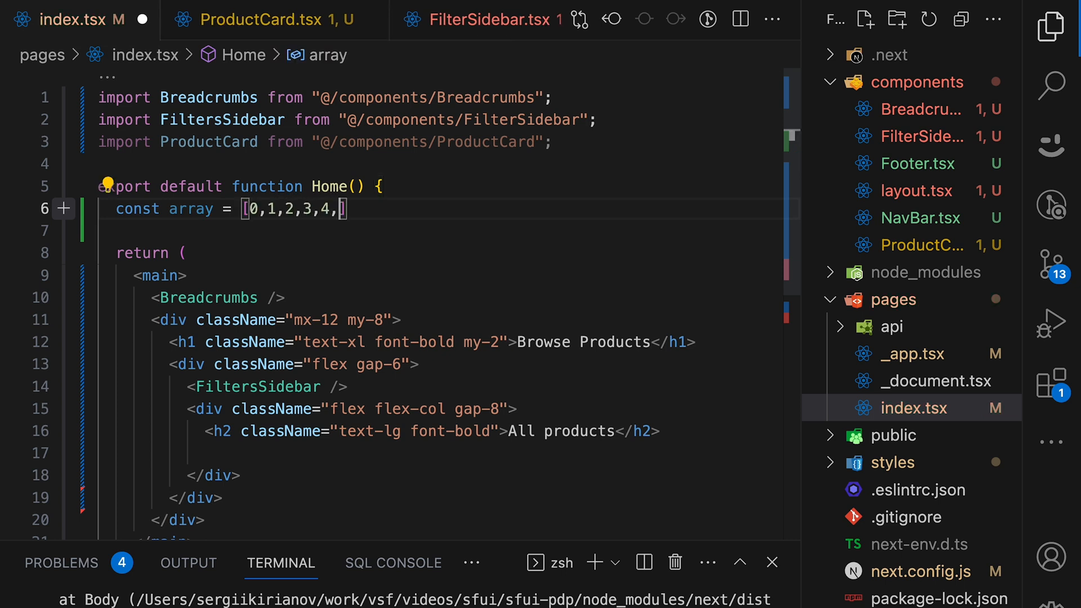
{"action": "type", "text": "5"}
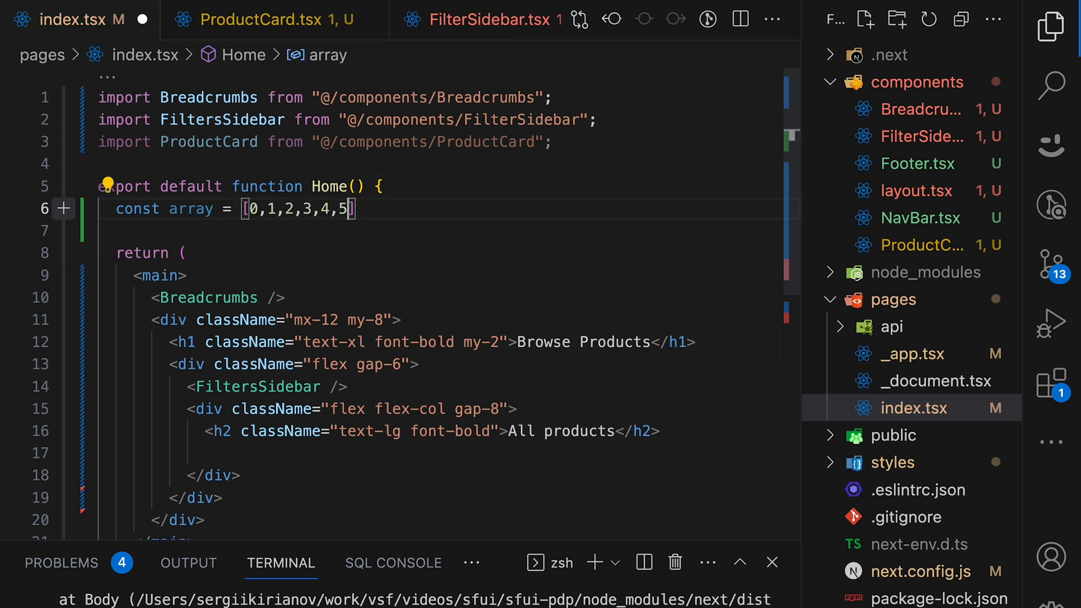
{"action": "type", "text": ",6,7,8,9"}
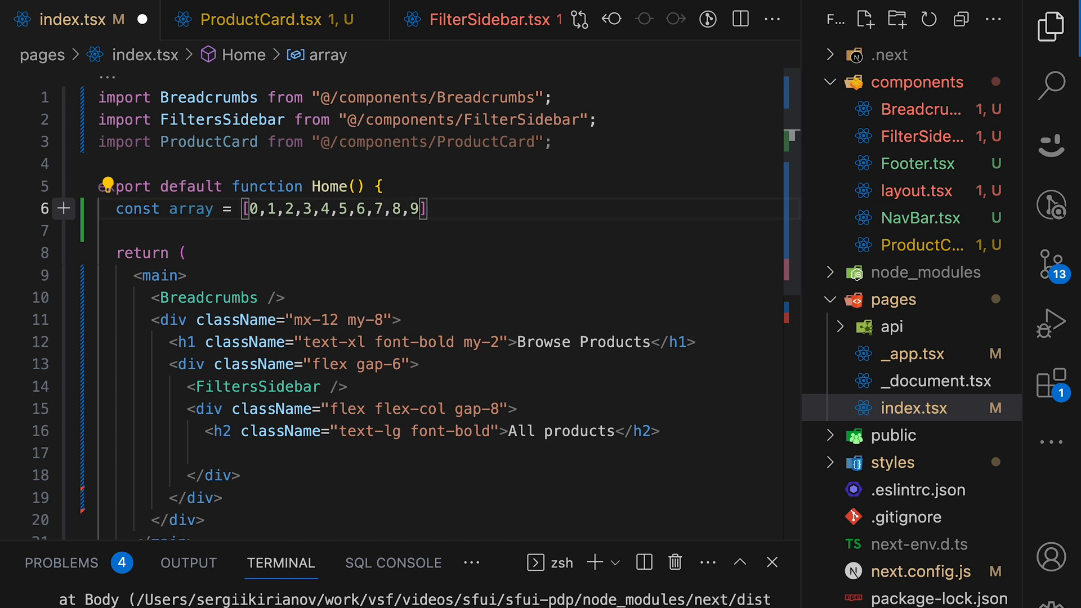
Map the array to <ProductCard key={i} /> inside <div className="flex flex-wrap gap-2">.
{"action": "type", "text": "{array.map(i => <ProductCard key="}
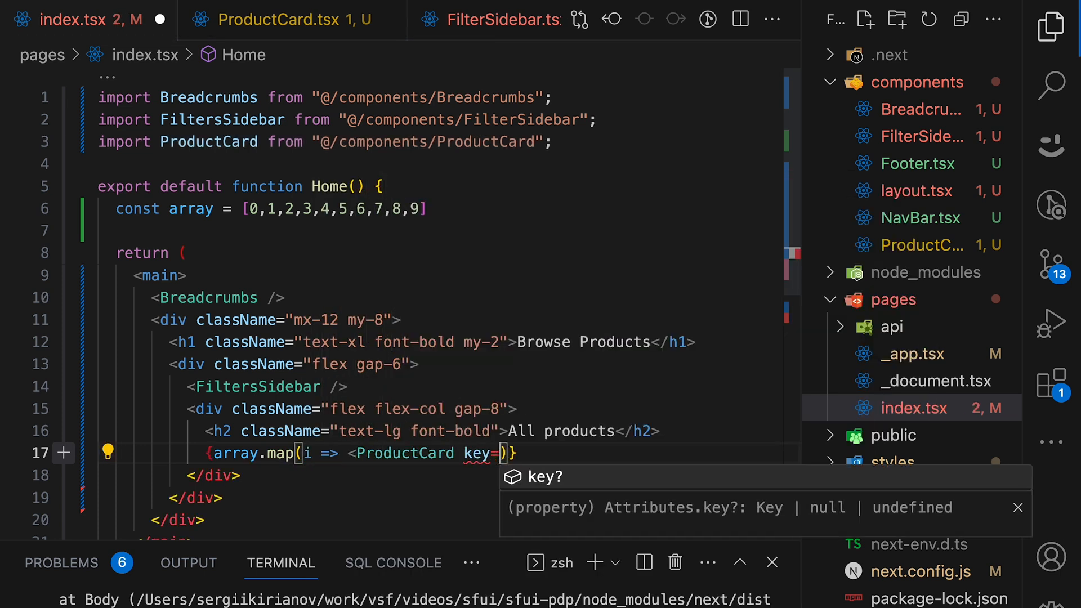
{"action": "type", "text": "{i} />"}
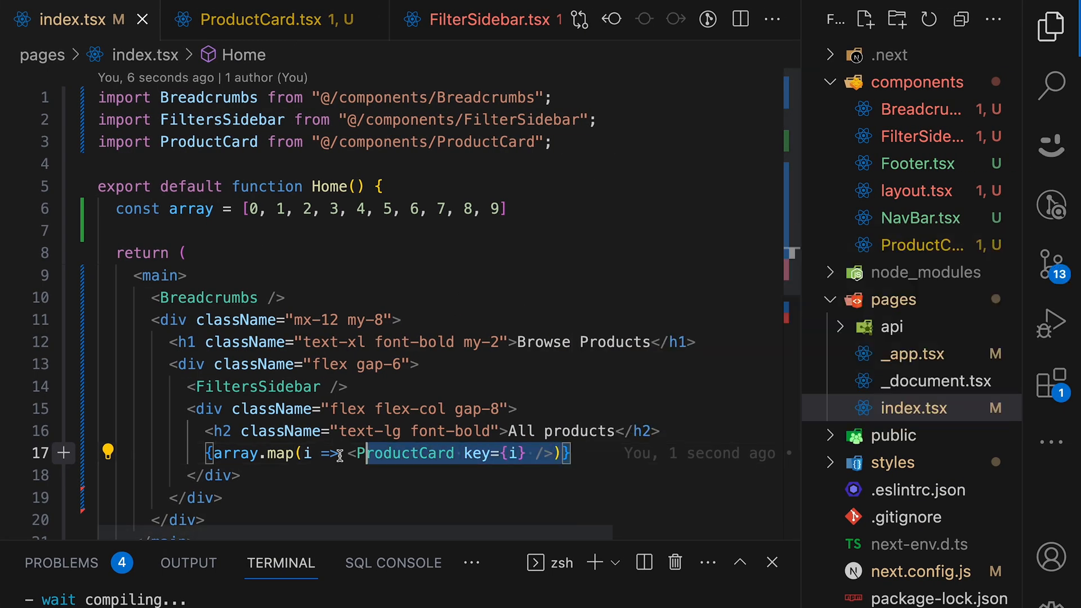
{"action": "type", "text": "<div>"}
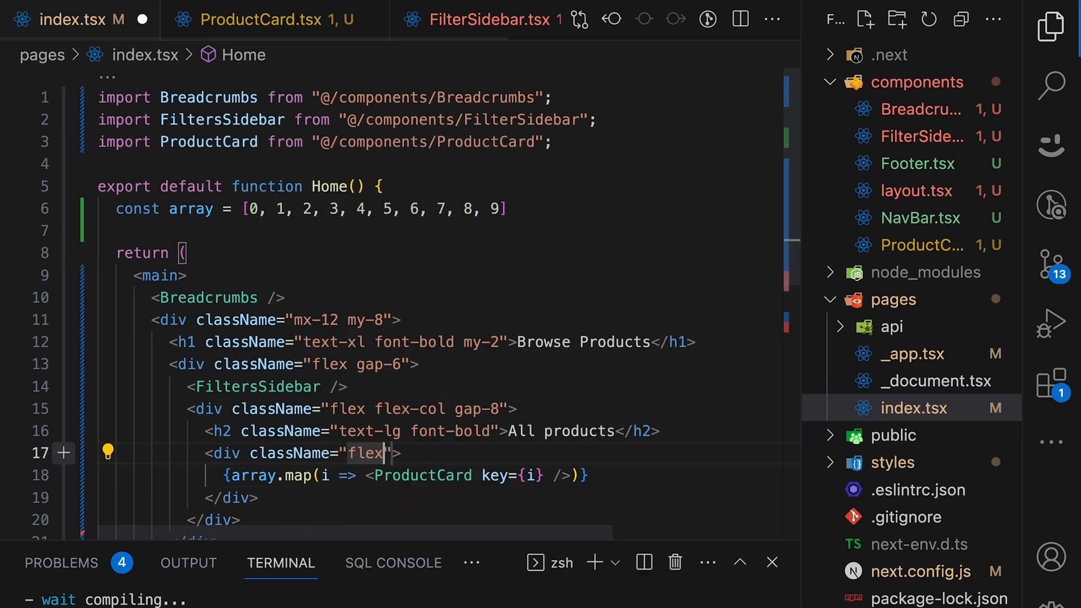
{"action": "type", "text": "flex-wrap"}
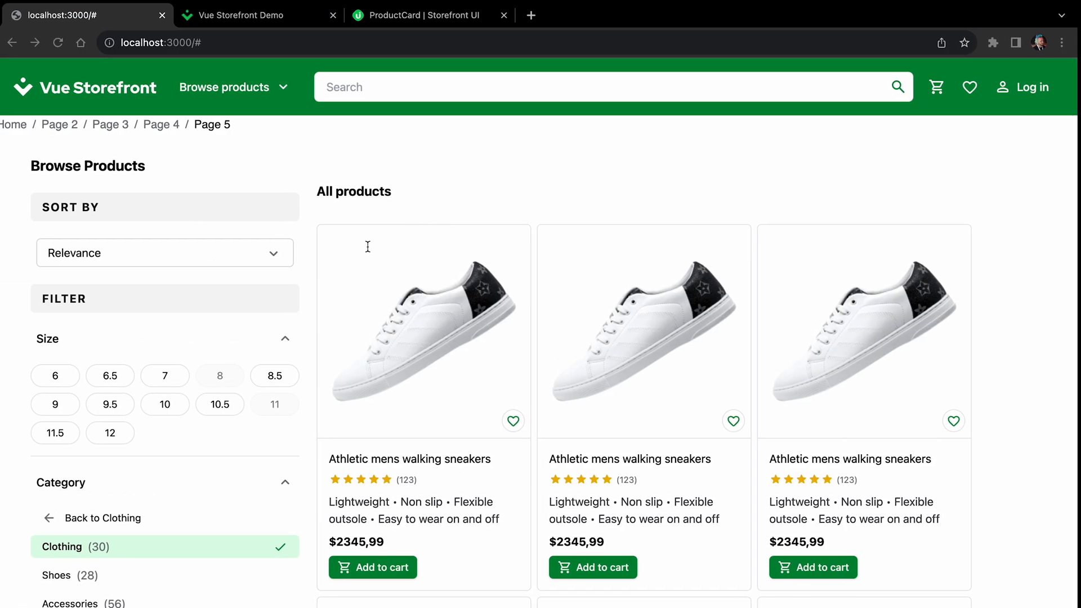
Review the local product grid and the demo store's category page.
{"action": "scroll", "scroll_direction": "down", "scroll_amount": 3}
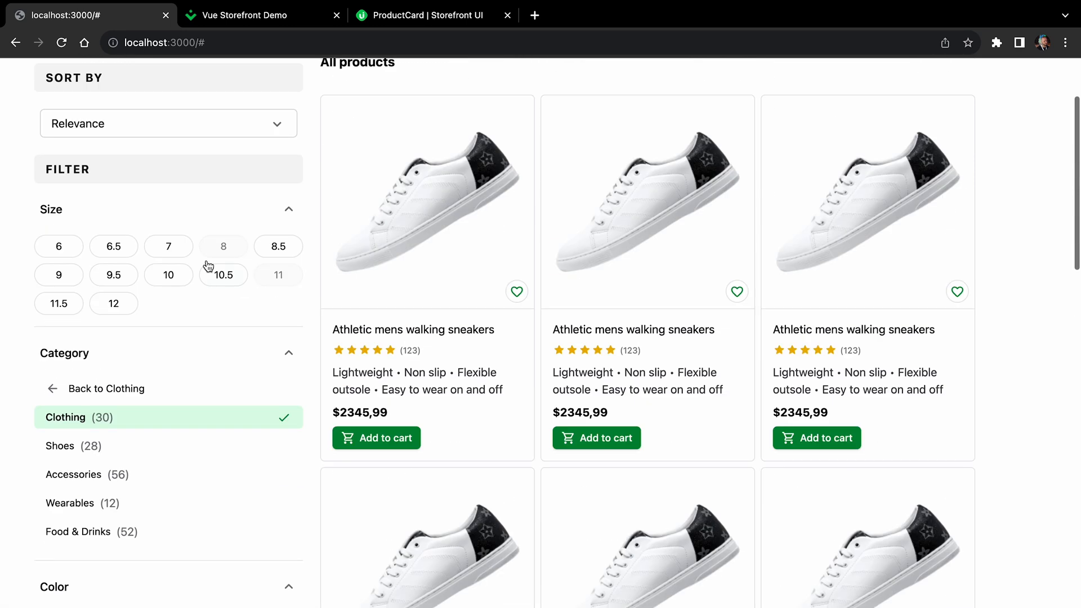
{"action": "scroll", "scroll_direction": "down", "scroll_amount": 3}
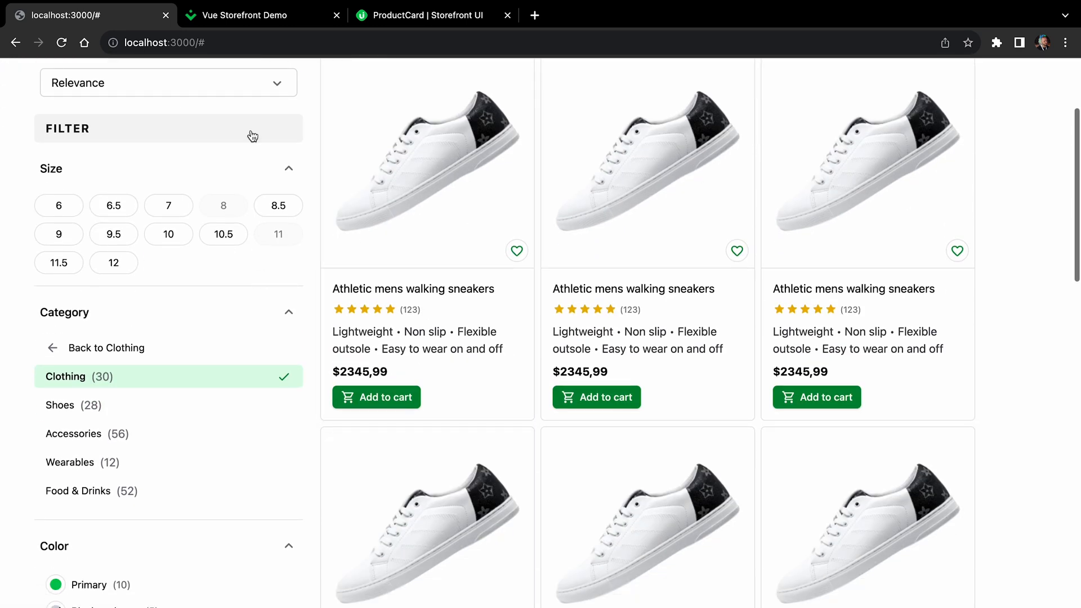
{"action": "left_click", "coordinate": [245, 16]}
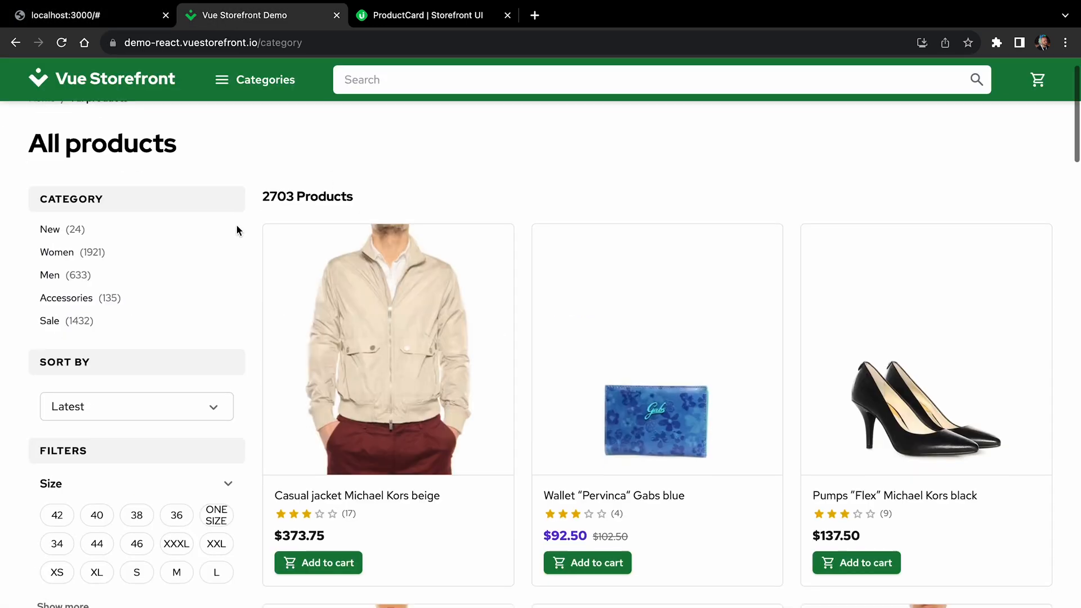
{"action": "scroll", "scroll_direction": "down", "scroll_amount": 3}
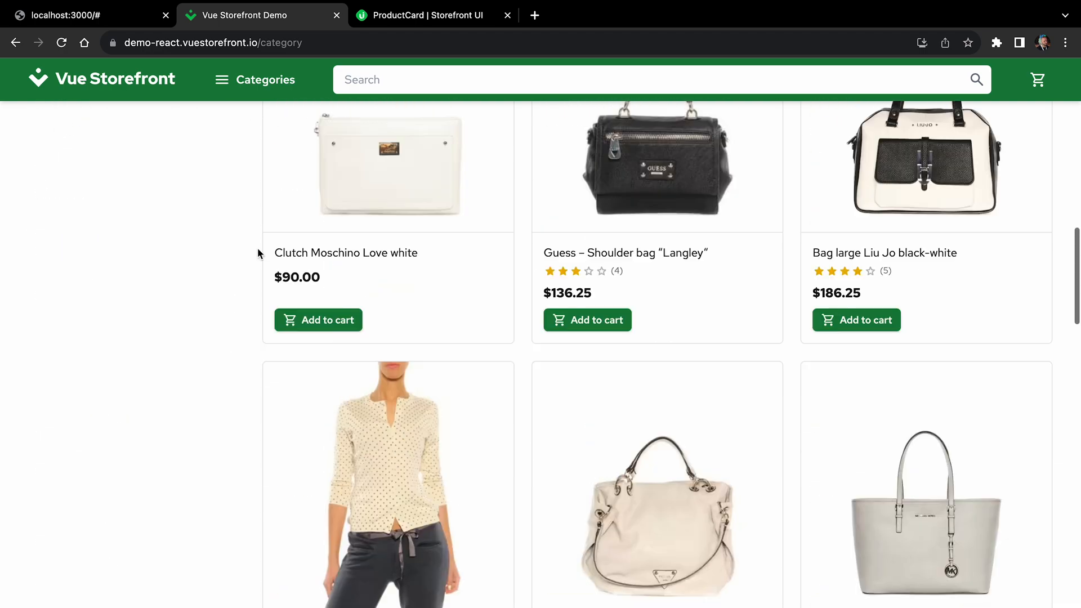
Bring up the Storefront UI Pagination block and its example source code.
{"action": "left_click", "coordinate": [439, 16]}
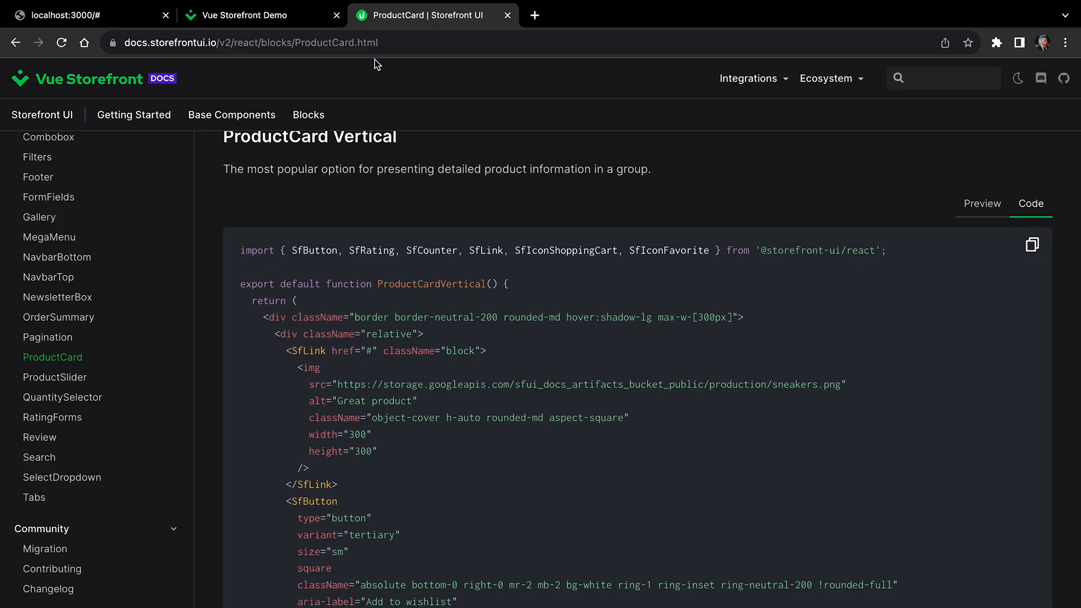
{"action": "mouse_move", "coordinate": [77, 315]}
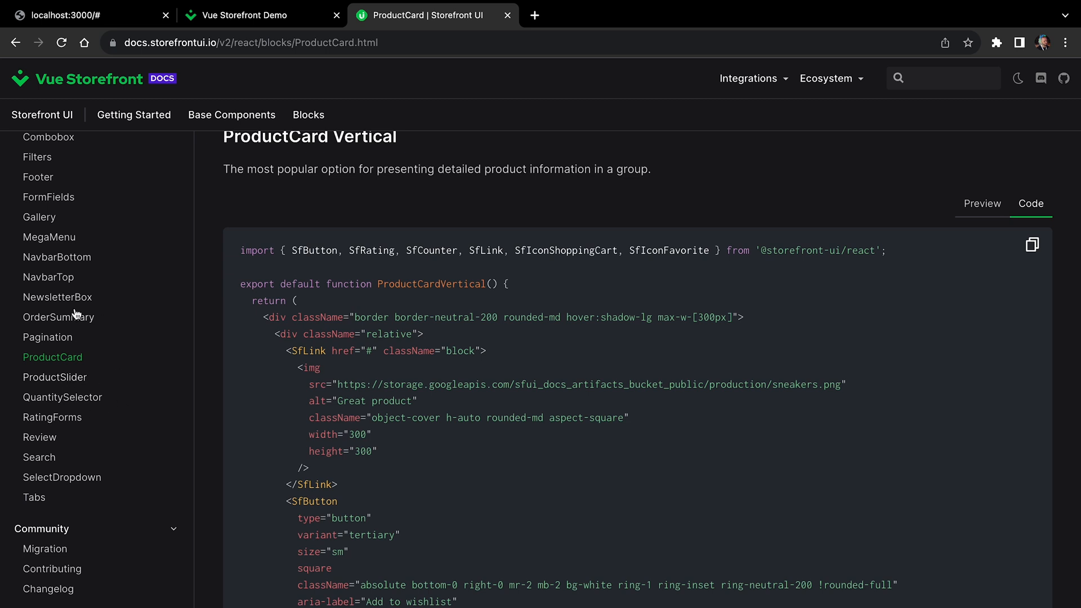
{"action": "left_click", "coordinate": [47, 337]}
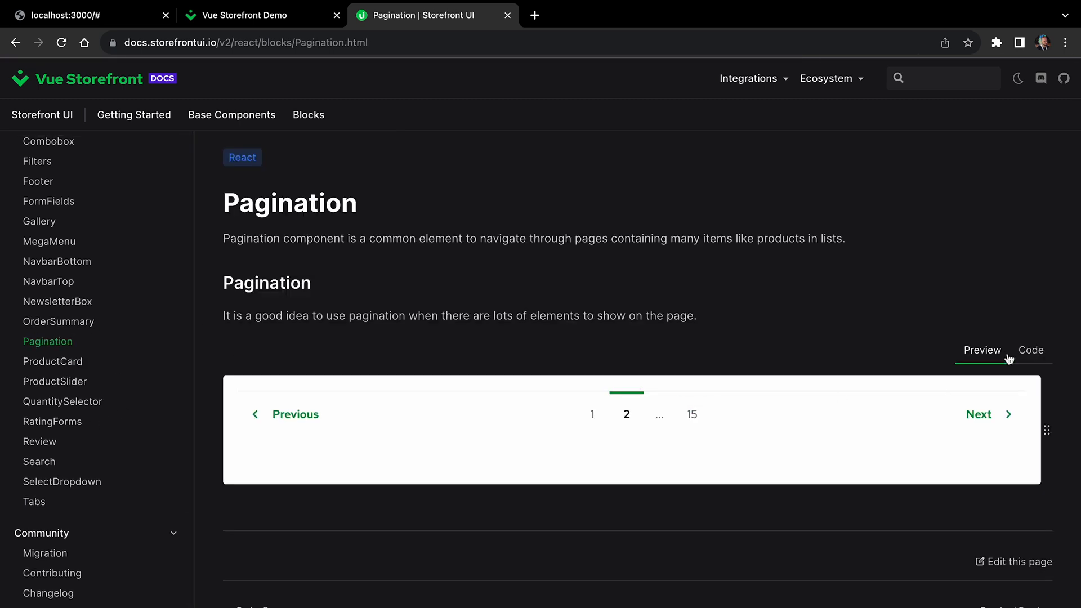
{"action": "left_click", "coordinate": [1031, 350]}
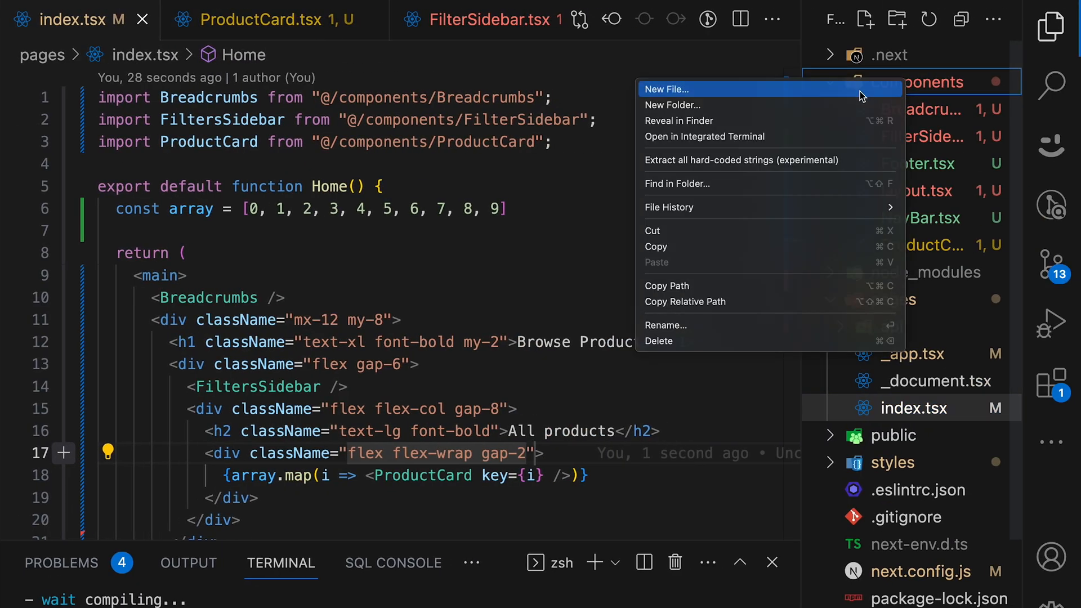
Create components/Pagination.tsx with the docs code, its function renamed Pagination.
{"action": "left_click", "coordinate": [667, 89]}
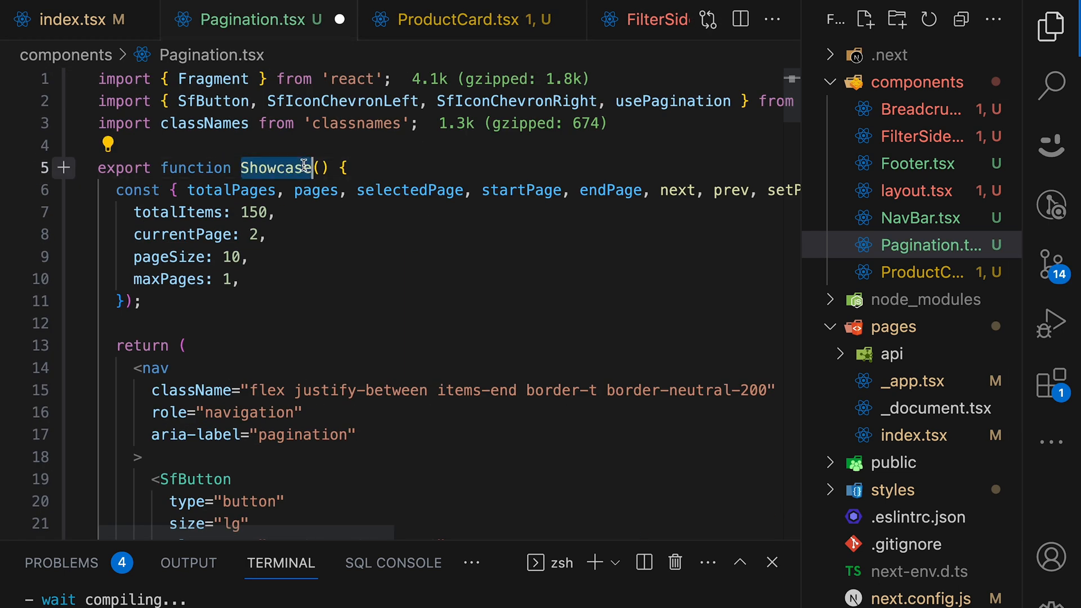
{"action": "type", "text": "Pagination"}
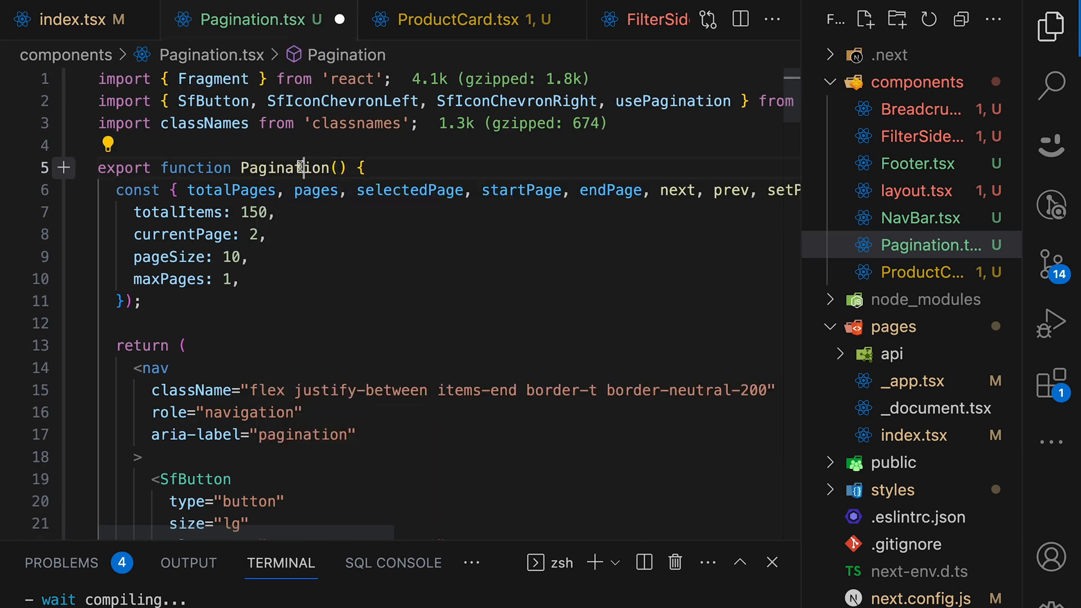
{"action": "left_click", "coordinate": [73, 18]}
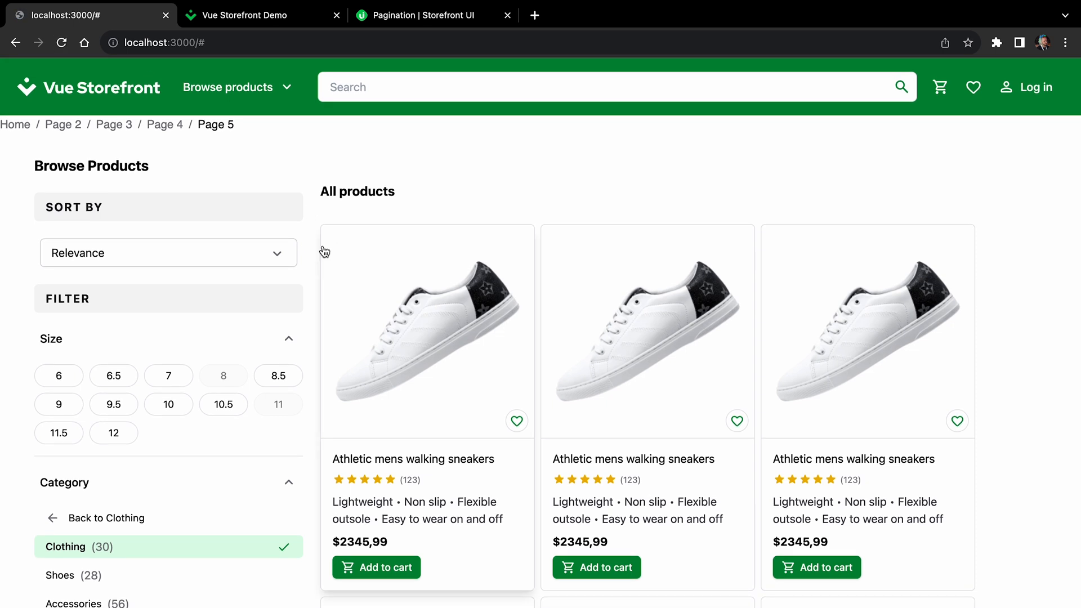
Reach the pagination bar beneath the product grid and jump to the last page, 15.
{"action": "scroll", "scroll_direction": "down", "scroll_amount": 3}
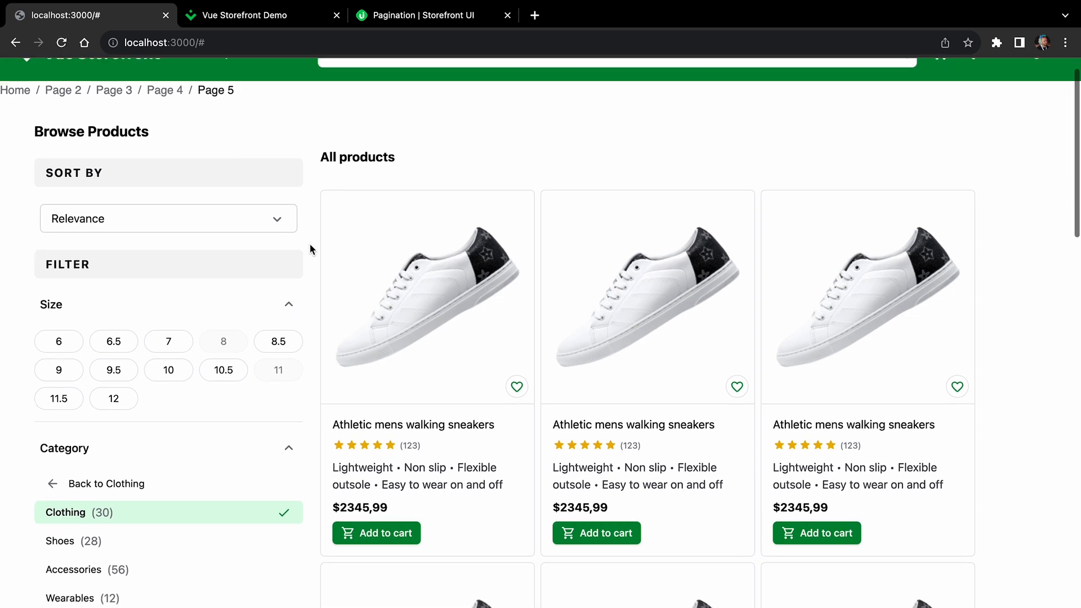
{"action": "scroll", "scroll_direction": "down", "scroll_amount": 3}
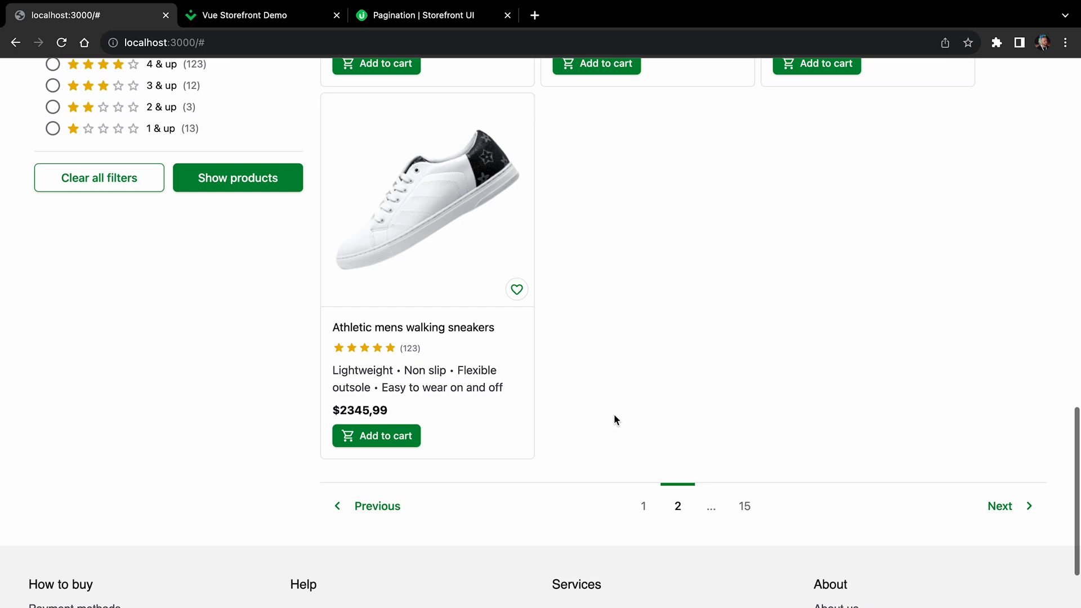
{"action": "left_click", "coordinate": [676, 505]}
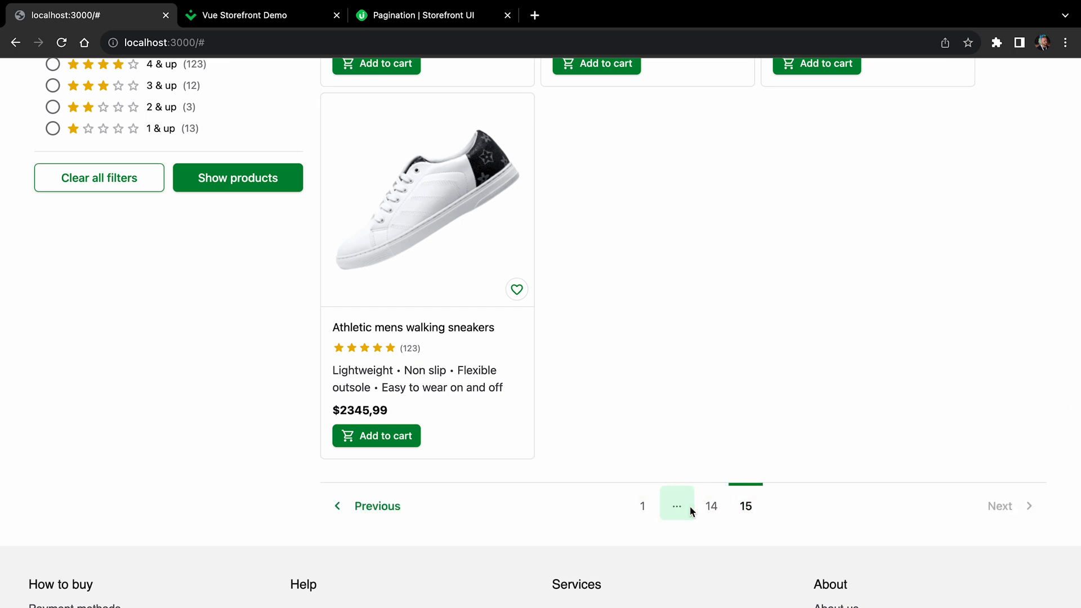
{"action": "left_click", "coordinate": [675, 505]}
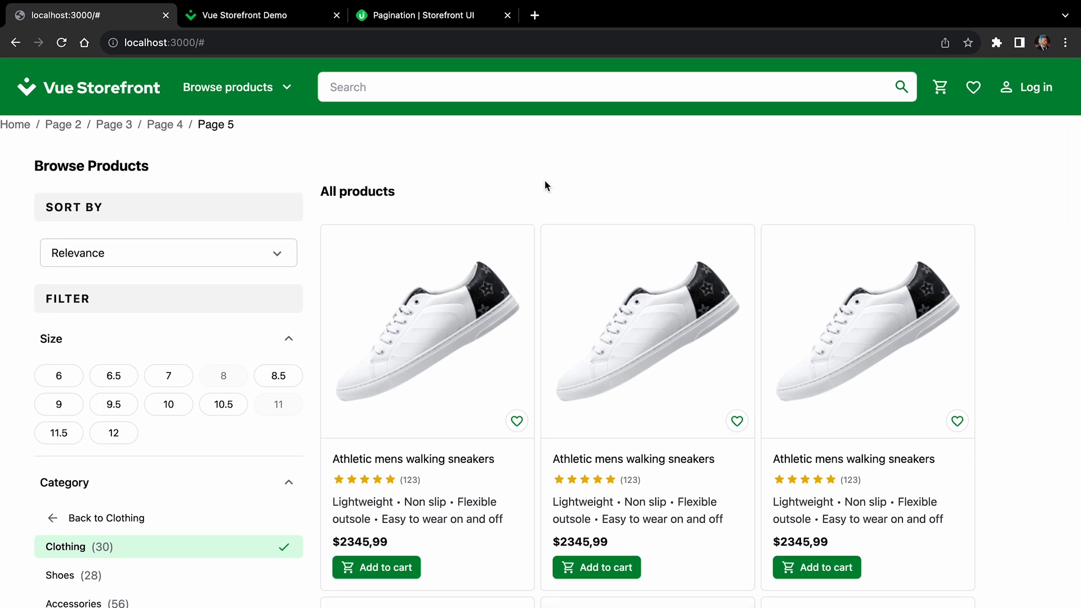
Return to the localhost tab and review the page layout from breadcrumbs down to pagination.
{"action": "left_click", "coordinate": [257, 16]}
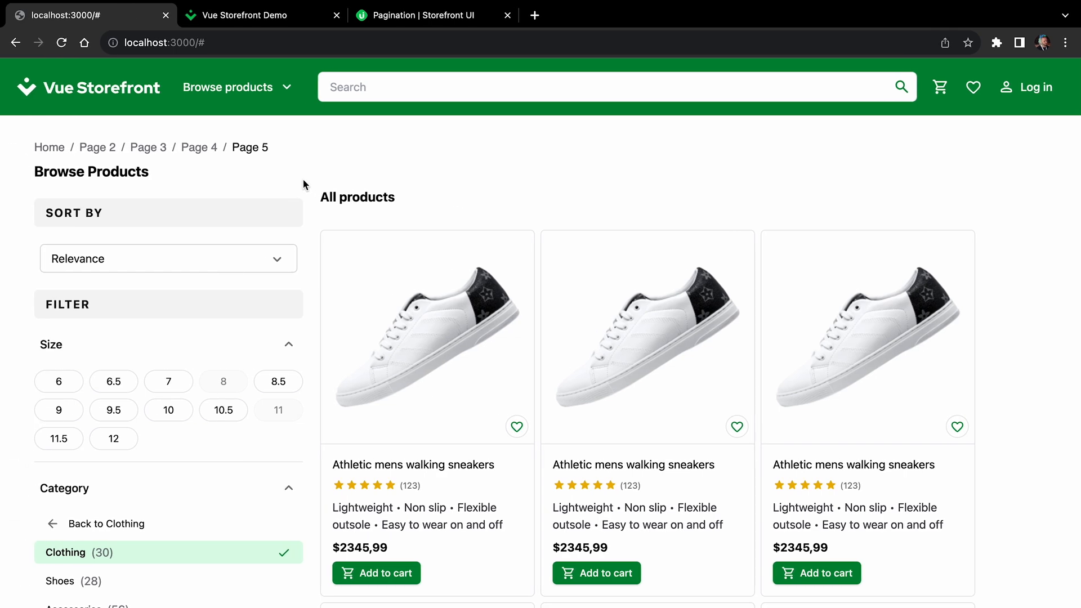
{"action": "scroll", "scroll_direction": "down", "scroll_amount": 3}
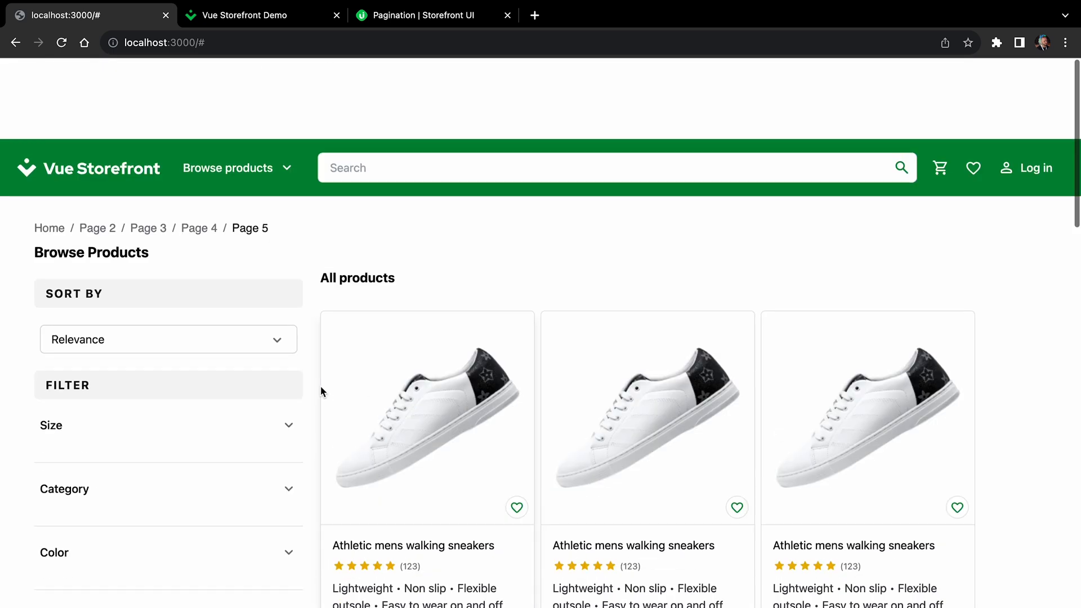
{"action": "scroll", "scroll_direction": "down", "scroll_amount": 3}
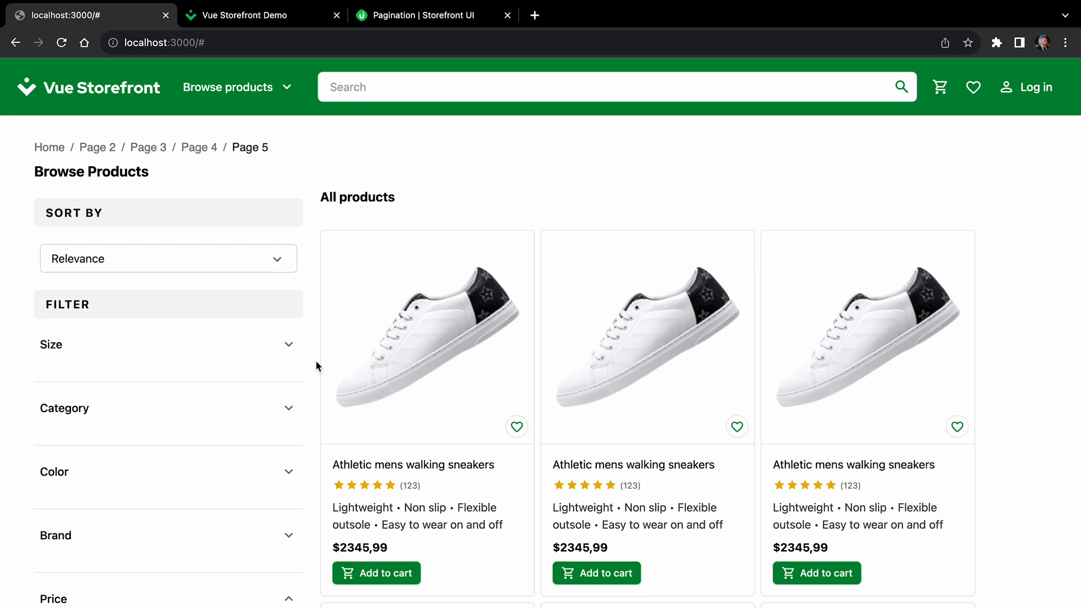
{"action": "scroll", "scroll_direction": "down", "scroll_amount": 3}
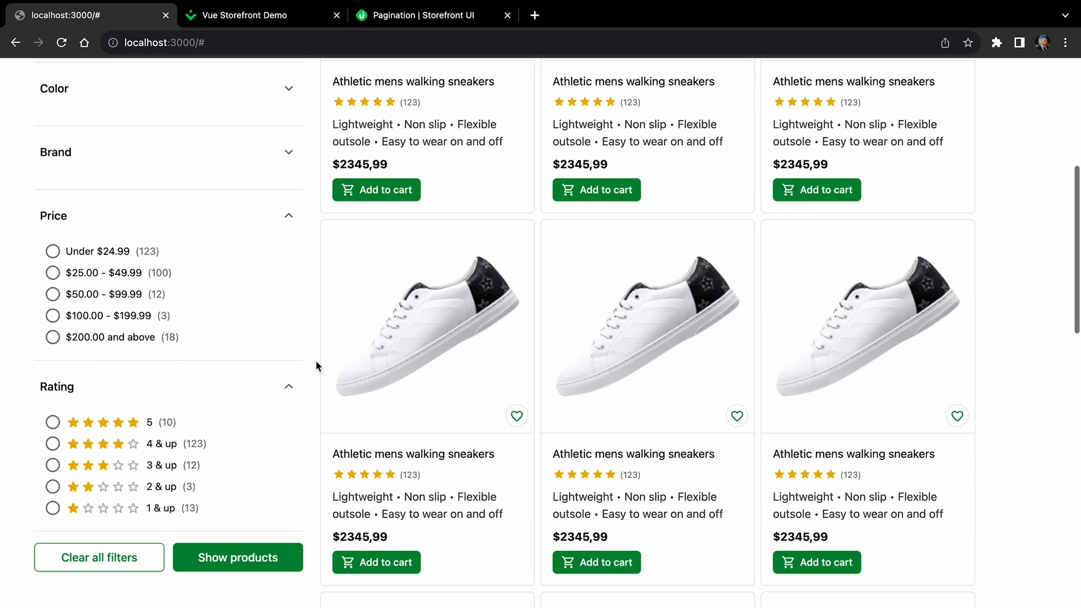